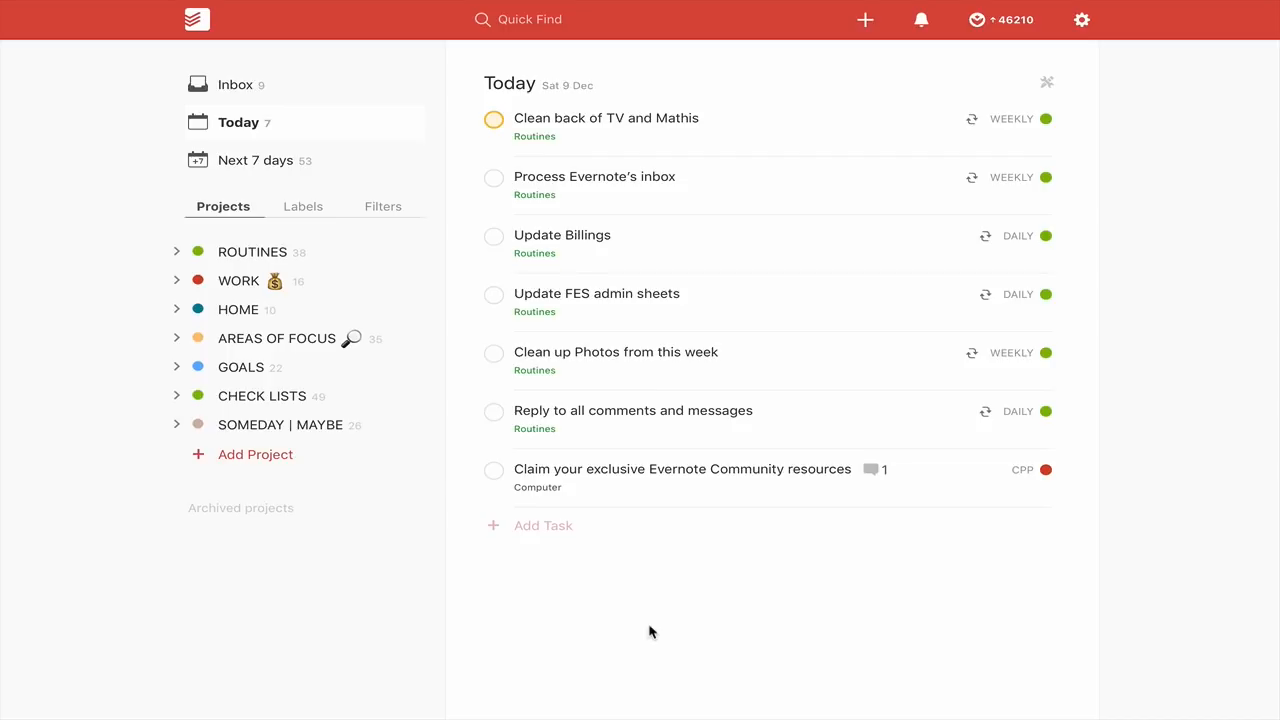
{"action": "mouse_move", "coordinate": [204, 104]}
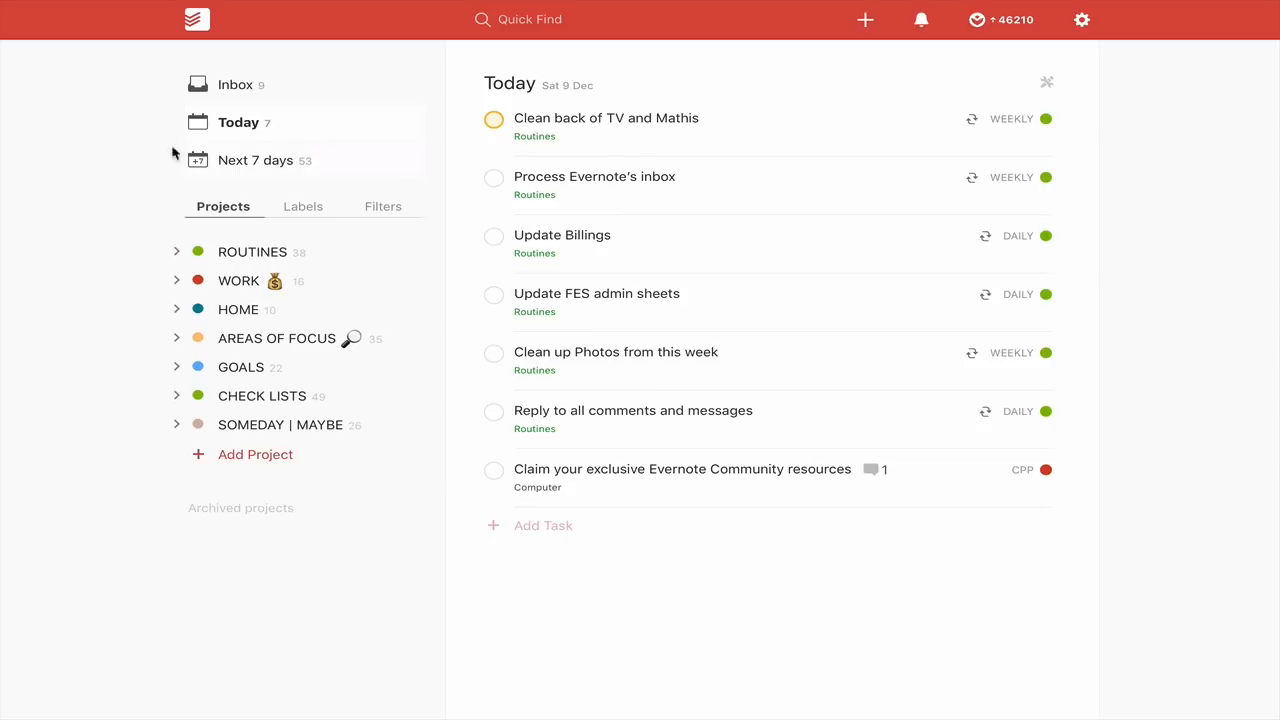
{"action": "mouse_move", "coordinate": [140, 164]}
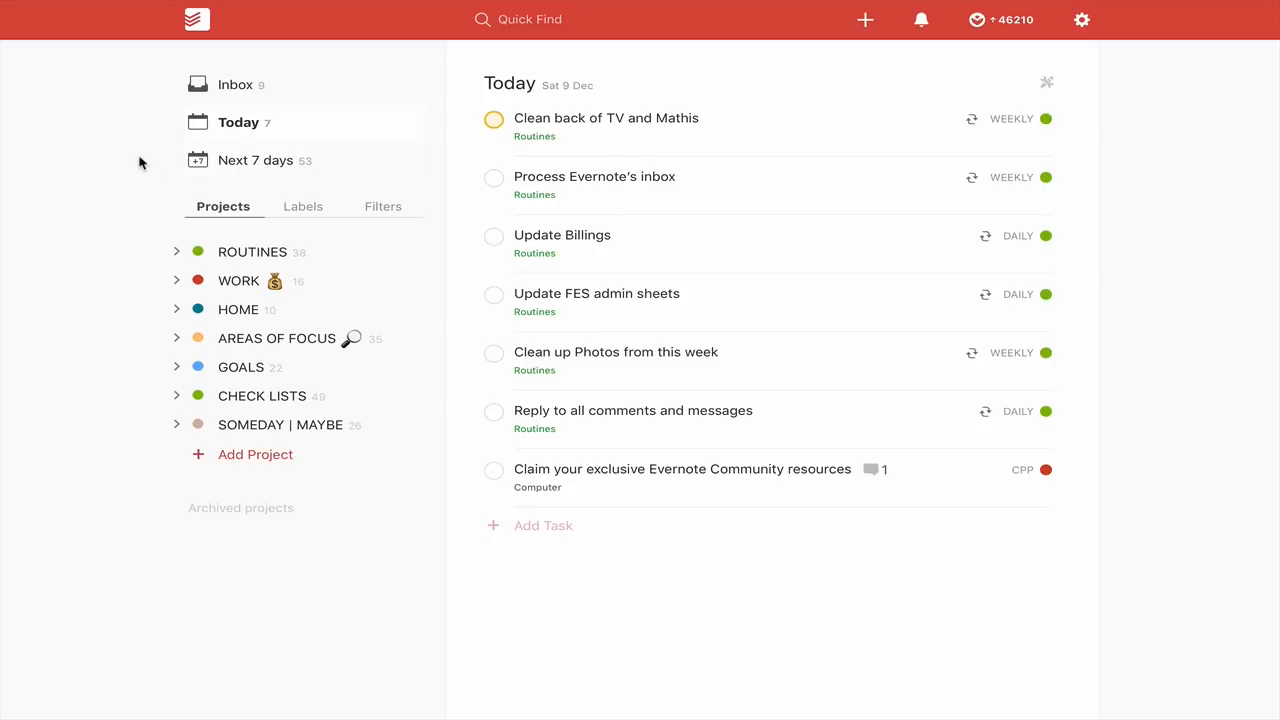
{"action": "mouse_move", "coordinate": [140, 84]}
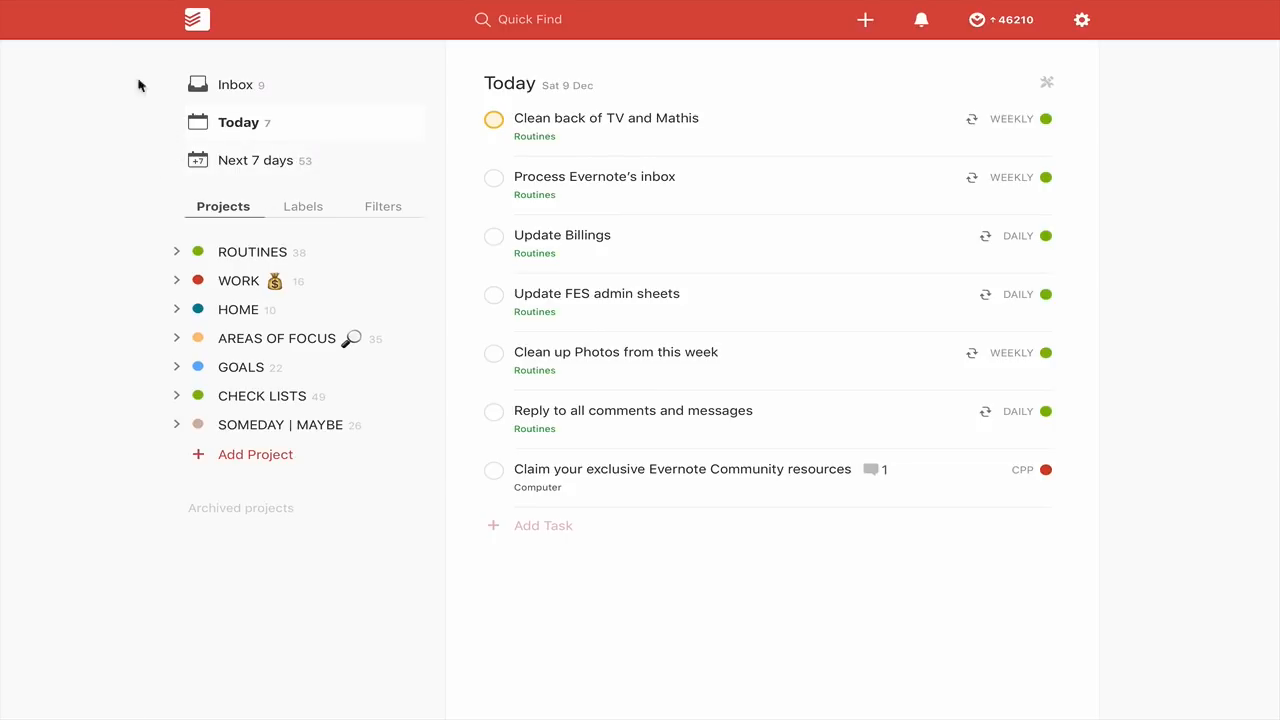
- Glance at the Inbox tasks and return to the Today list
{"action": "left_click", "coordinate": [236, 84]}
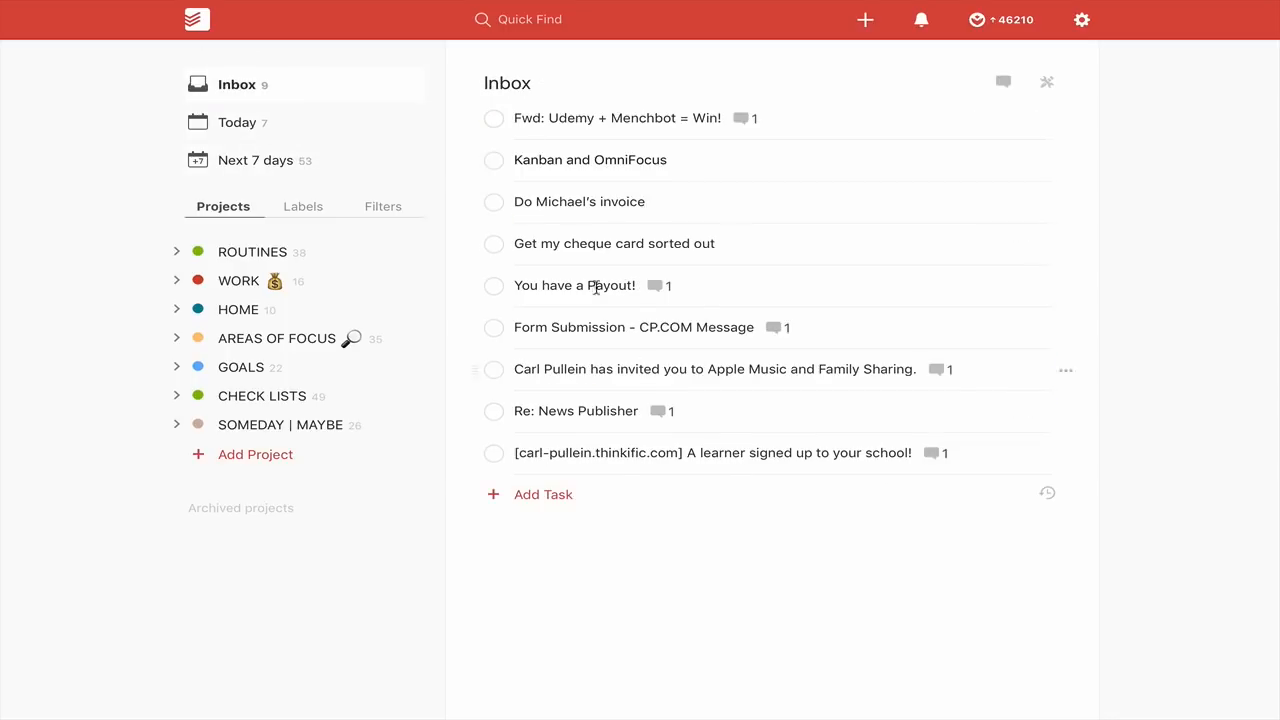
{"action": "mouse_move", "coordinate": [652, 564]}
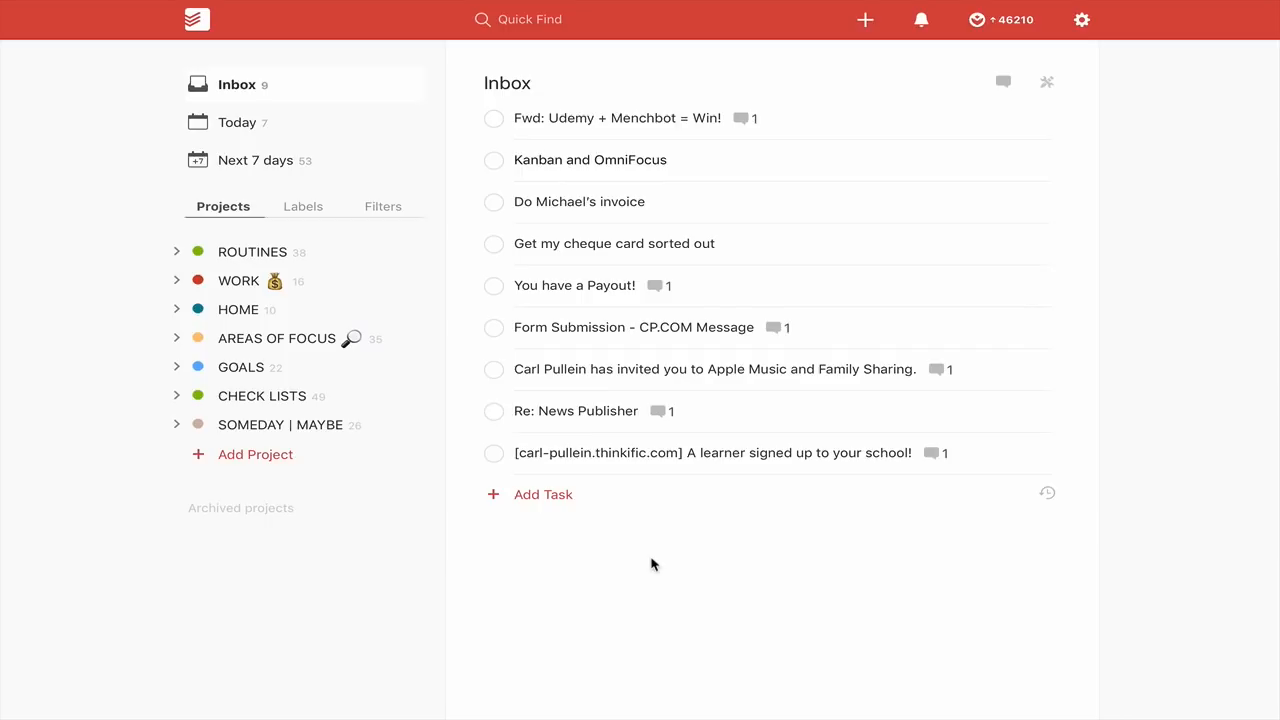
{"action": "mouse_move", "coordinate": [768, 160]}
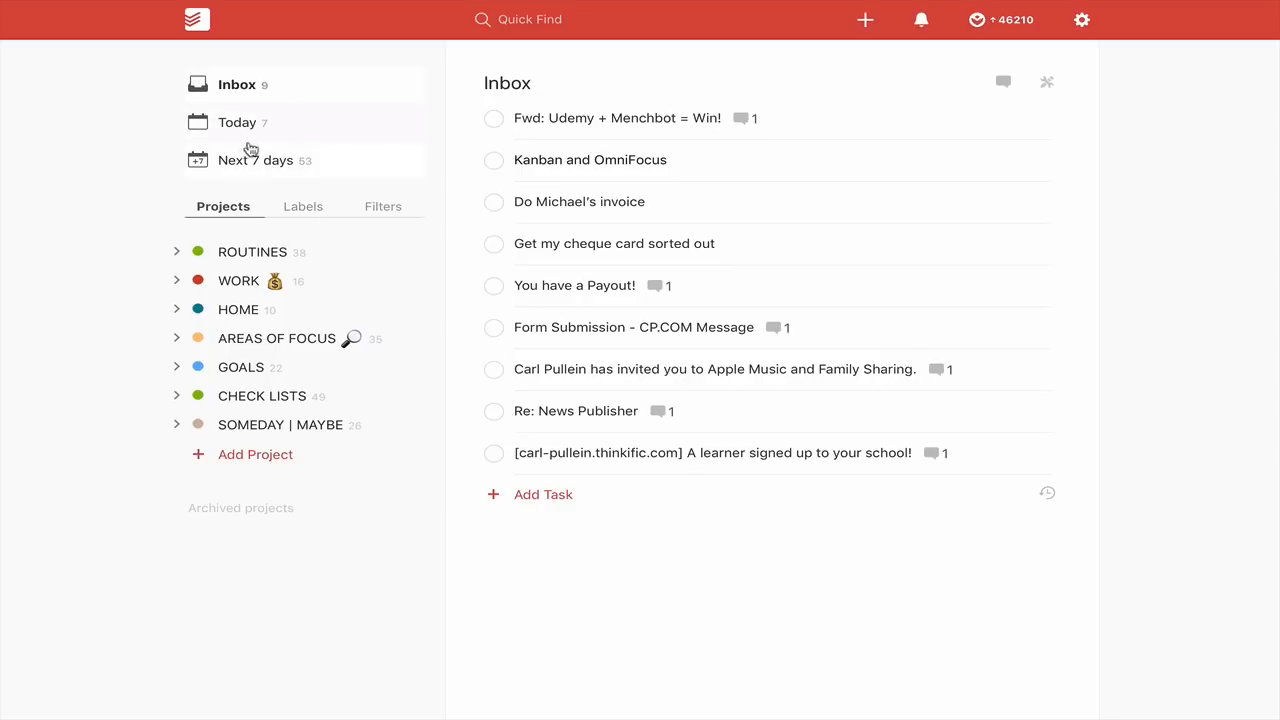
{"action": "left_click", "coordinate": [238, 122]}
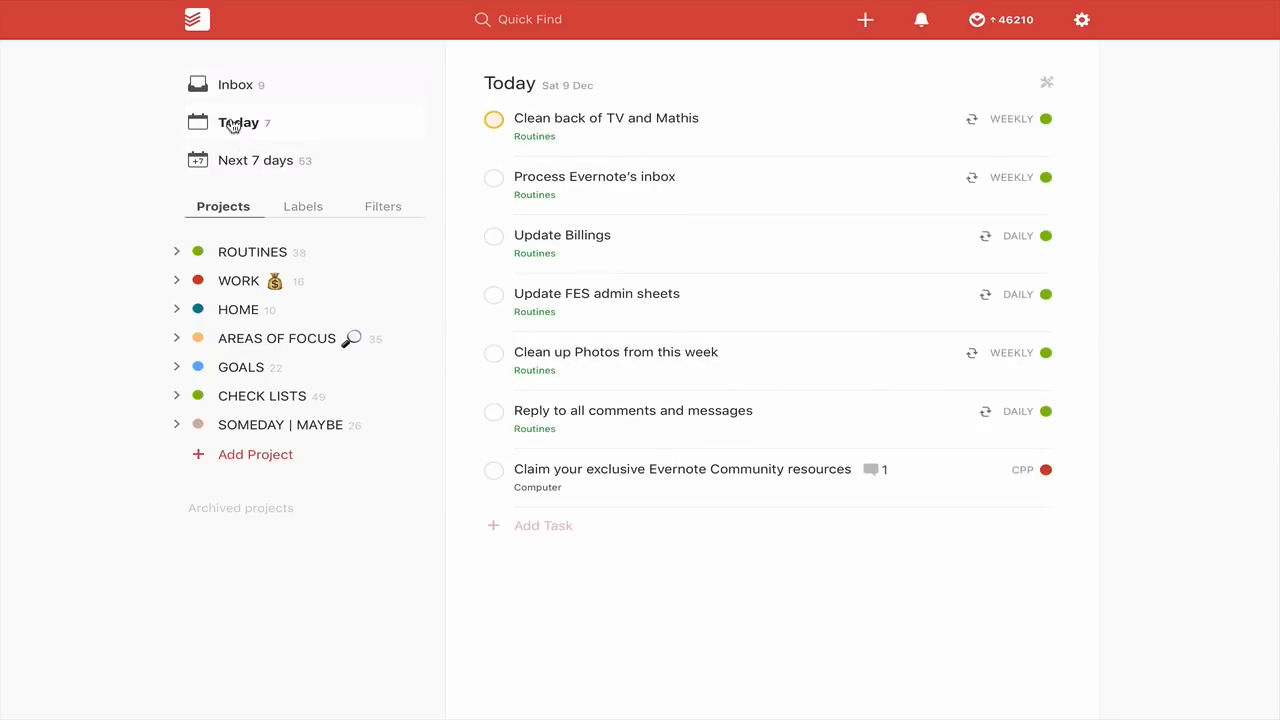
{"action": "mouse_move", "coordinate": [118, 166]}
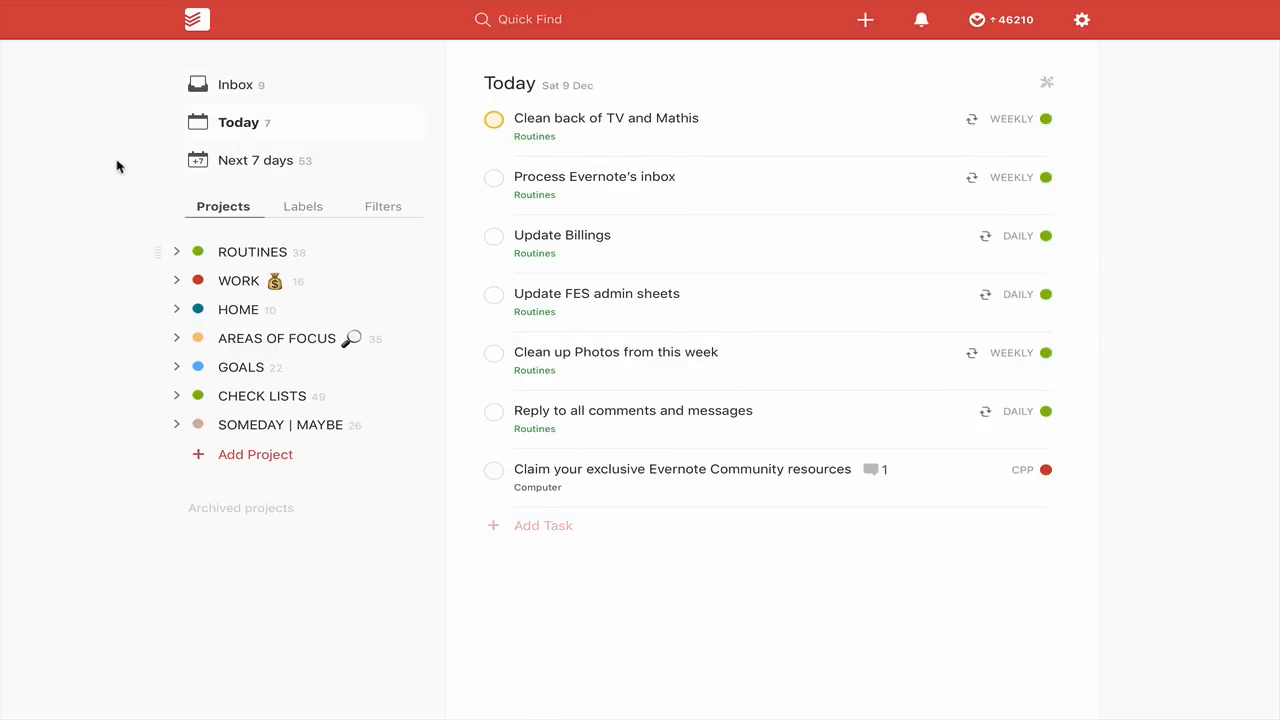
{"action": "mouse_move", "coordinate": [124, 192]}
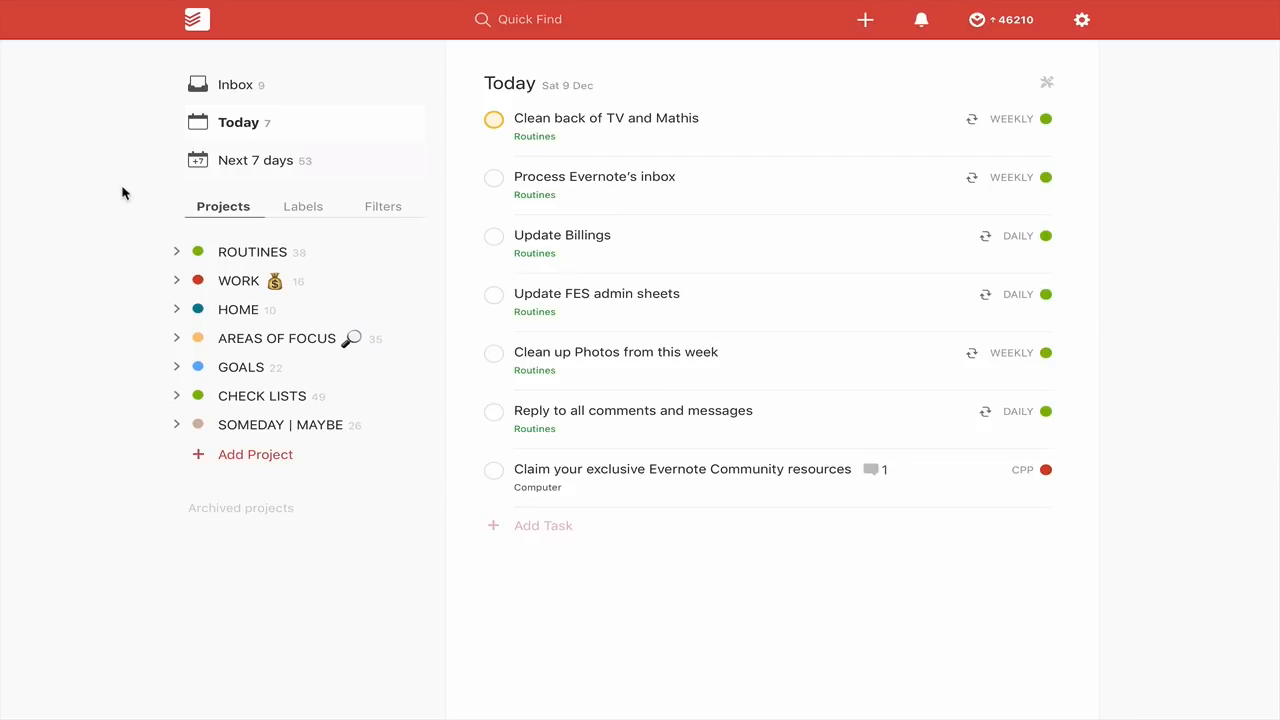
{"action": "mouse_move", "coordinate": [108, 230]}
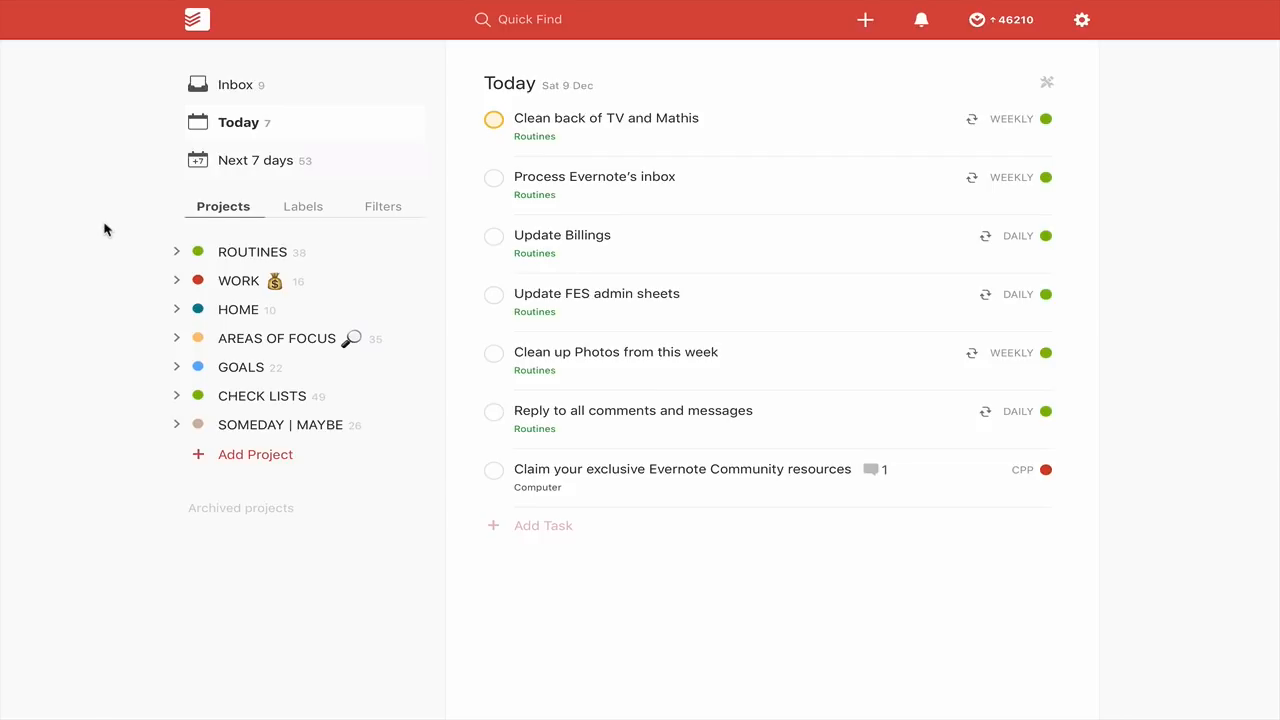
{"action": "mouse_move", "coordinate": [252, 252]}
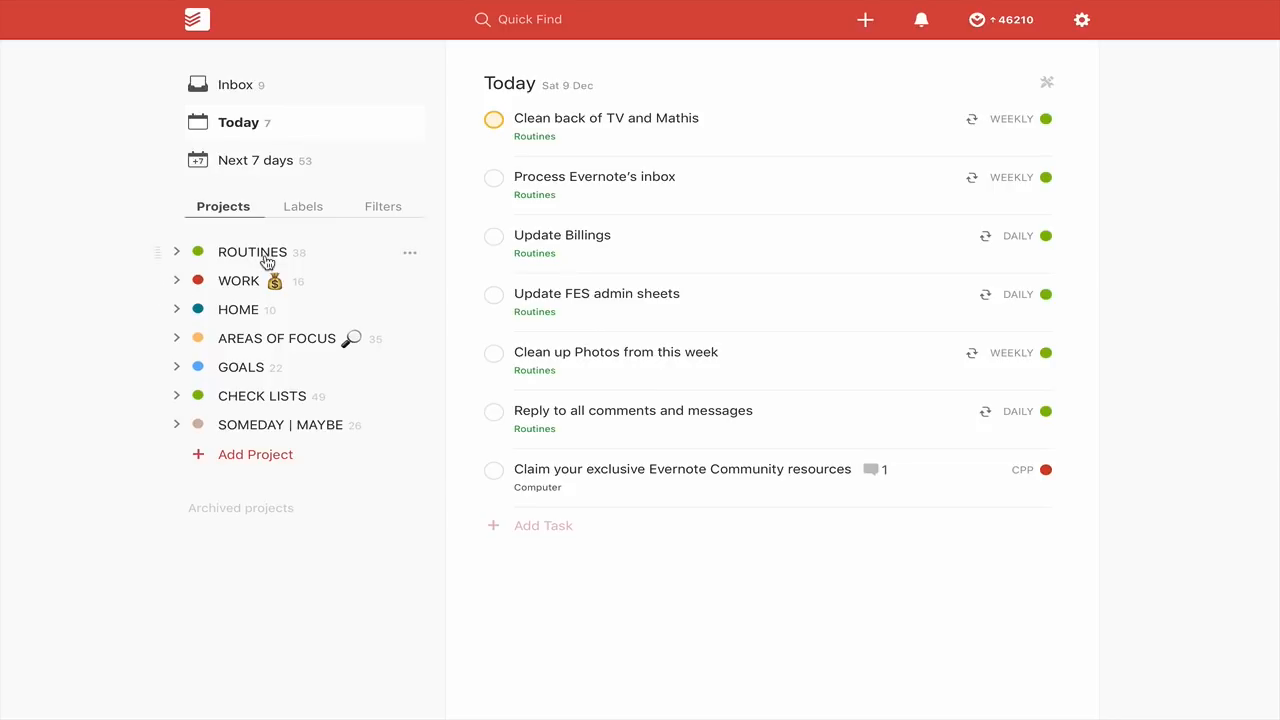
- Open ROUTINES > WEEKLY REVIEW and peek at the Do weekly review task's empty comments
{"action": "left_click", "coordinate": [252, 252]}
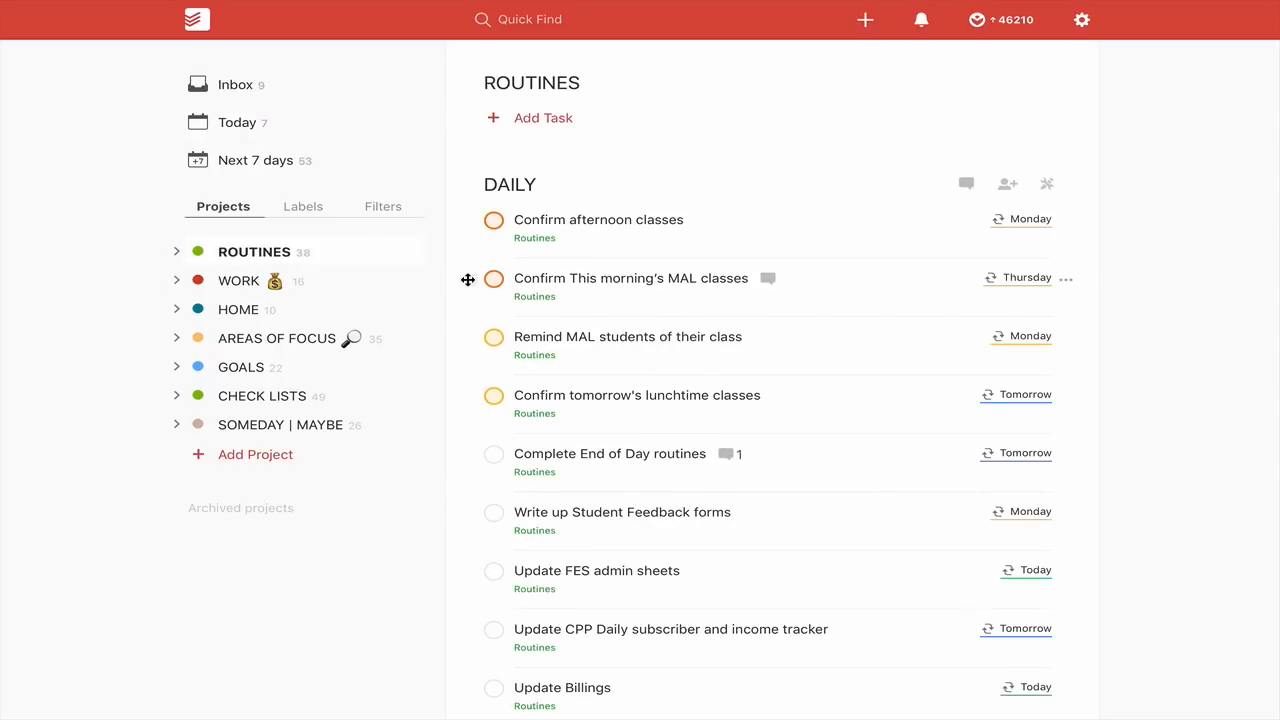
{"action": "left_click", "coordinate": [176, 252]}
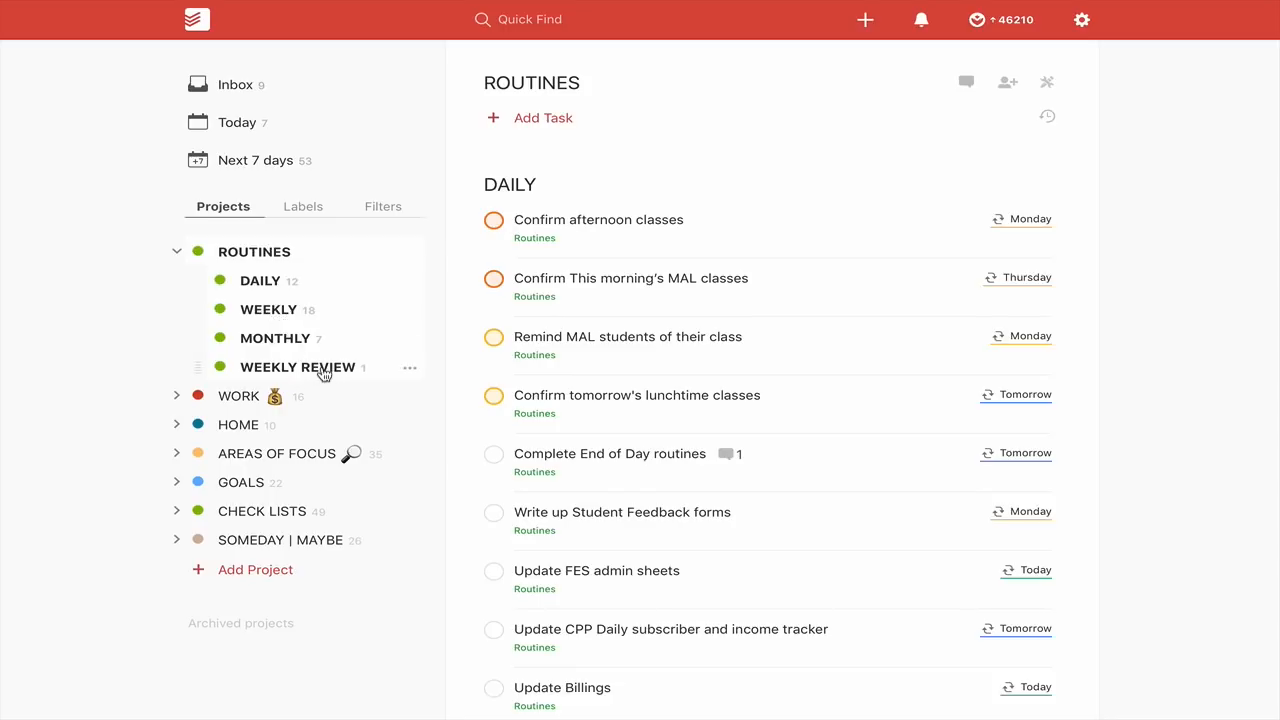
{"action": "left_click", "coordinate": [296, 366]}
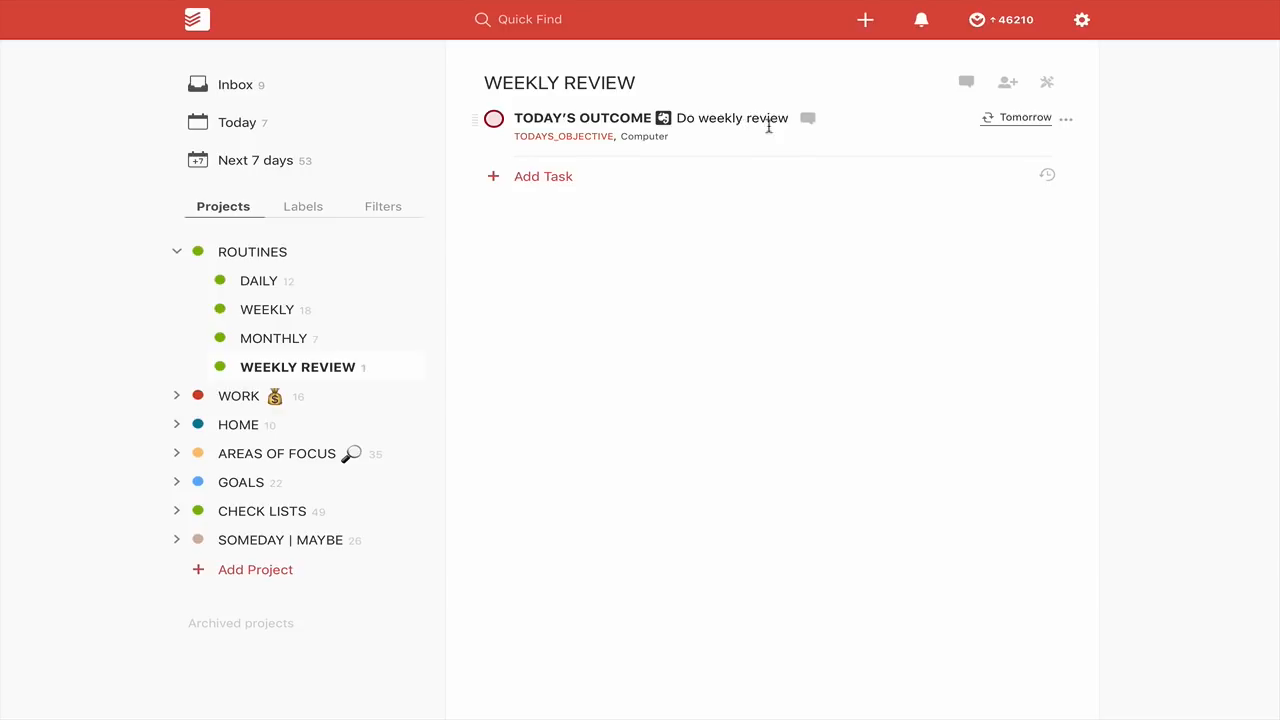
{"action": "left_click", "coordinate": [808, 118]}
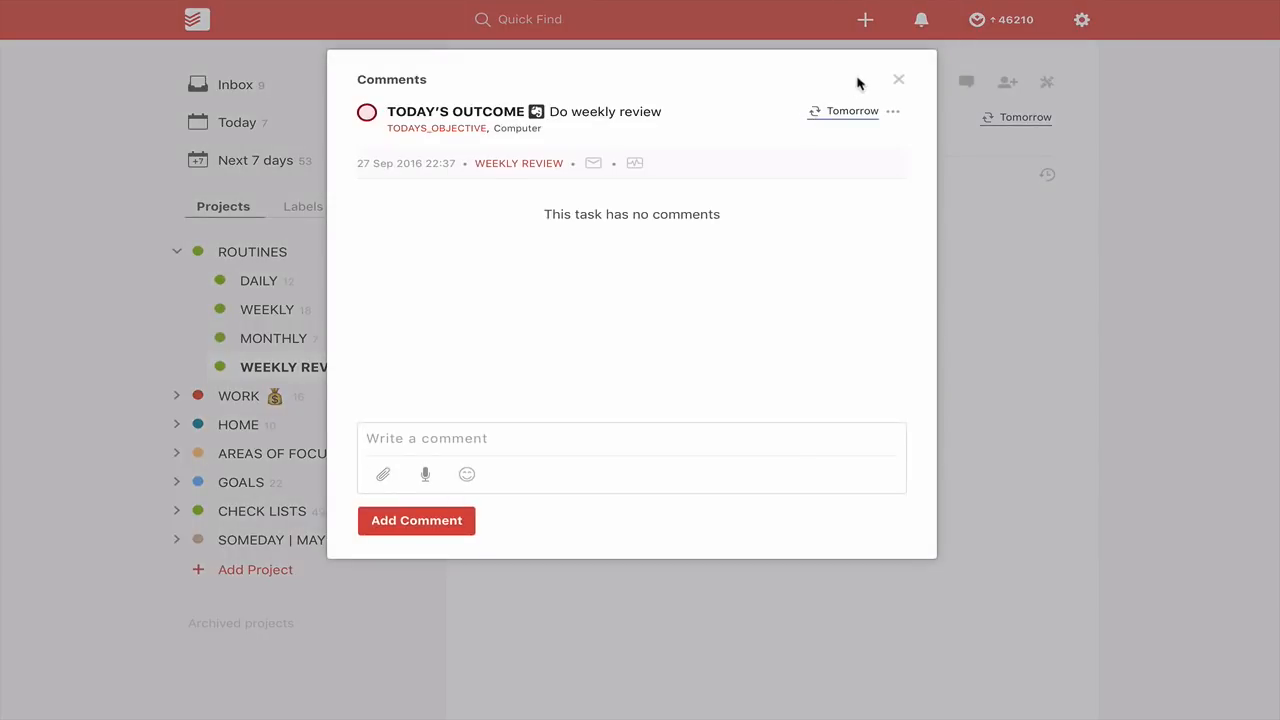
{"action": "left_click", "coordinate": [898, 80]}
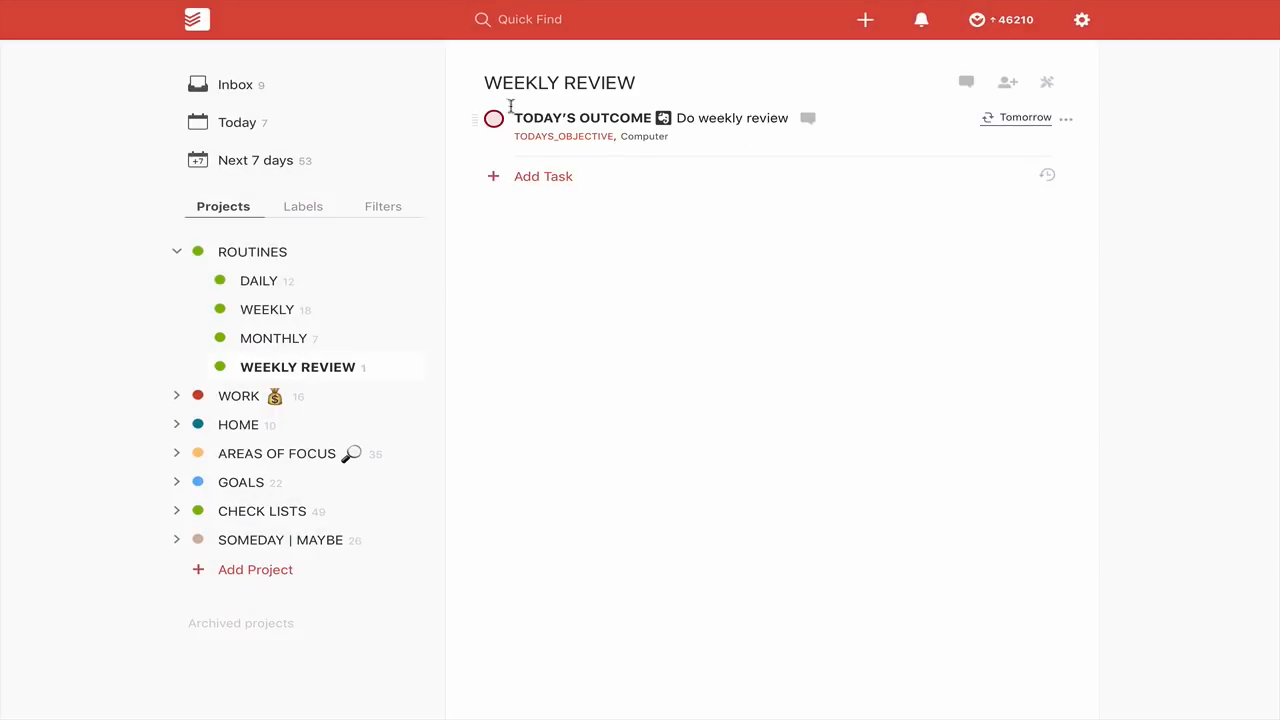
{"action": "mouse_move", "coordinate": [732, 118]}
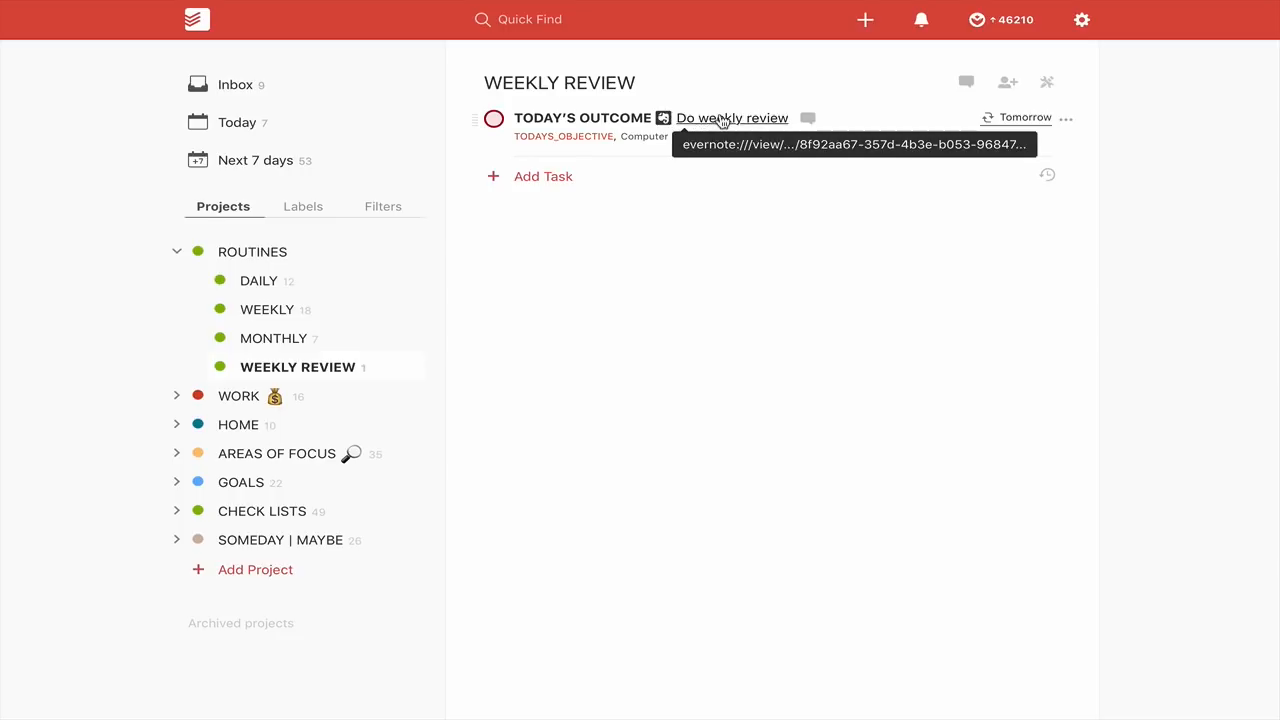
{"action": "mouse_move", "coordinate": [736, 236]}
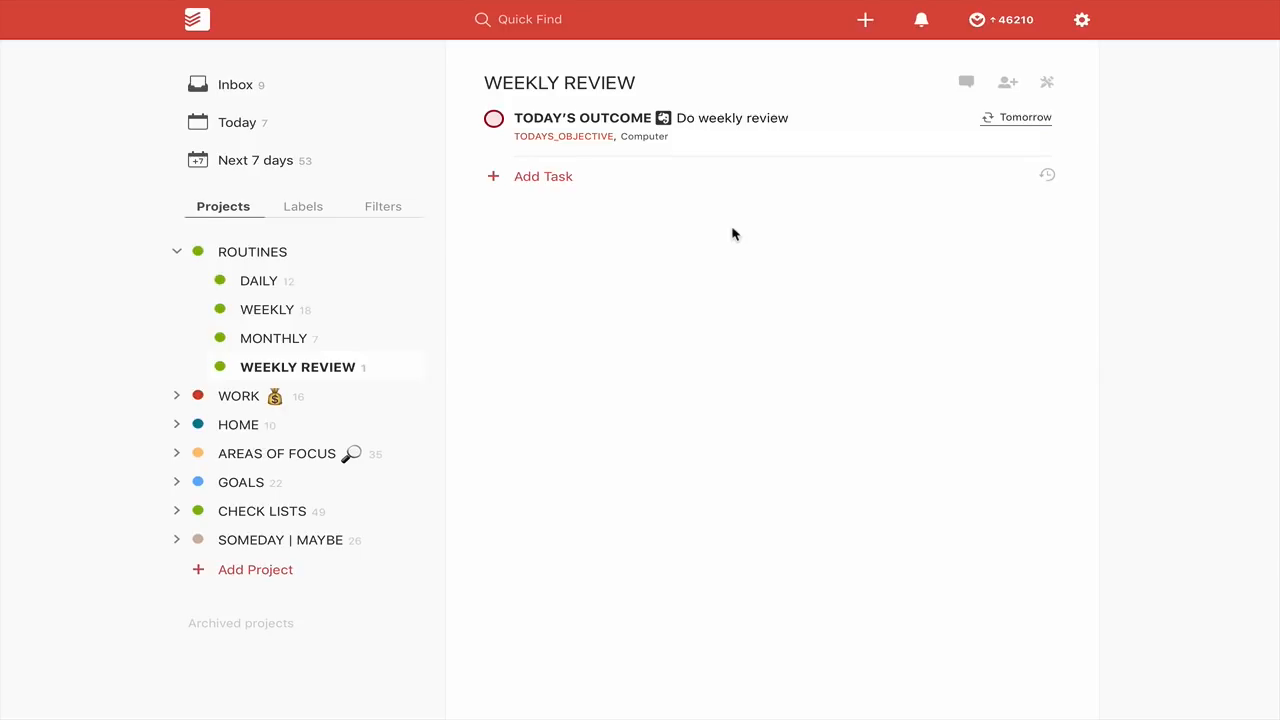
{"action": "mouse_move", "coordinate": [686, 266]}
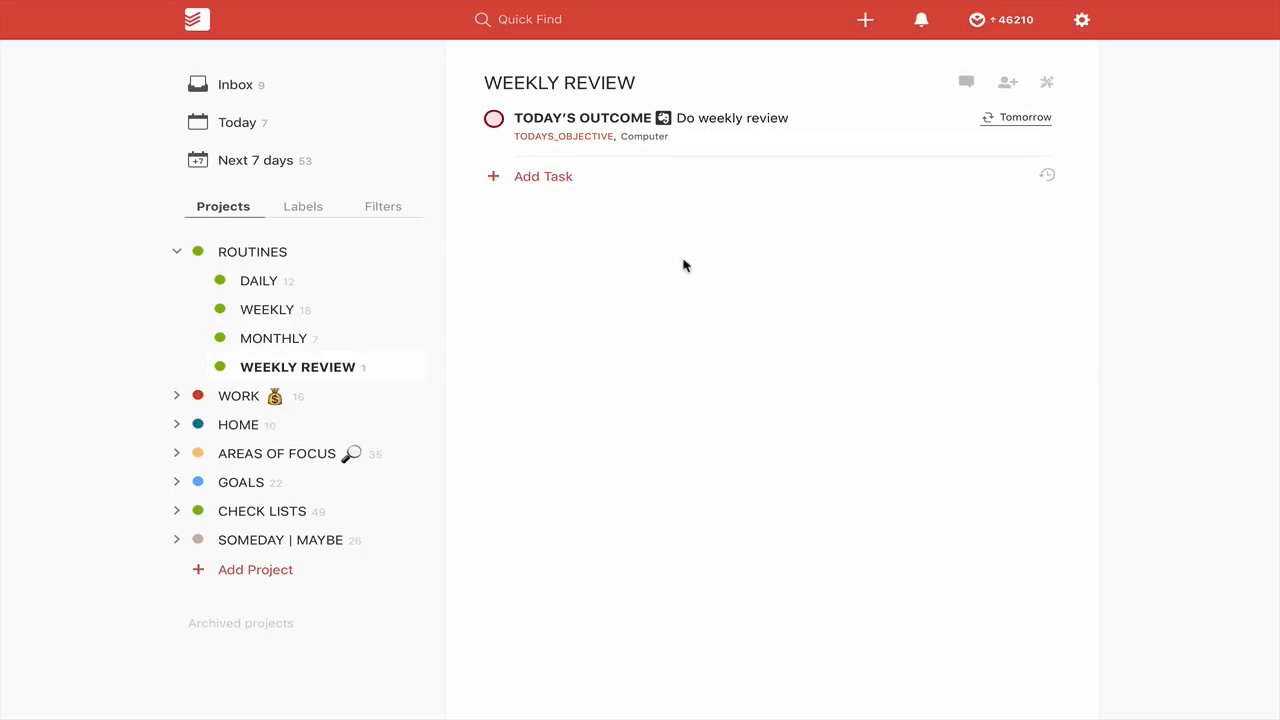
- Browse the DAILY, WEEKLY and MONTHLY routine lists, then collapse ROUTINES in the sidebar
{"action": "left_click", "coordinate": [258, 280]}
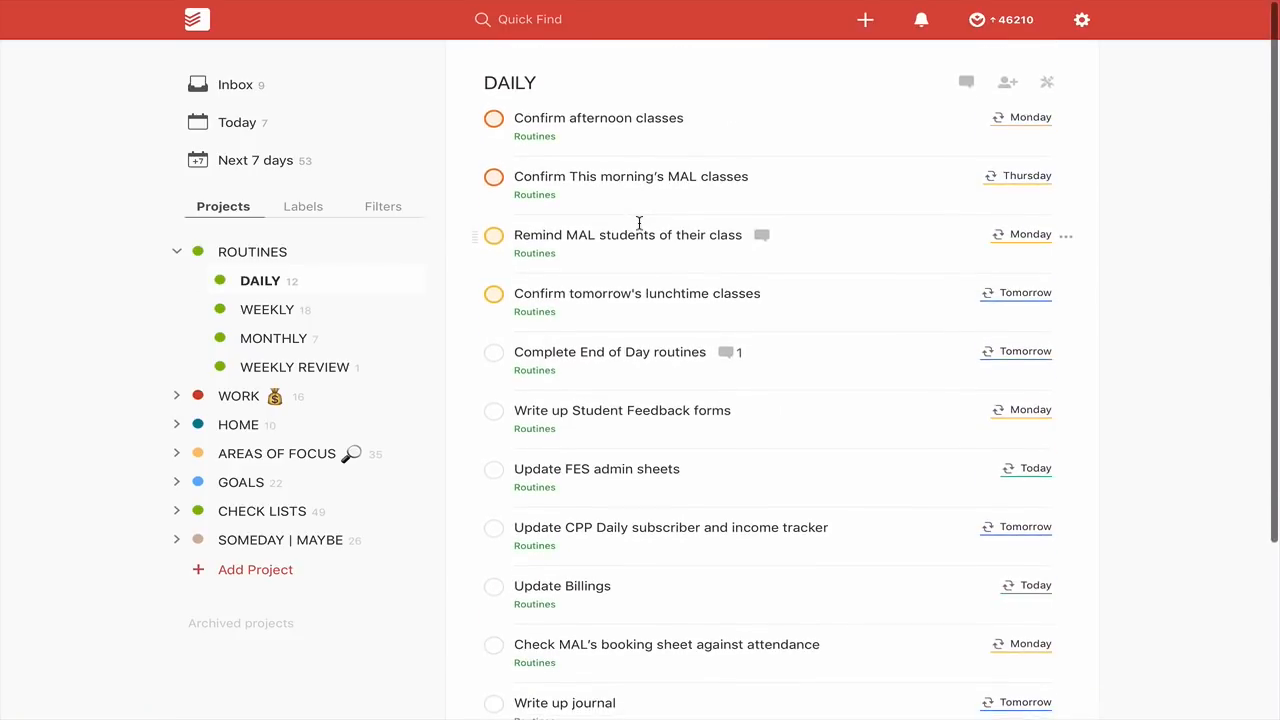
{"action": "scroll", "scroll_direction": "down", "scroll_amount": 3}
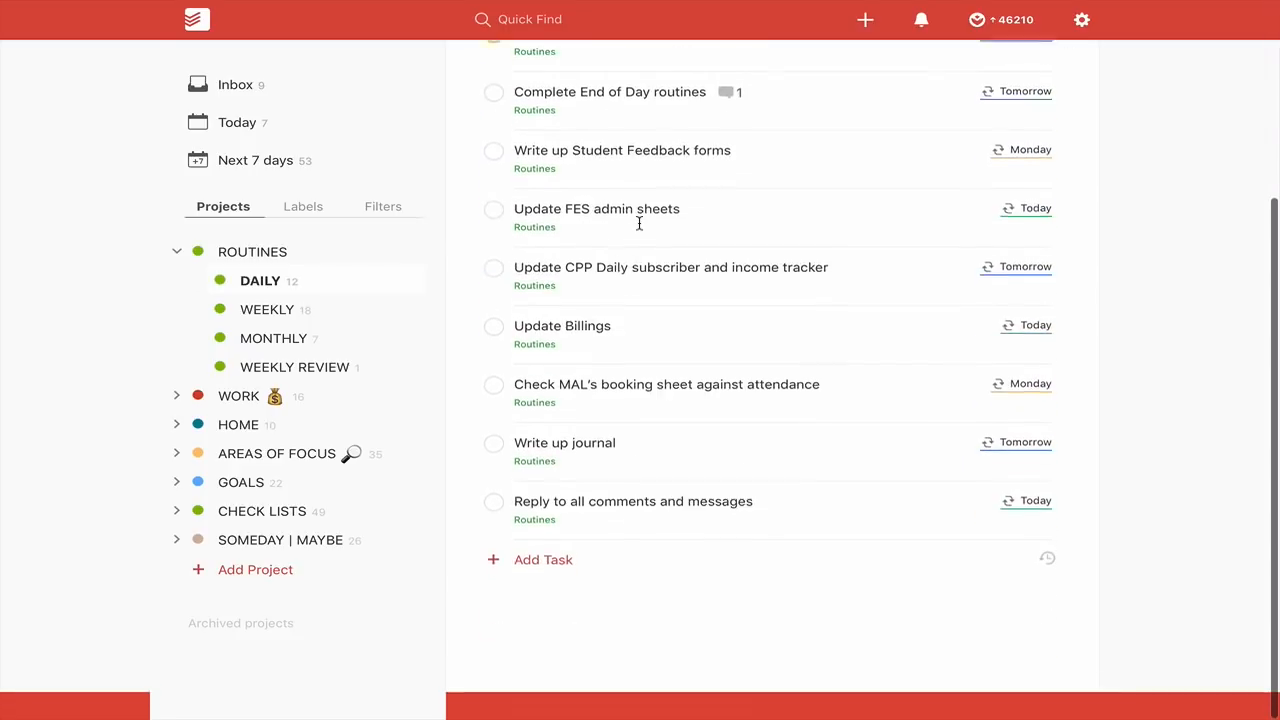
{"action": "left_click", "coordinate": [268, 308]}
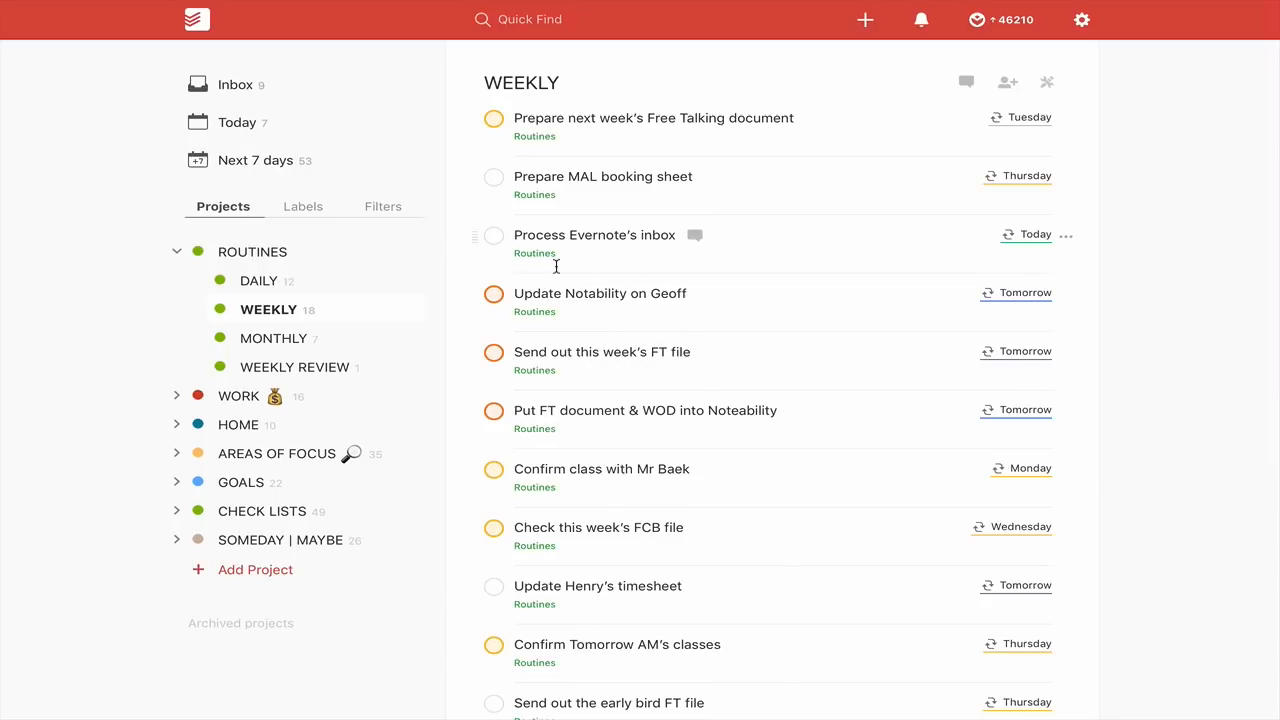
{"action": "left_click", "coordinate": [274, 338]}
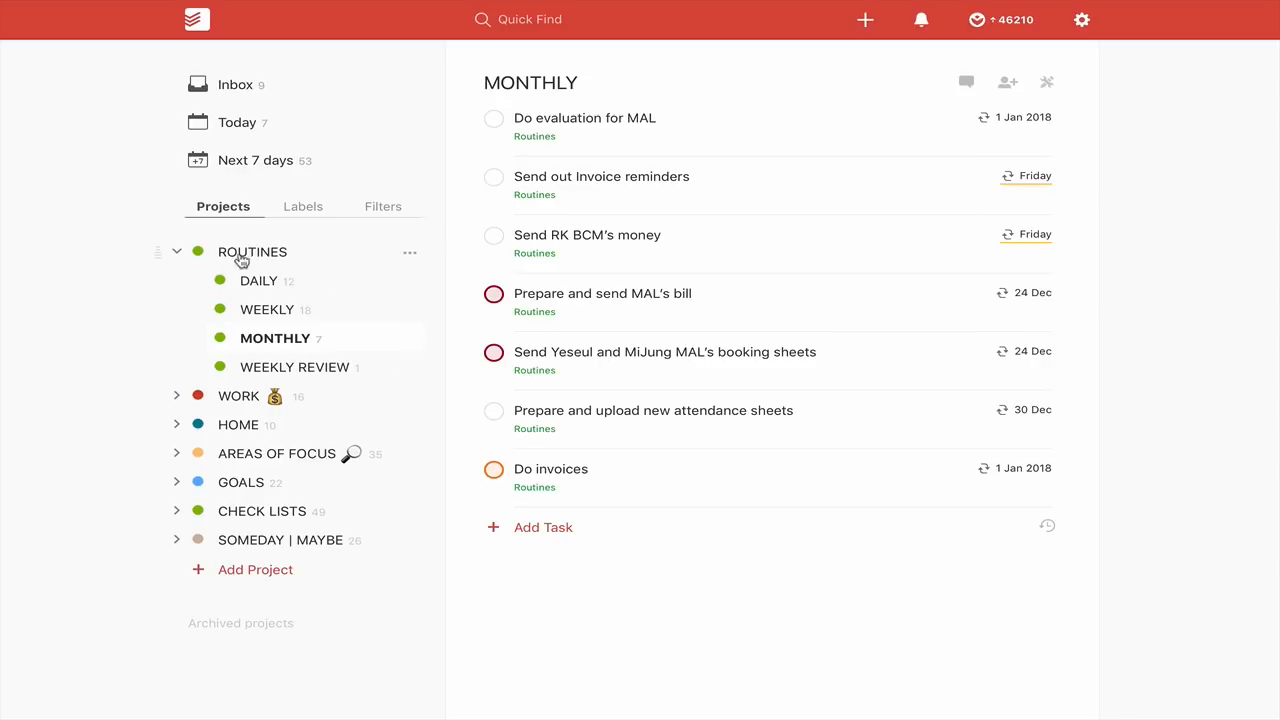
{"action": "mouse_move", "coordinate": [274, 338]}
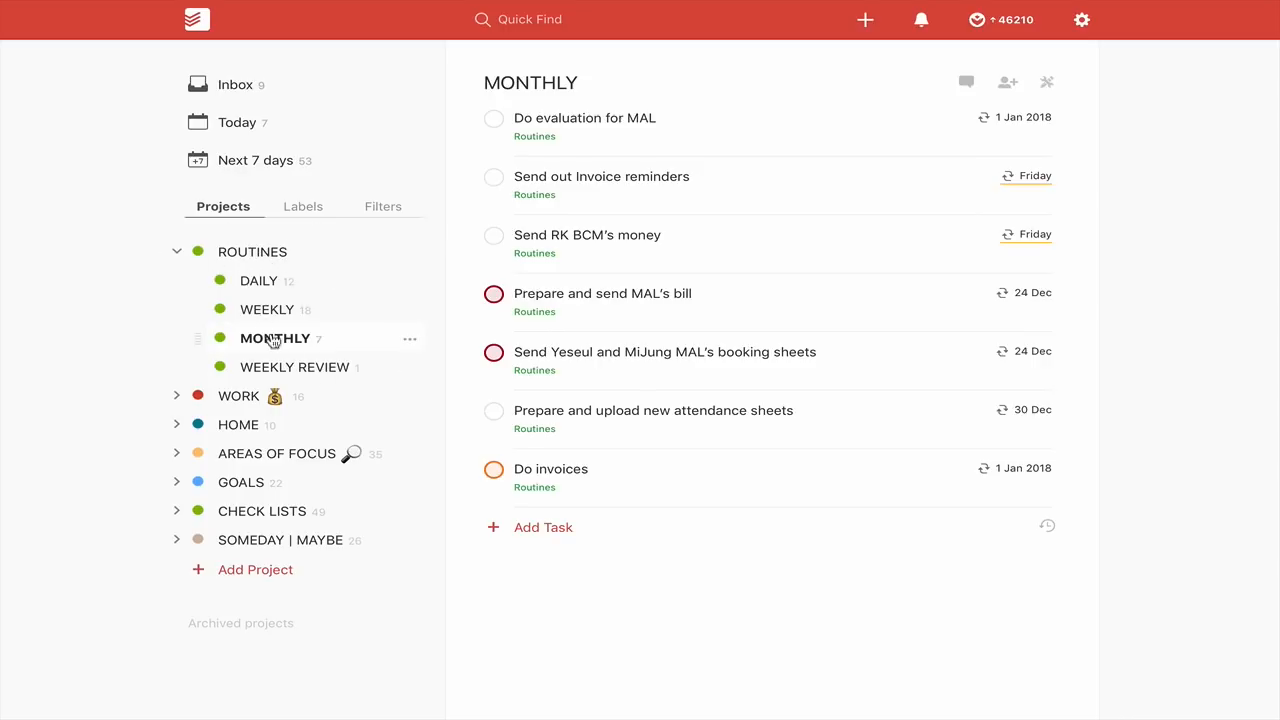
{"action": "mouse_move", "coordinate": [336, 392]}
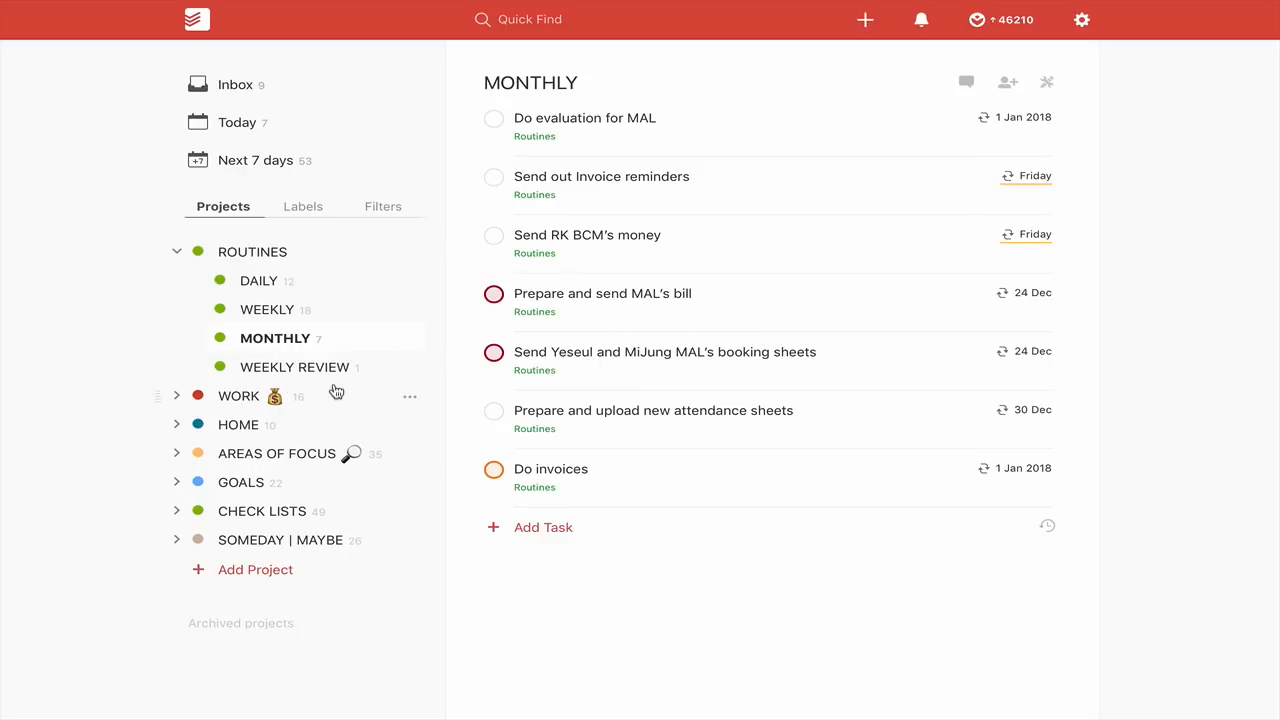
{"action": "left_click", "coordinate": [176, 252]}
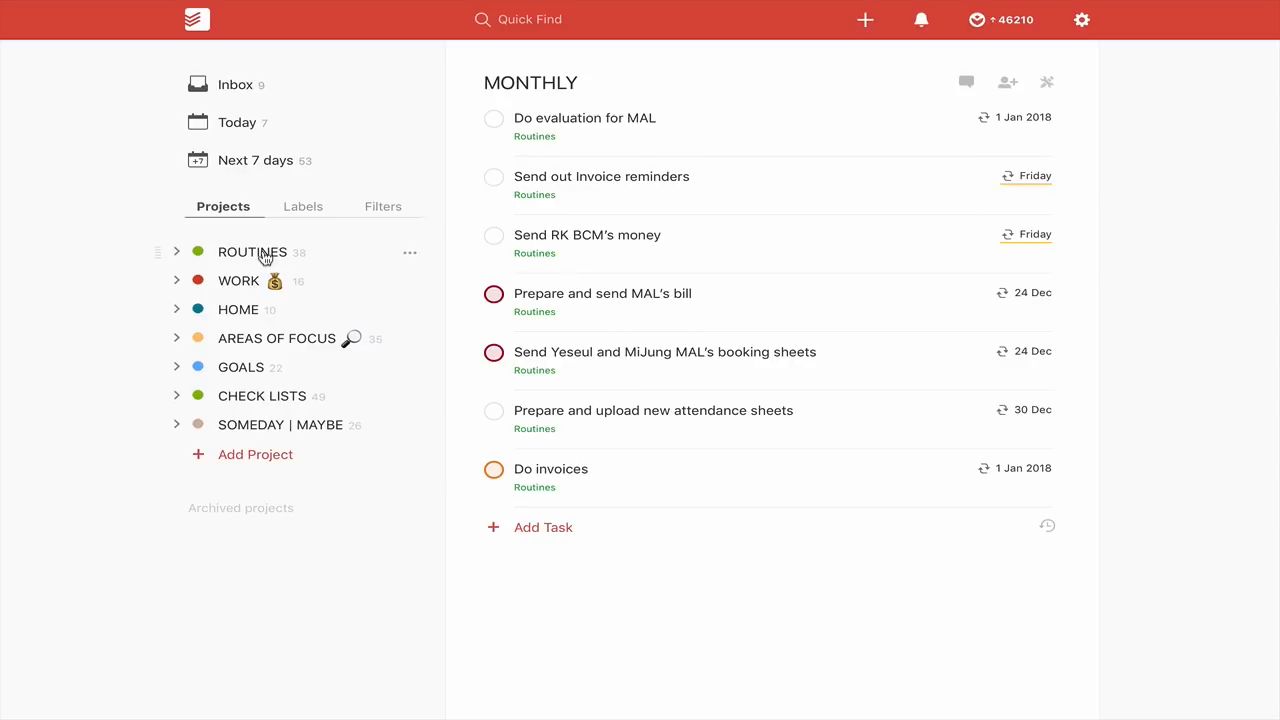
{"action": "mouse_move", "coordinate": [170, 302]}
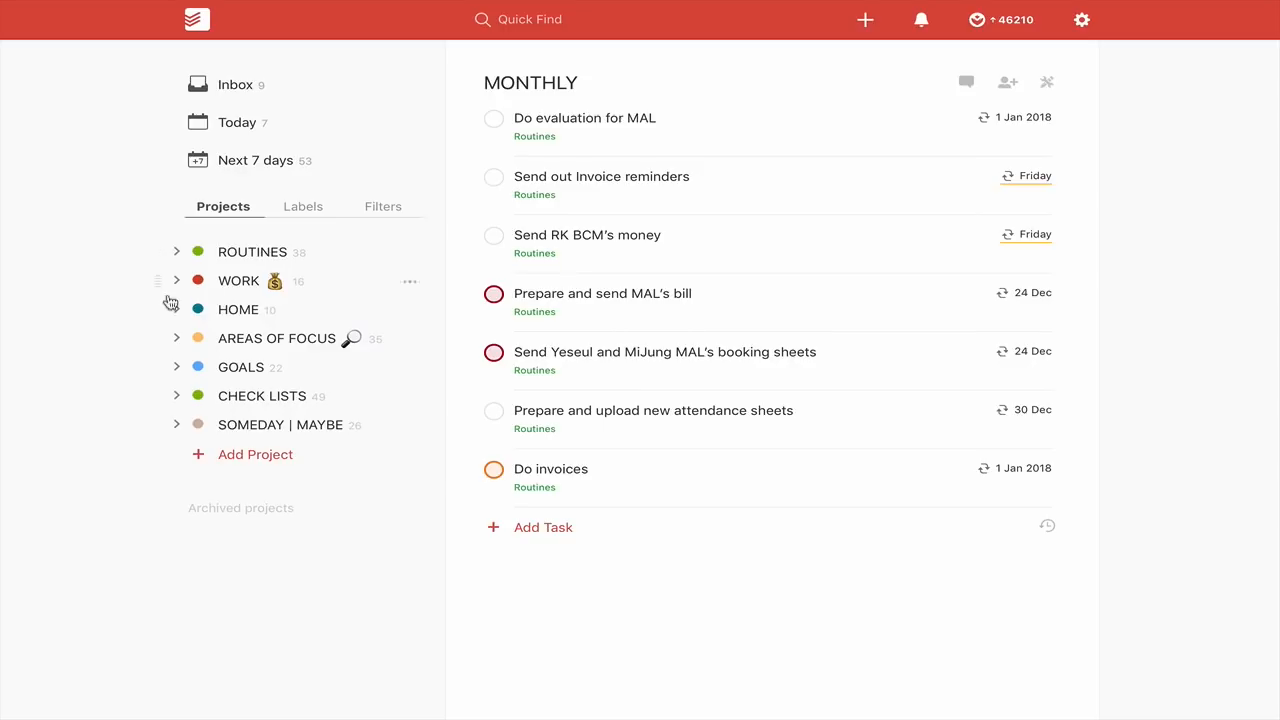
{"action": "mouse_move", "coordinate": [214, 292]}
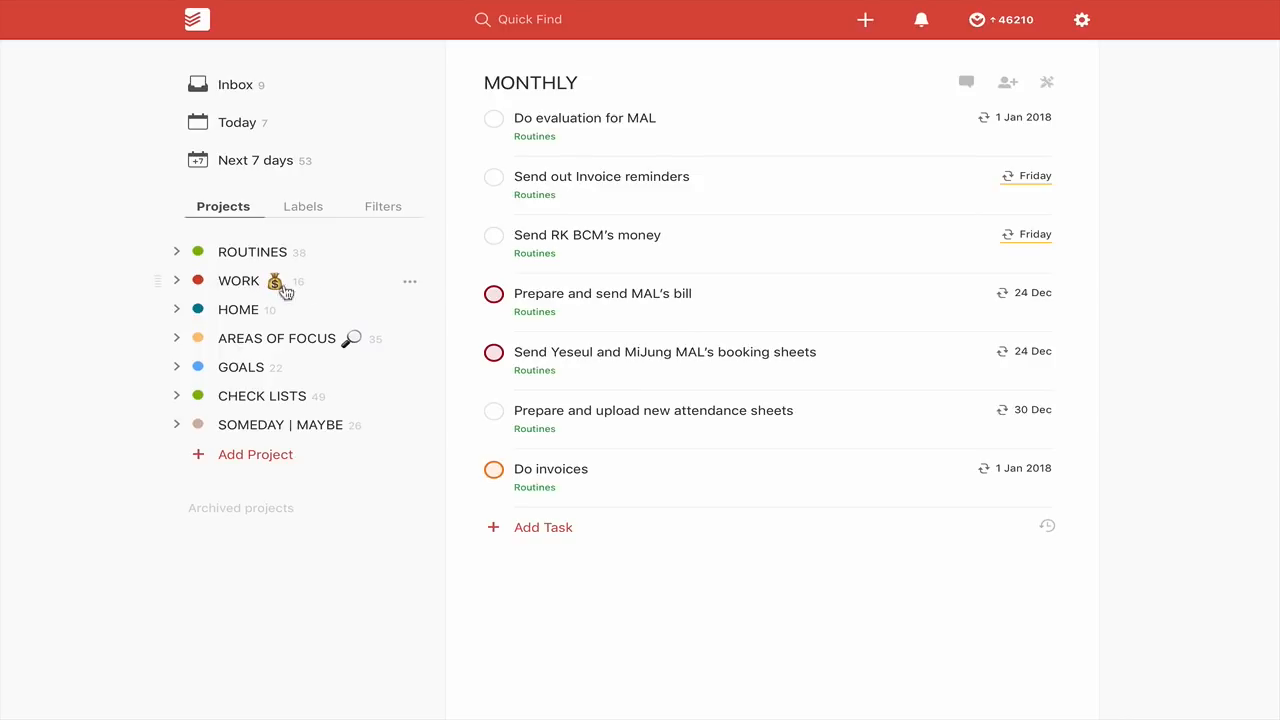
{"action": "mouse_move", "coordinate": [176, 288]}
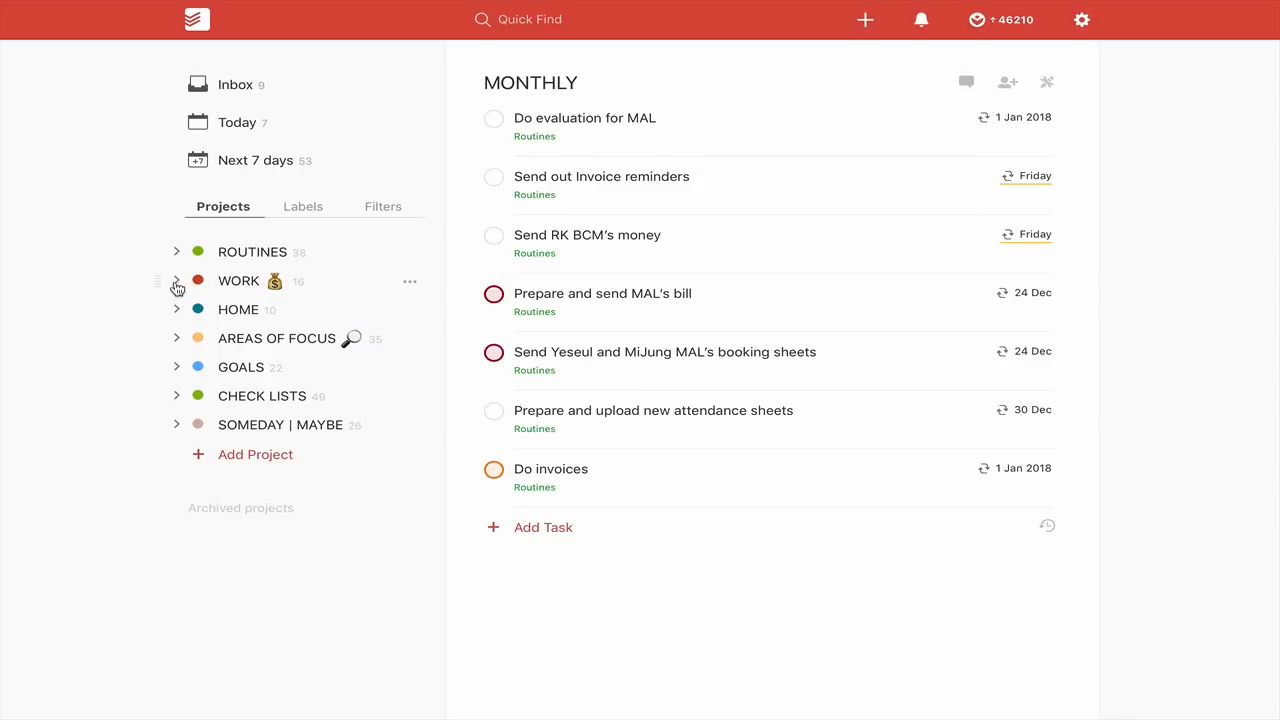
- Expand WORK to reveal its four sub-projects, Your Digital Life 2.0 to Single Actions
{"action": "left_click", "coordinate": [176, 280]}
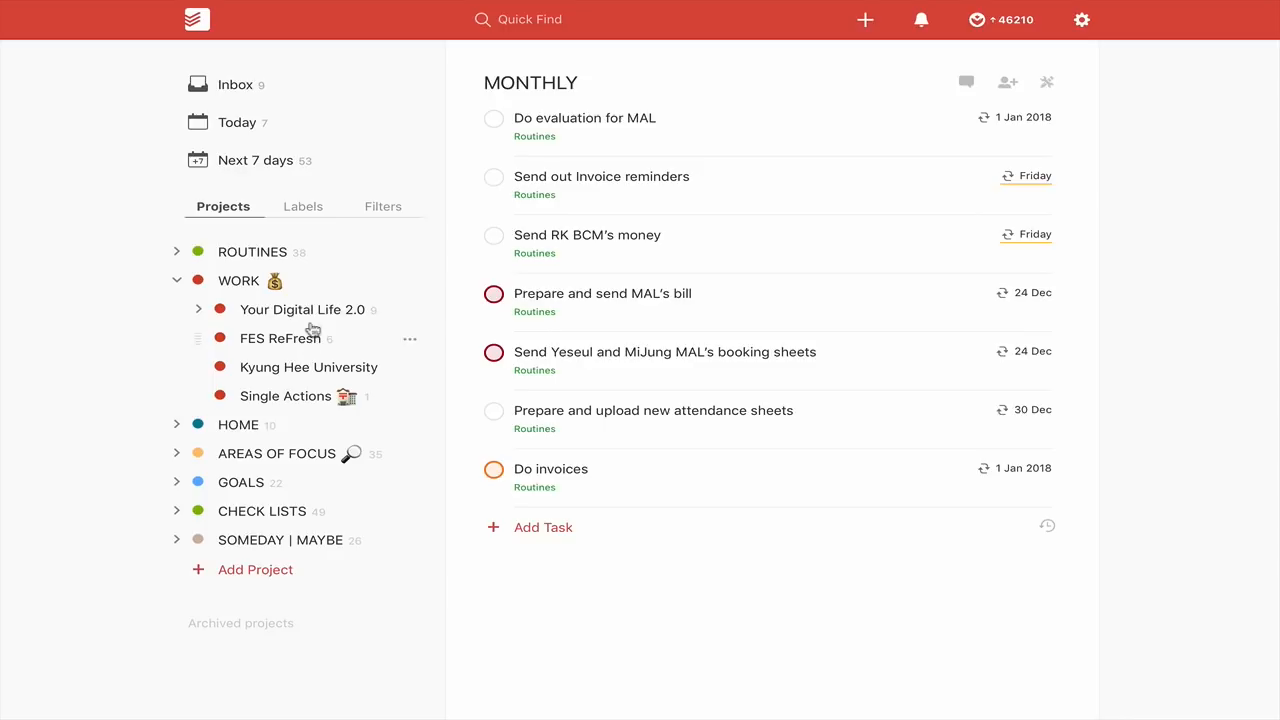
{"action": "mouse_move", "coordinate": [362, 324]}
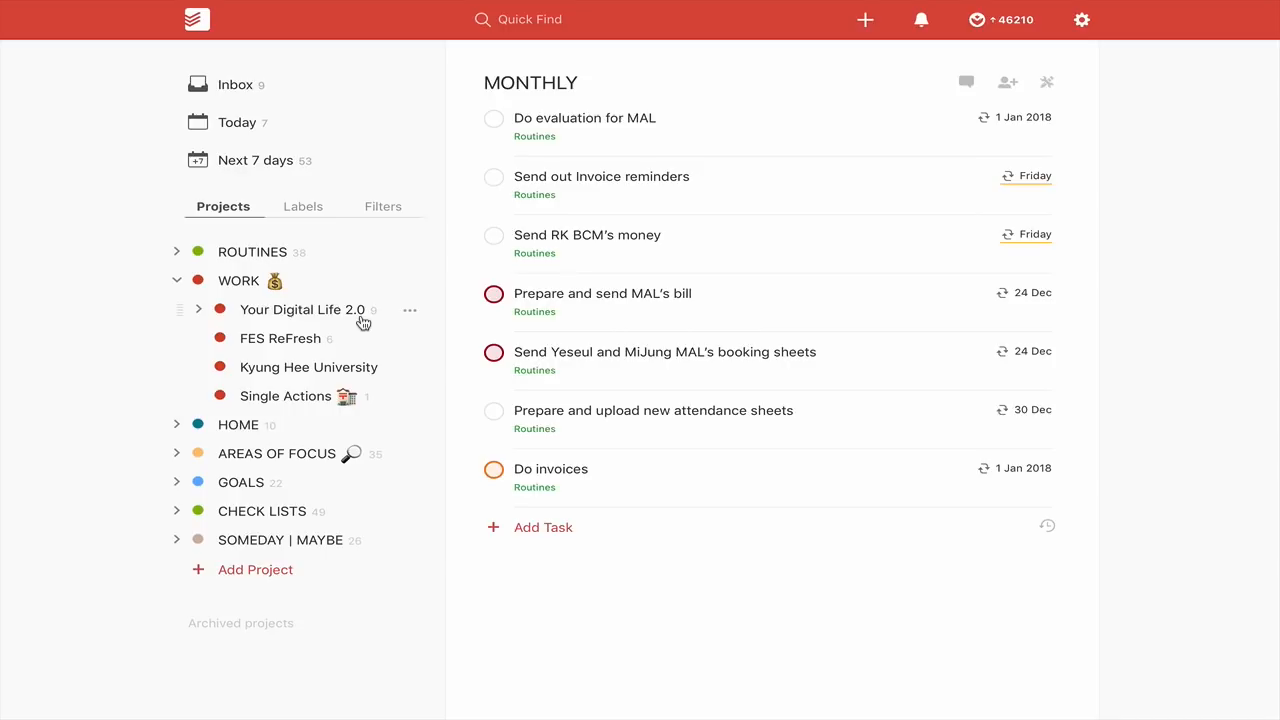
{"action": "mouse_move", "coordinate": [300, 352]}
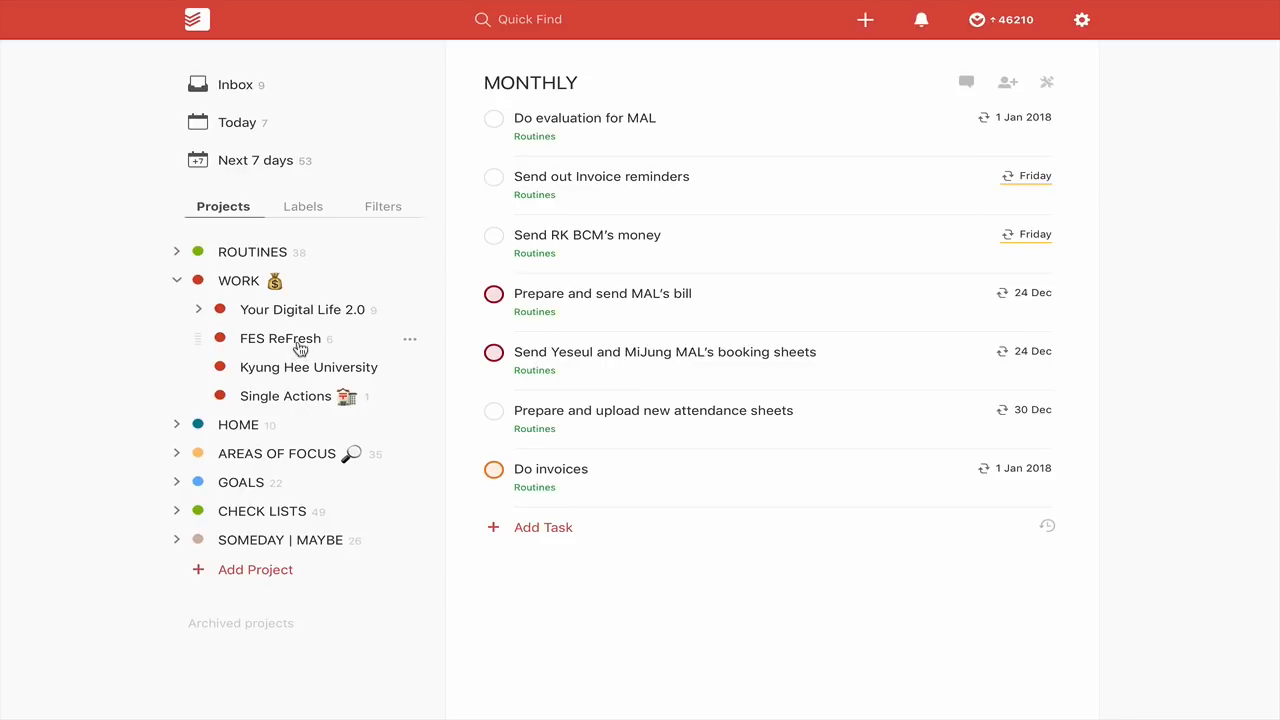
{"action": "mouse_move", "coordinate": [256, 390]}
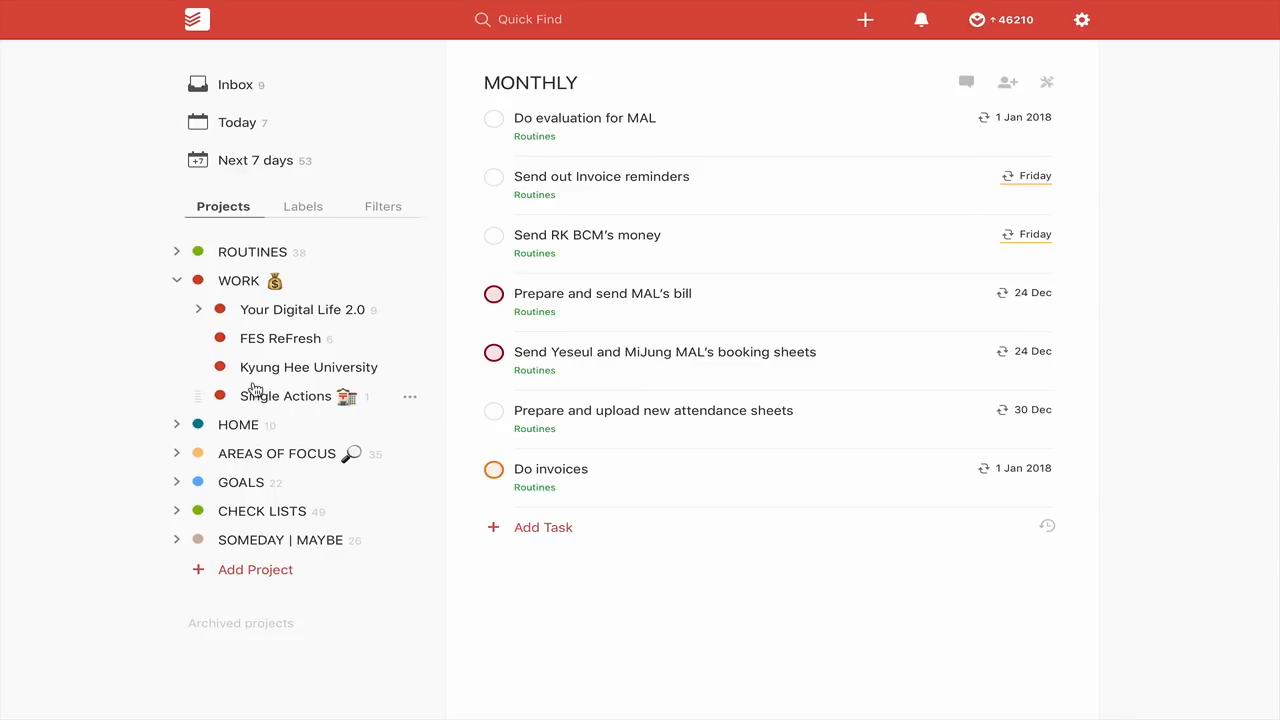
{"action": "mouse_move", "coordinate": [304, 392]}
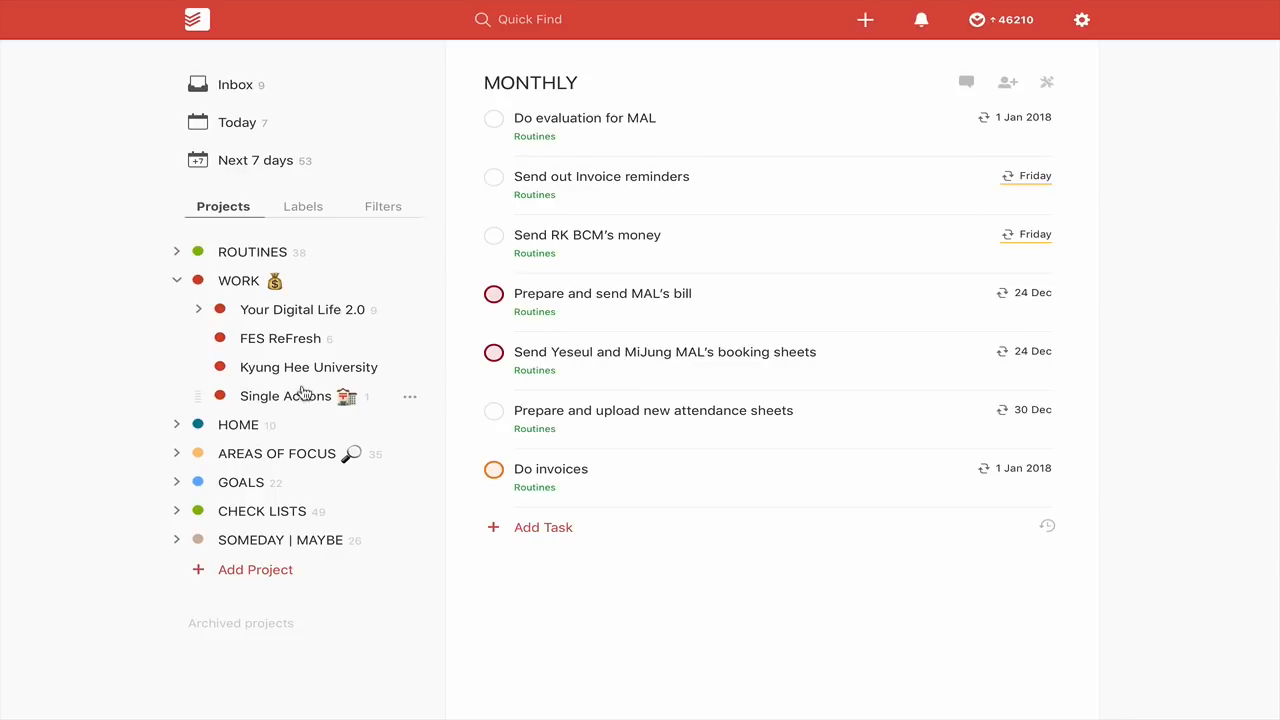
- Show WORK's Single Actions with its Liam collaboration task, then collapse WORK
{"action": "left_click", "coordinate": [284, 396]}
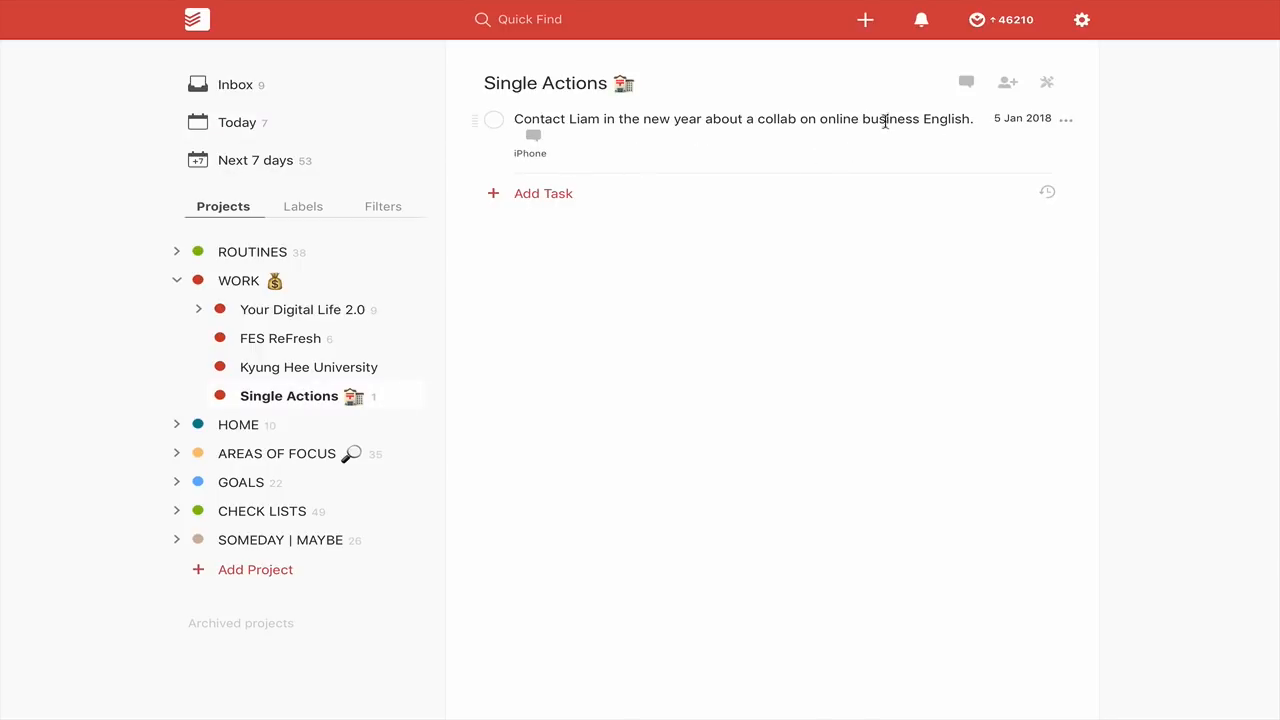
{"action": "mouse_move", "coordinate": [316, 376]}
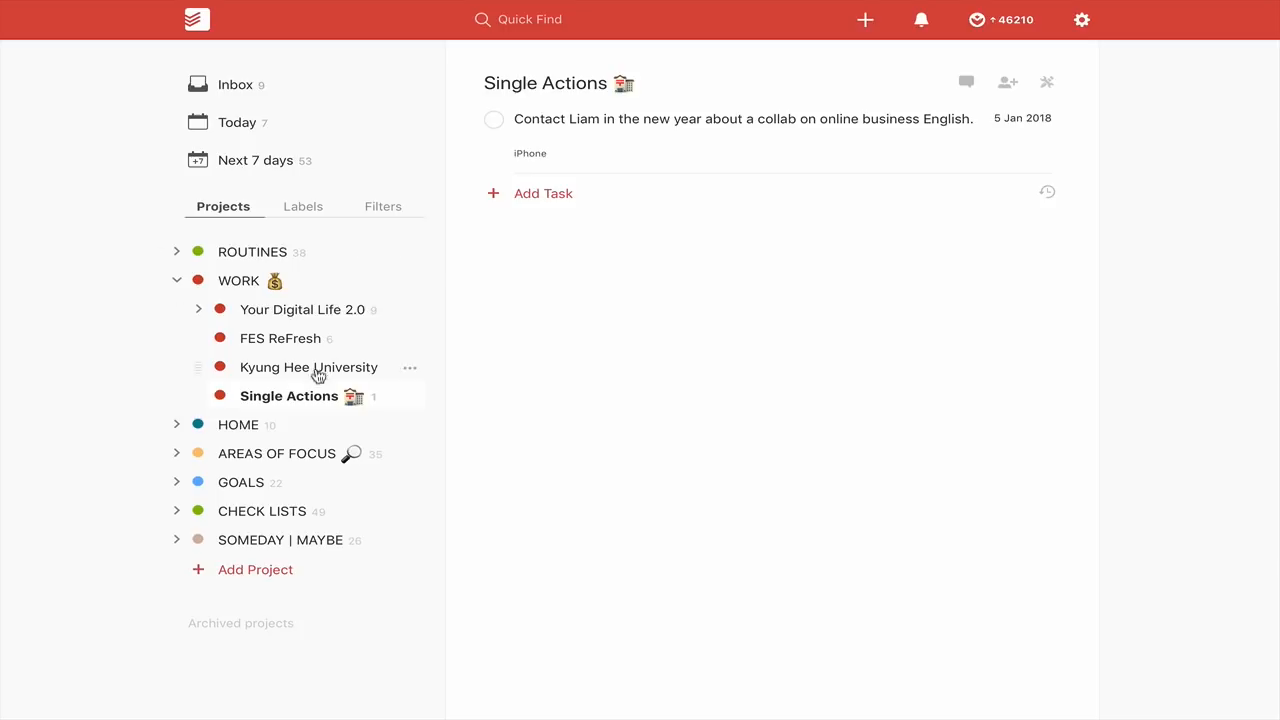
{"action": "mouse_move", "coordinate": [1068, 116]}
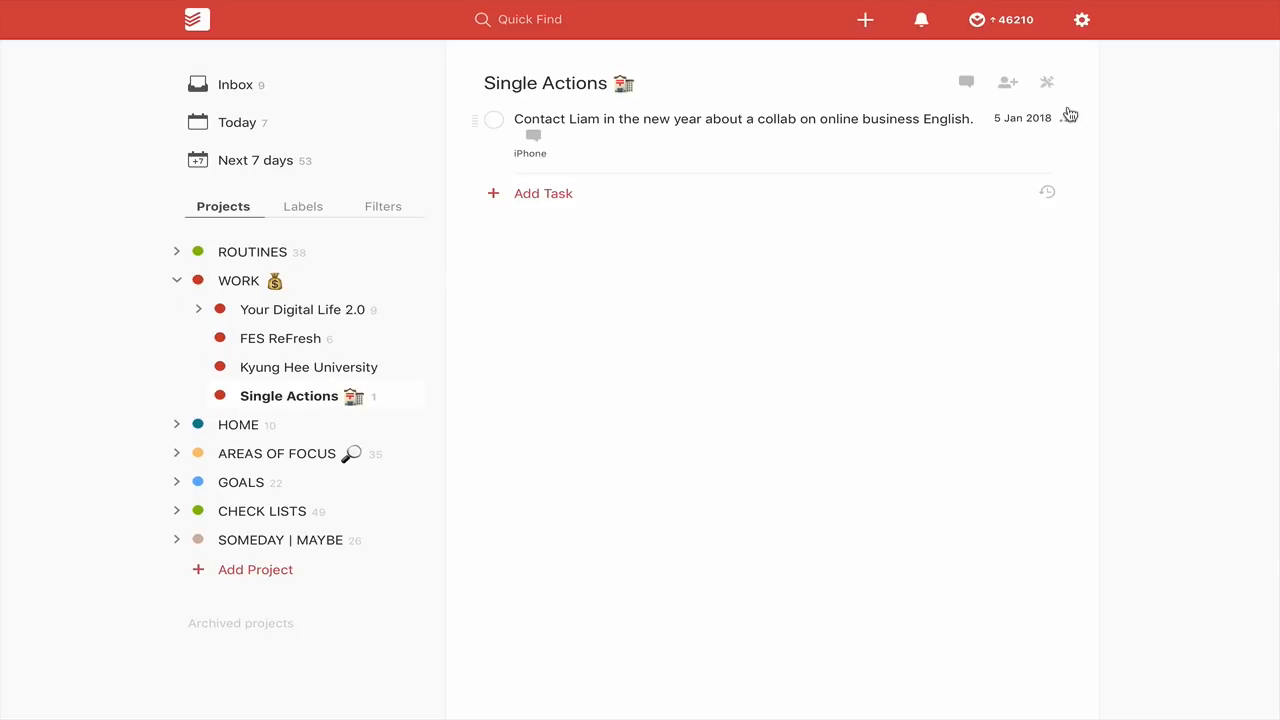
{"action": "mouse_move", "coordinate": [636, 328]}
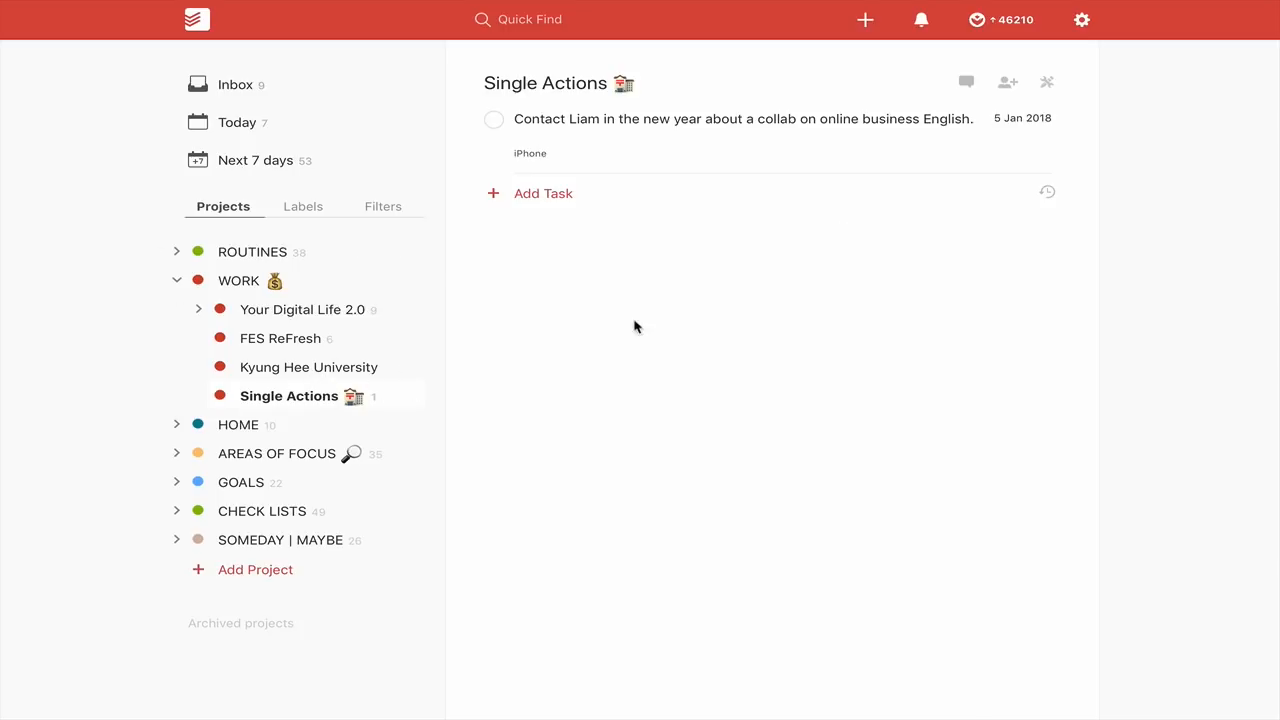
{"action": "mouse_move", "coordinate": [508, 436]}
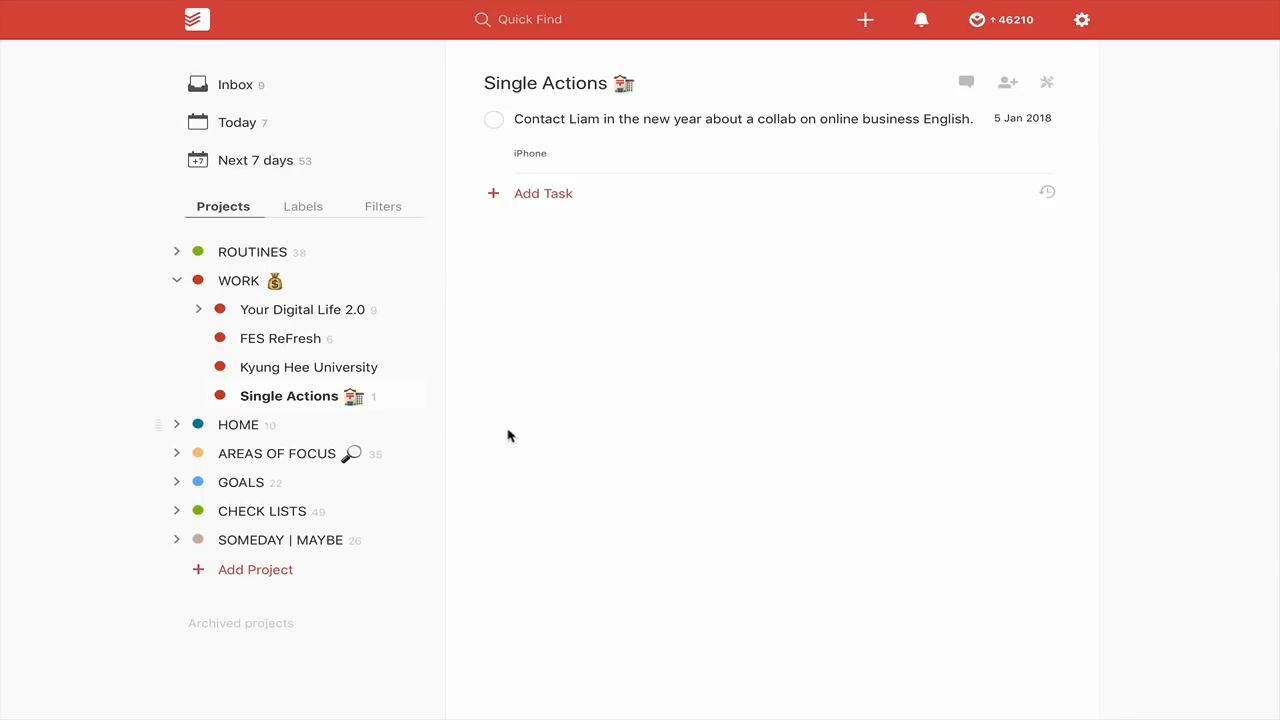
{"action": "mouse_move", "coordinate": [278, 338]}
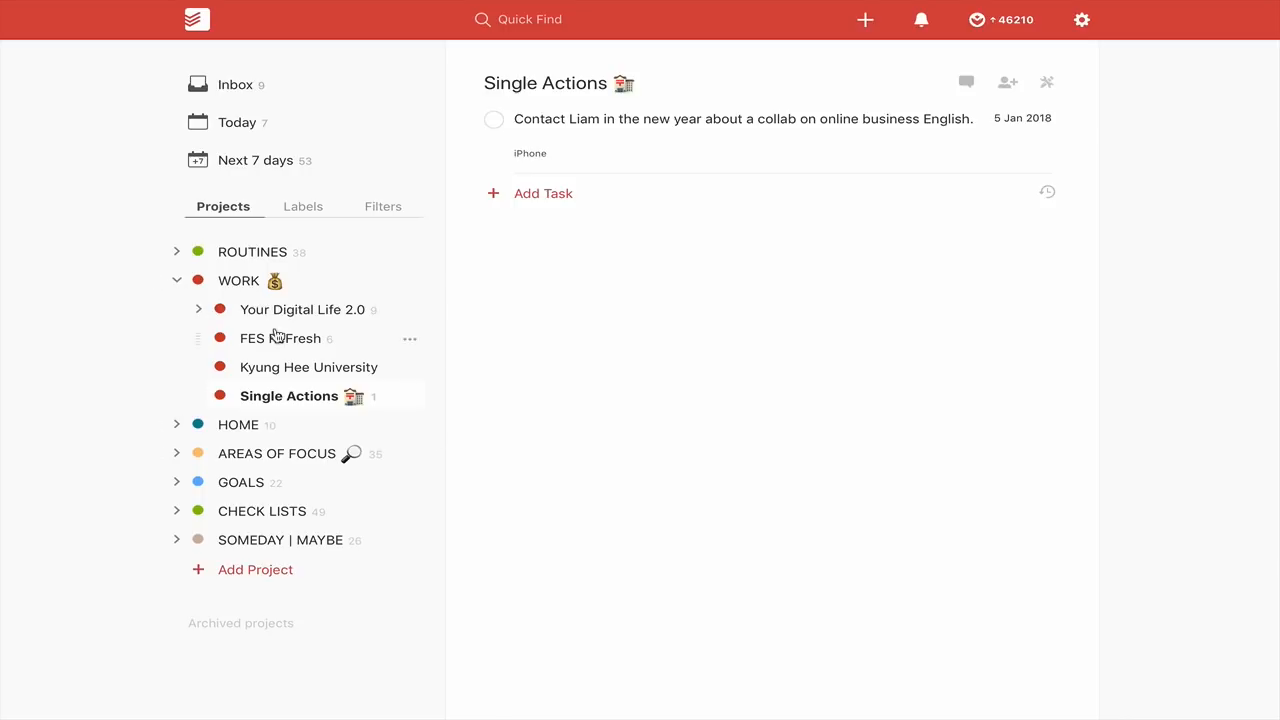
{"action": "left_click", "coordinate": [176, 280]}
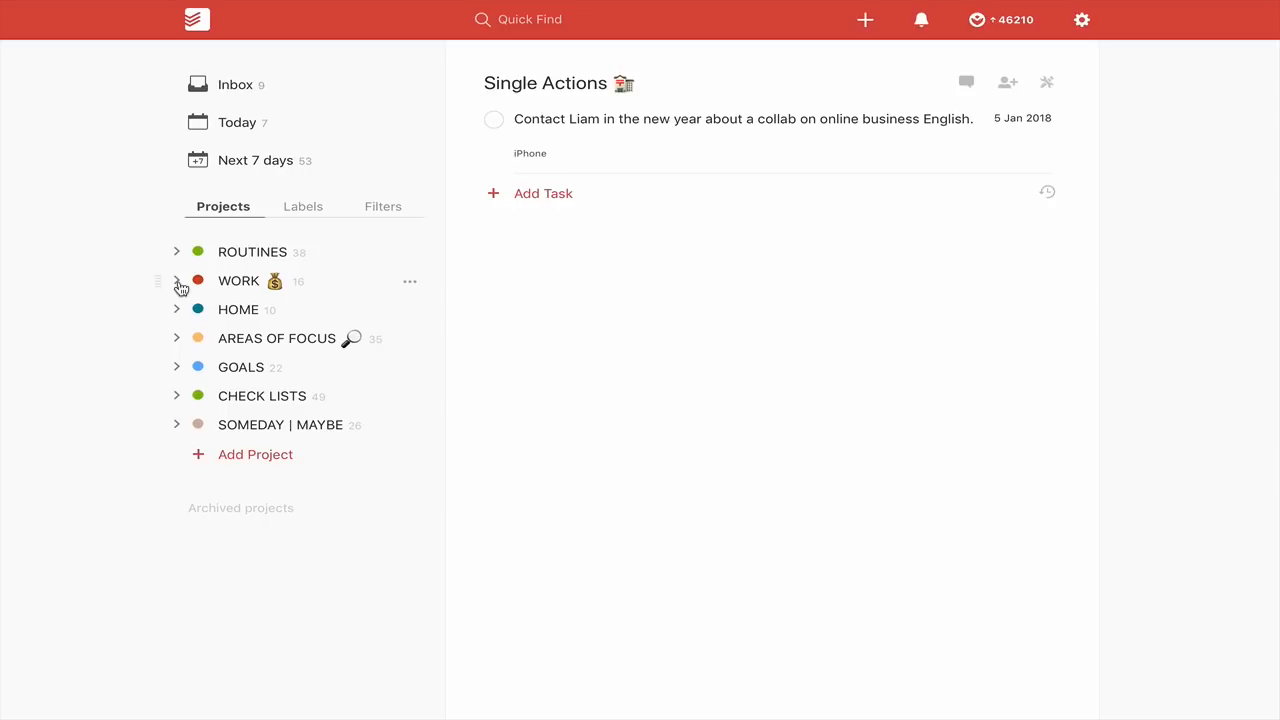
- Open HOME with its sub-projects and fold the Range Rover Velar purchase sections
{"action": "left_click", "coordinate": [176, 308]}
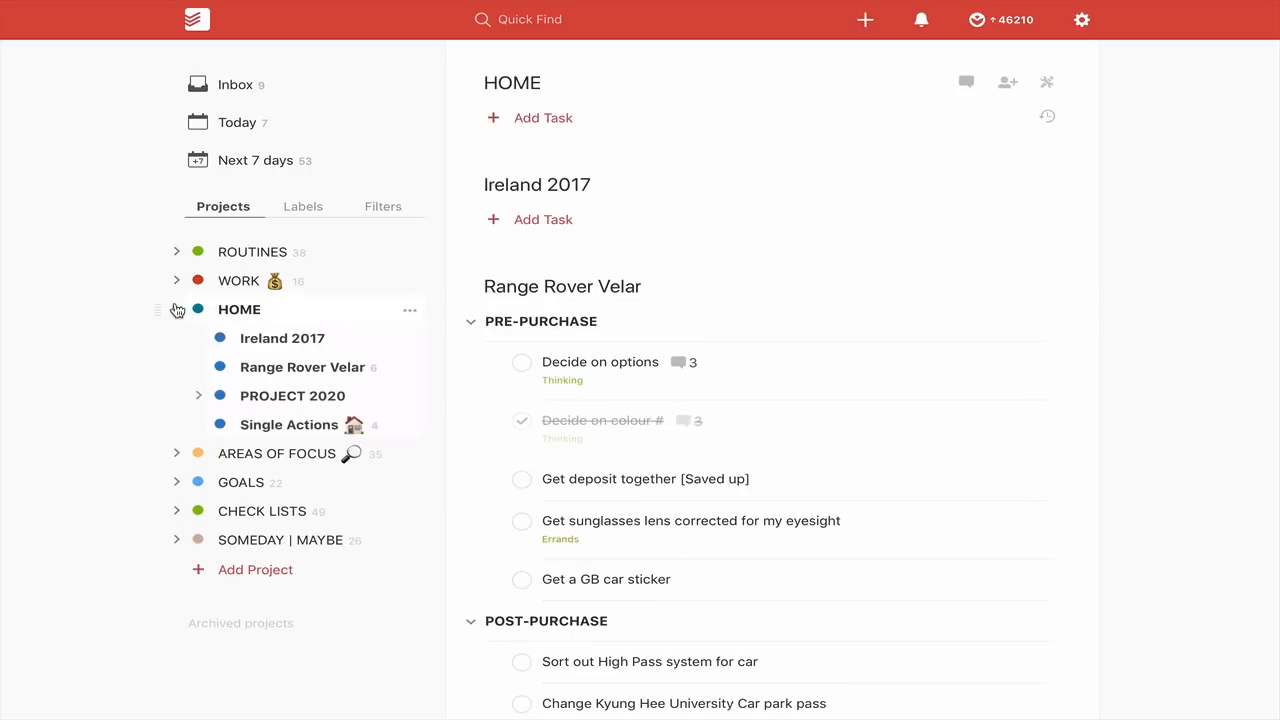
{"action": "mouse_move", "coordinate": [282, 338]}
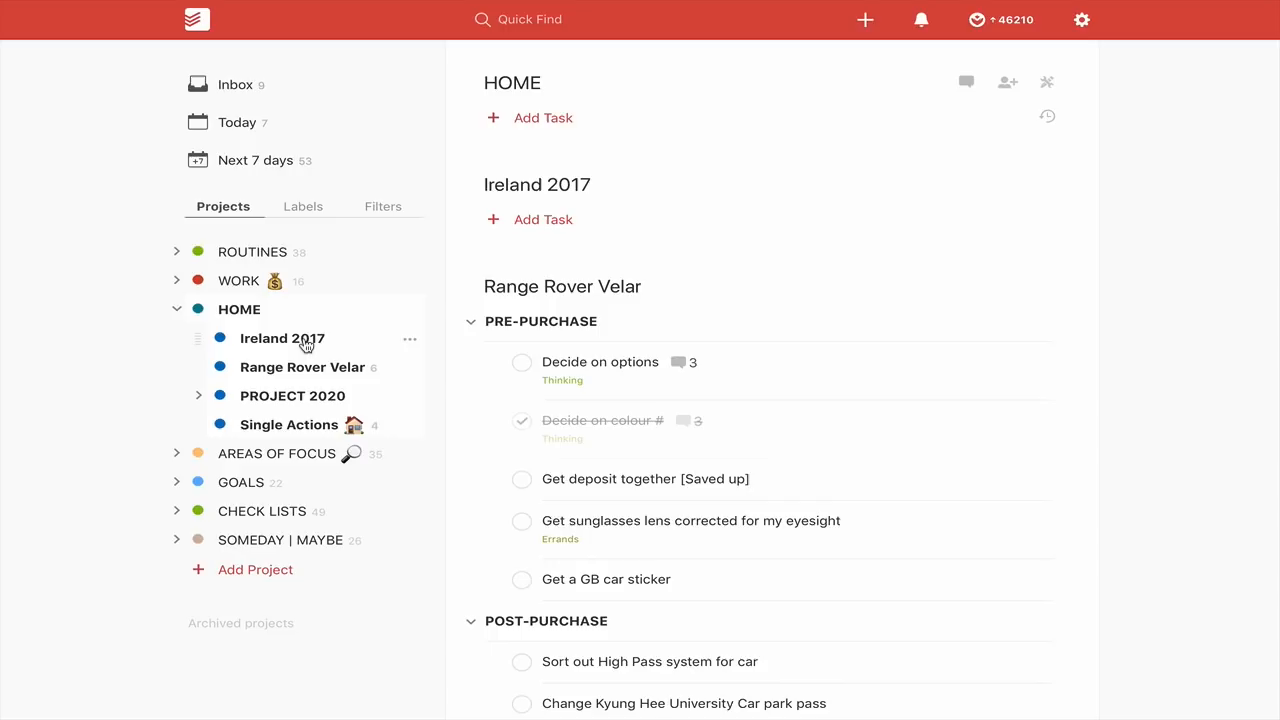
{"action": "mouse_move", "coordinate": [392, 252]}
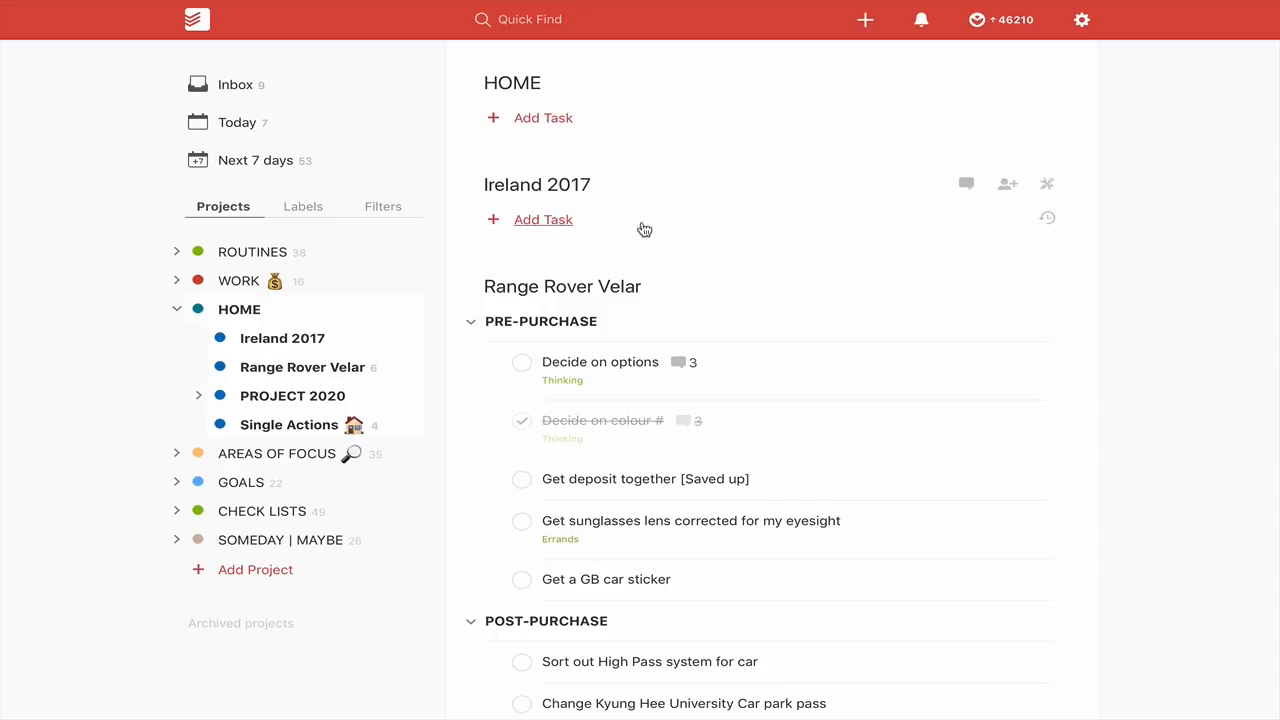
{"action": "mouse_move", "coordinate": [688, 244]}
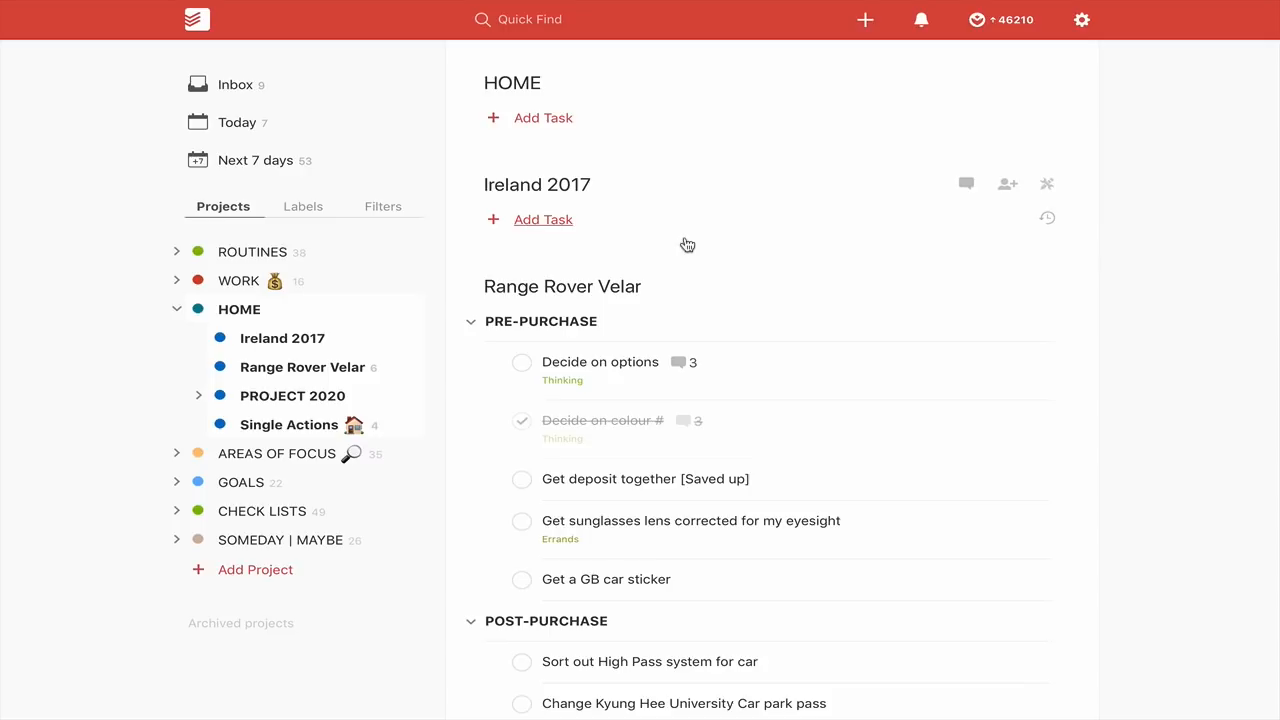
{"action": "mouse_move", "coordinate": [360, 368]}
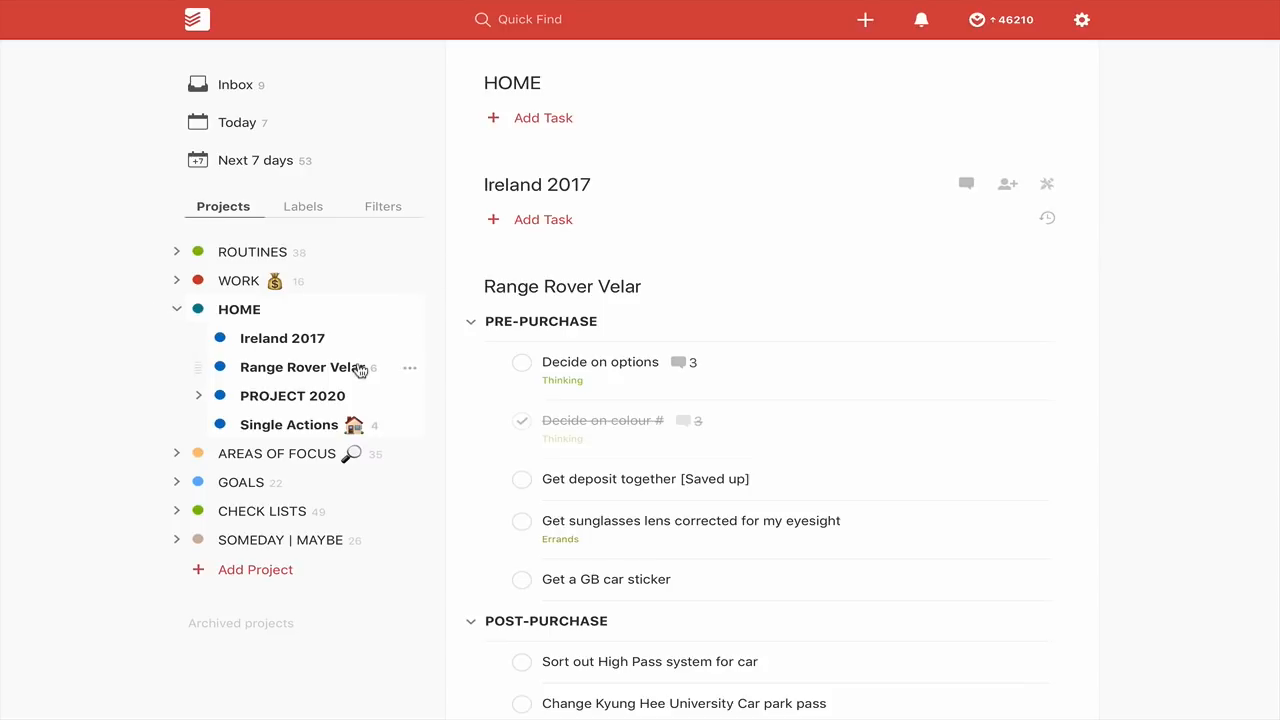
{"action": "mouse_move", "coordinate": [312, 378]}
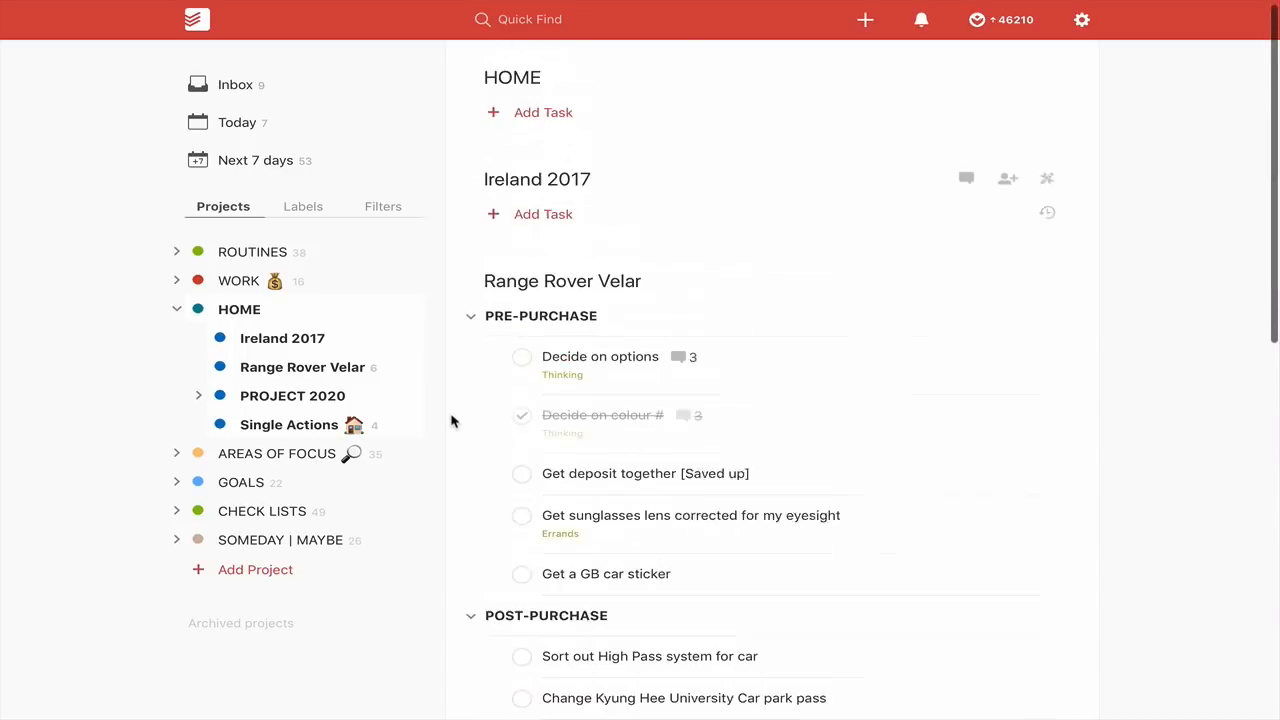
{"action": "scroll", "scroll_direction": "down", "scroll_amount": 3}
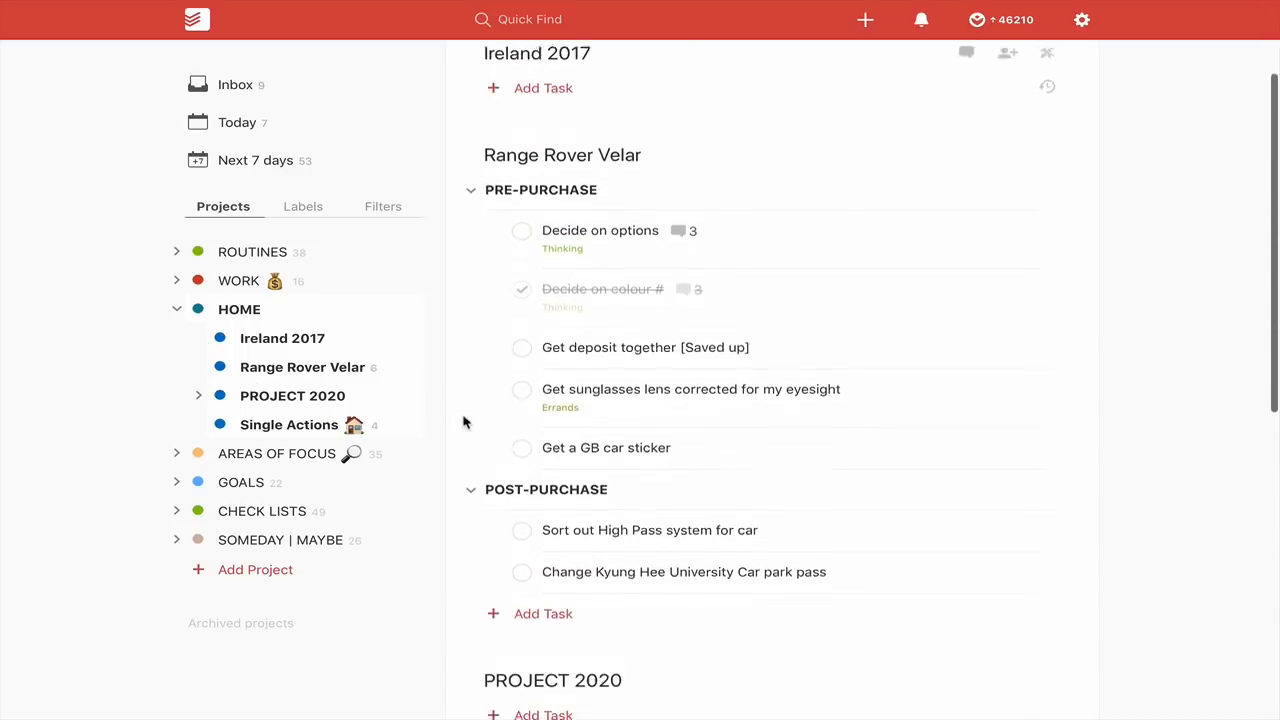
{"action": "scroll", "scroll_direction": "up", "scroll_amount": 3}
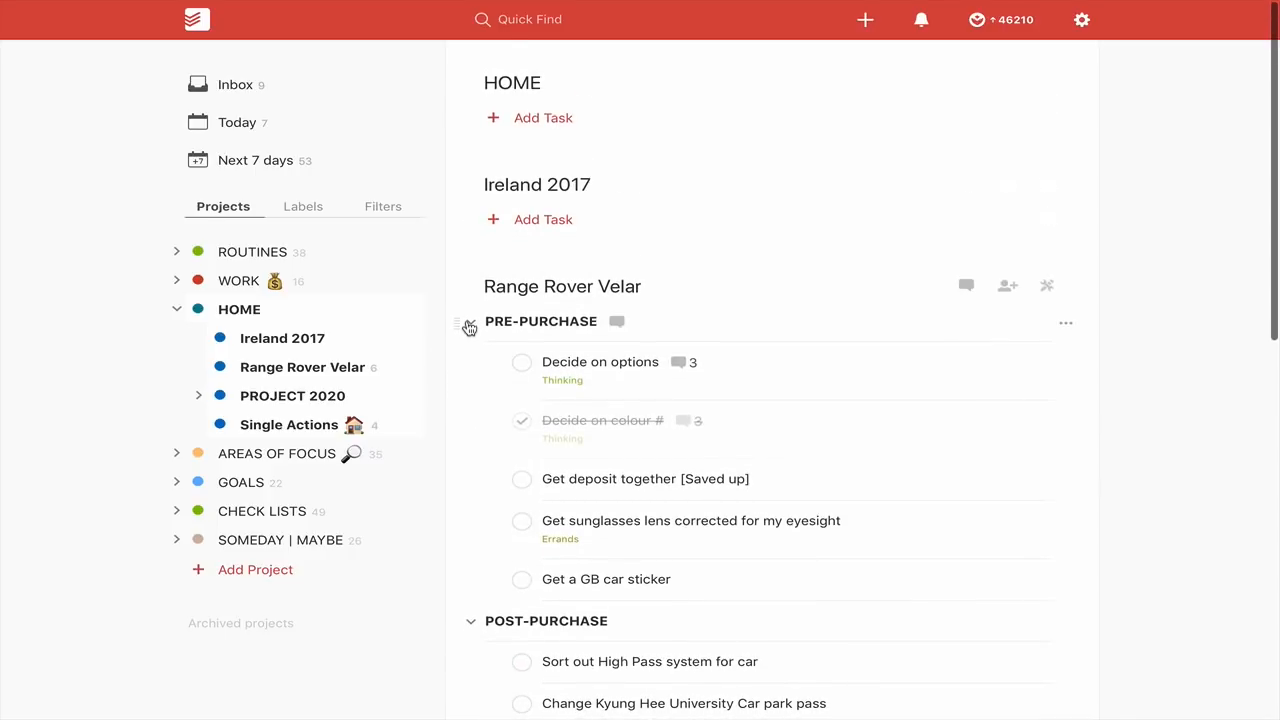
{"action": "left_click", "coordinate": [470, 320]}
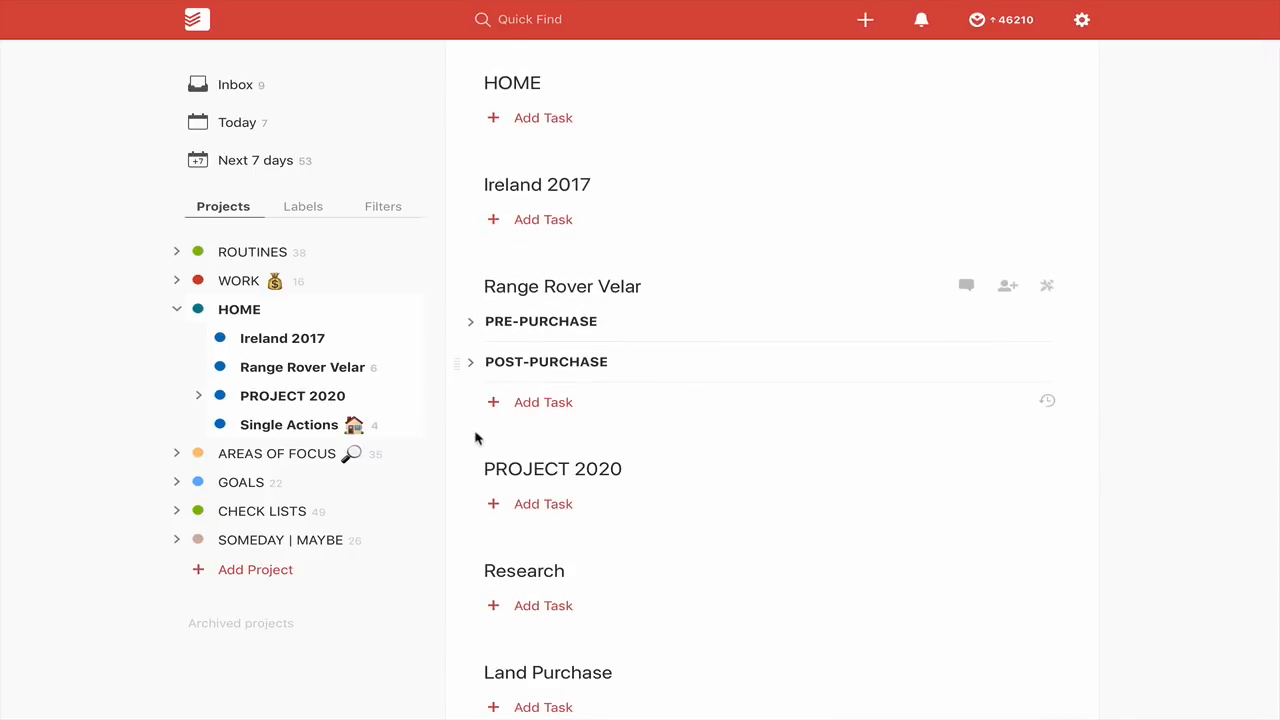
{"action": "mouse_move", "coordinate": [570, 488]}
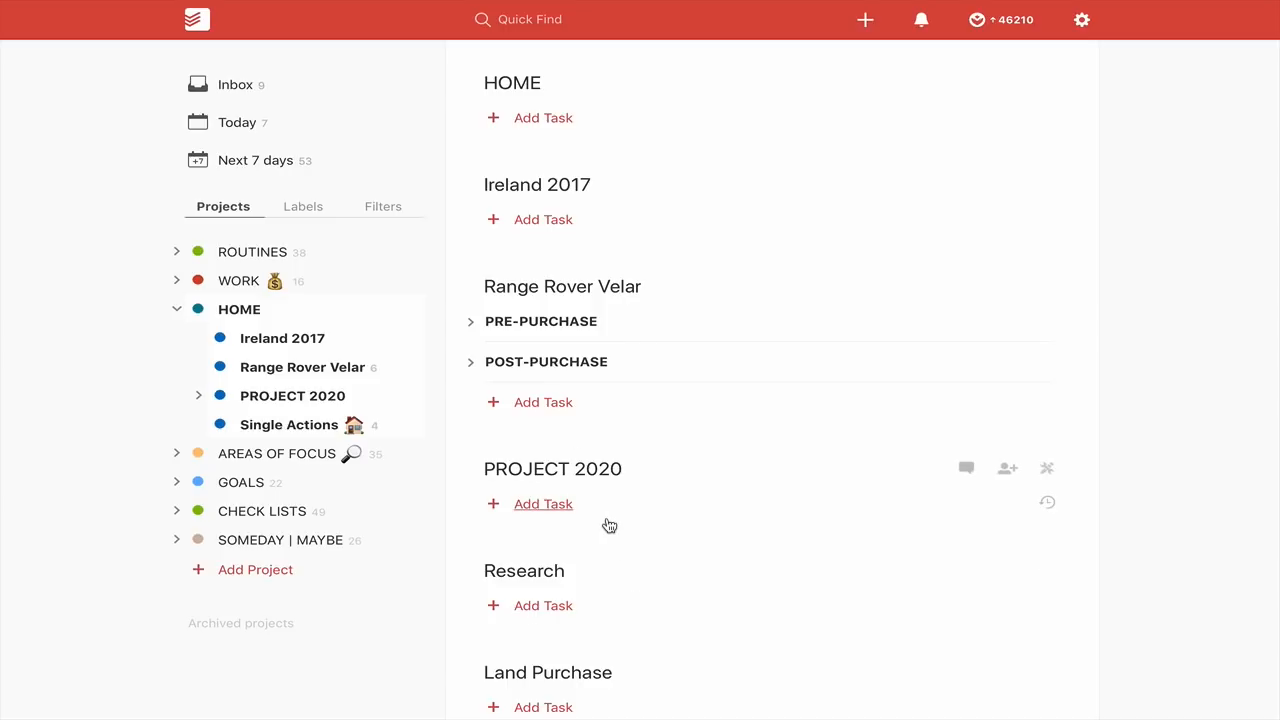
{"action": "mouse_move", "coordinate": [640, 510]}
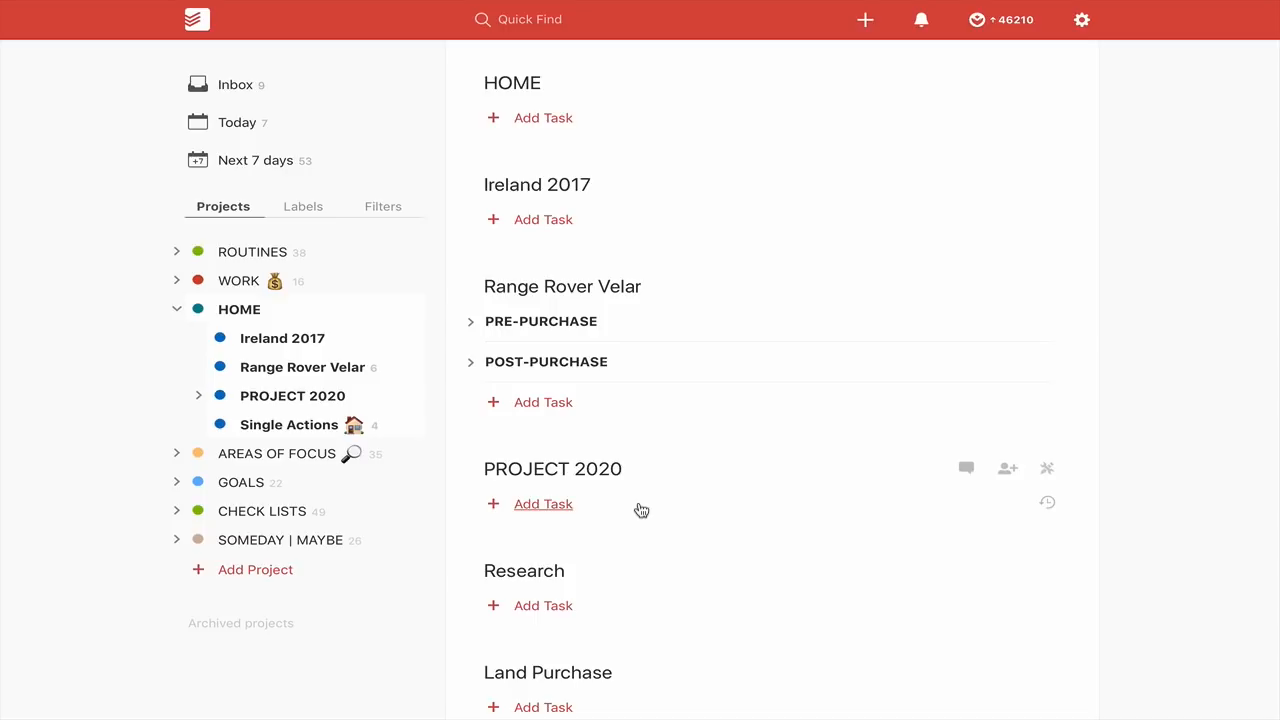
{"action": "mouse_move", "coordinate": [320, 436]}
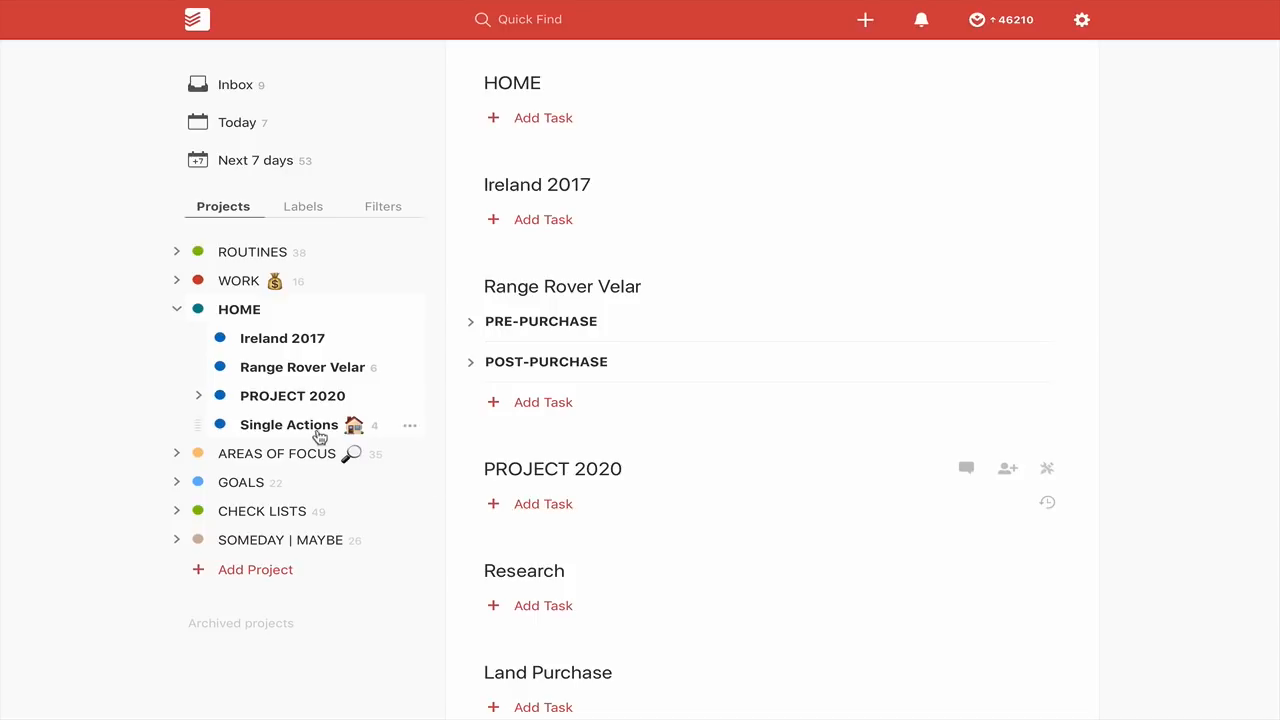
- Show HOME's Single Actions with its four tasks, then collapse HOME in the sidebar
{"action": "left_click", "coordinate": [288, 424]}
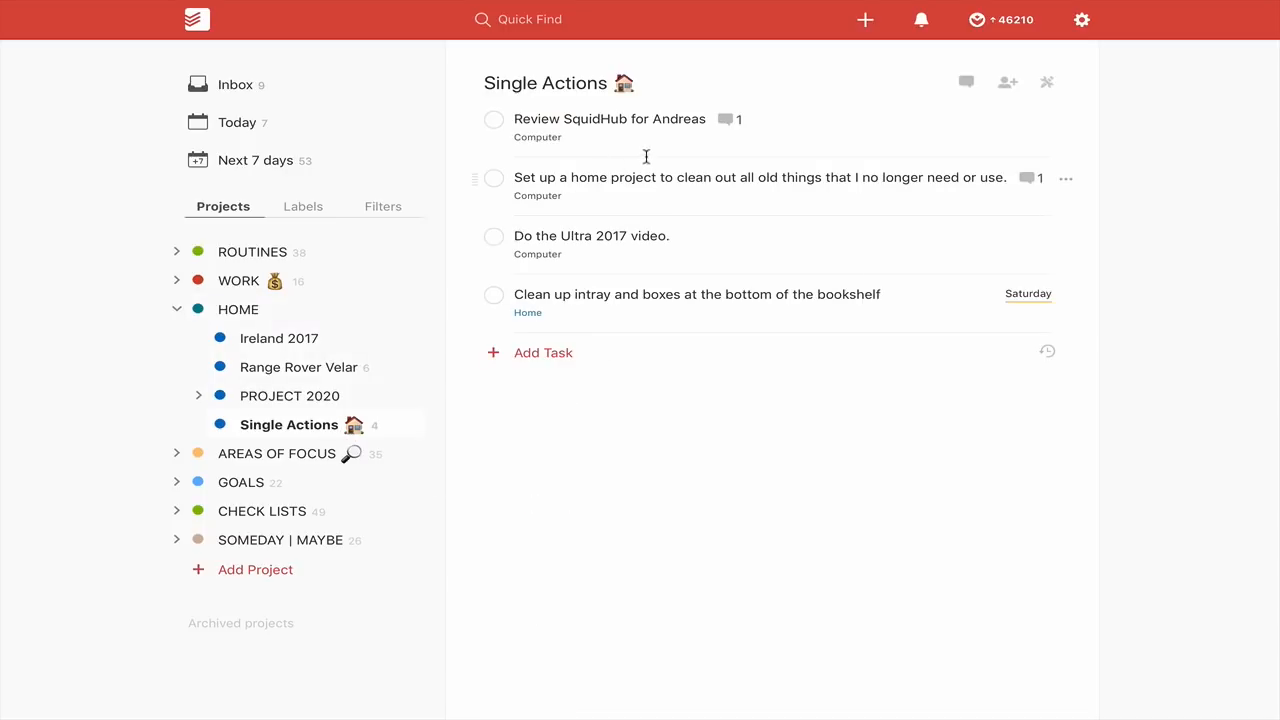
{"action": "mouse_move", "coordinate": [724, 244]}
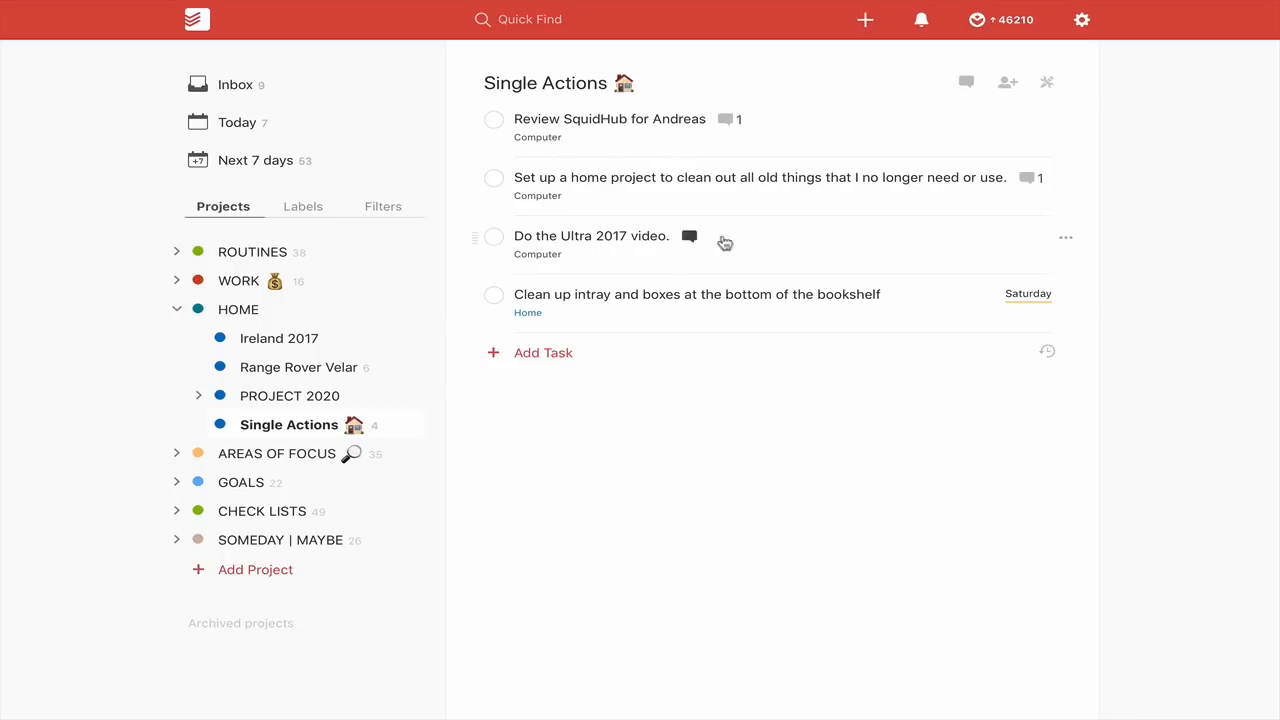
{"action": "mouse_move", "coordinate": [684, 412]}
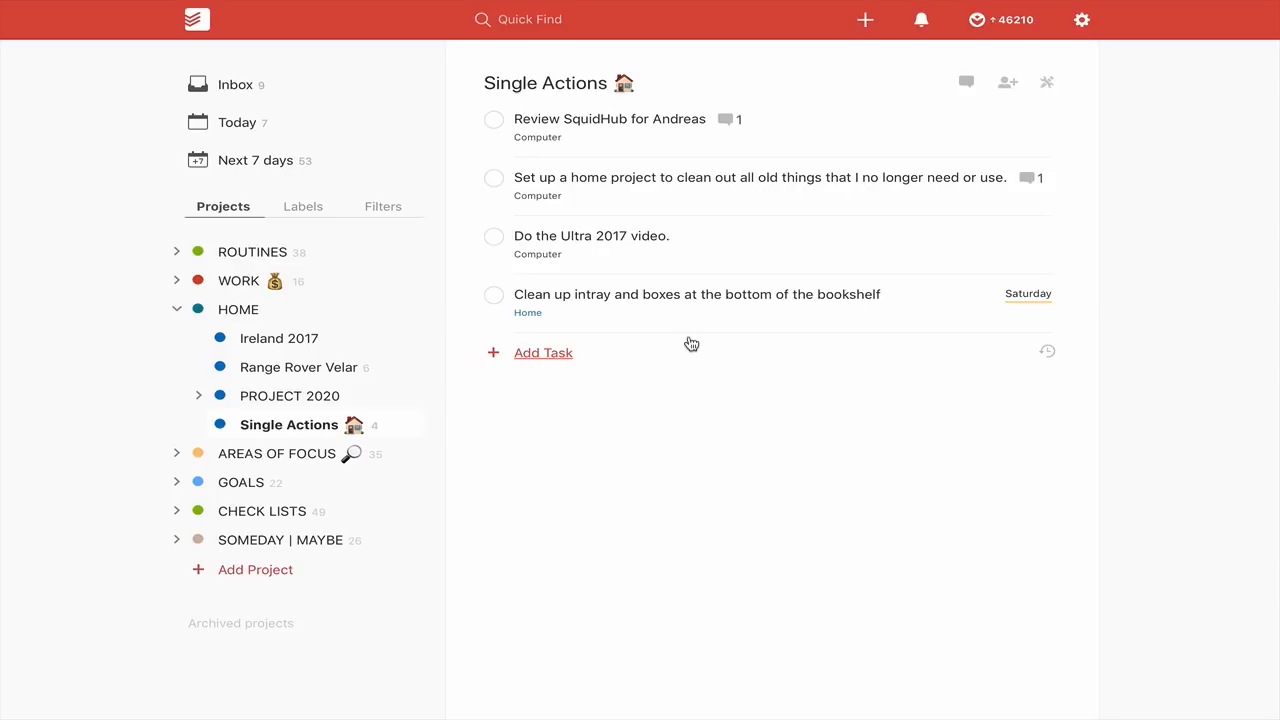
{"action": "mouse_move", "coordinate": [708, 374]}
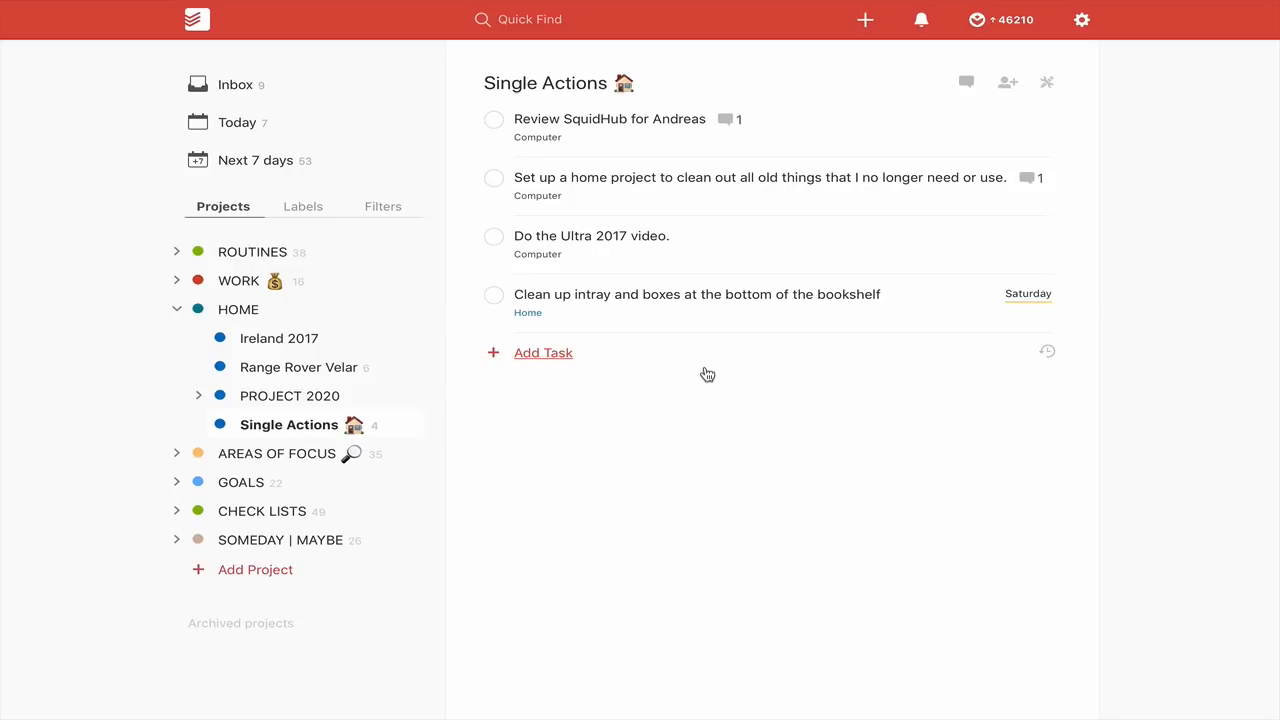
{"action": "left_click", "coordinate": [176, 308]}
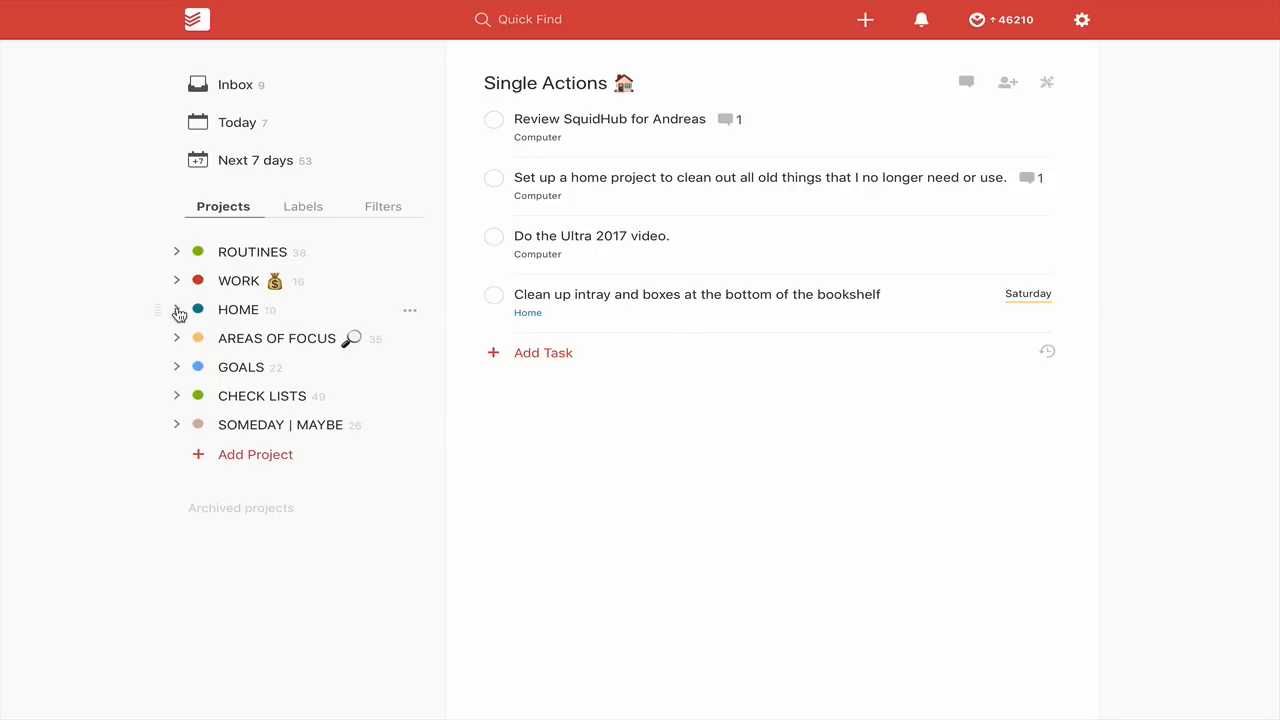
- Expand AREAS OF FOCUS to reveal sub-projects from CPP to Exercise
{"action": "left_click", "coordinate": [176, 338]}
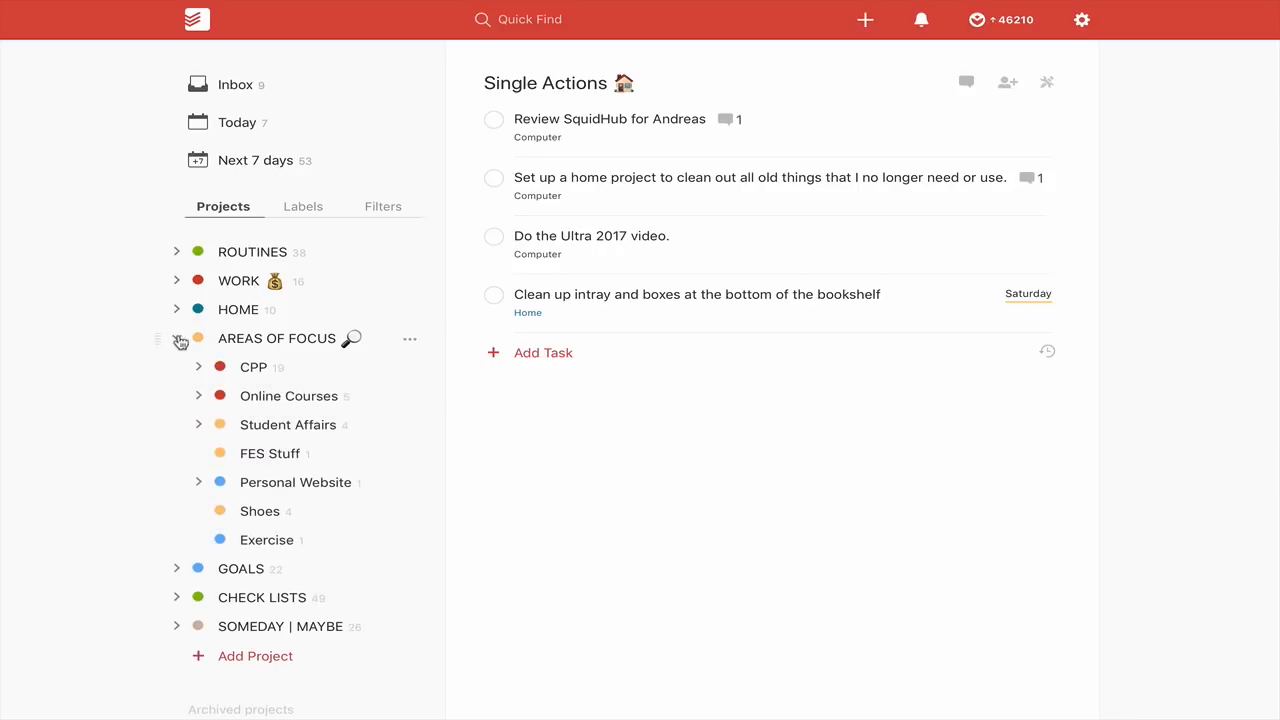
{"action": "mouse_move", "coordinate": [320, 396]}
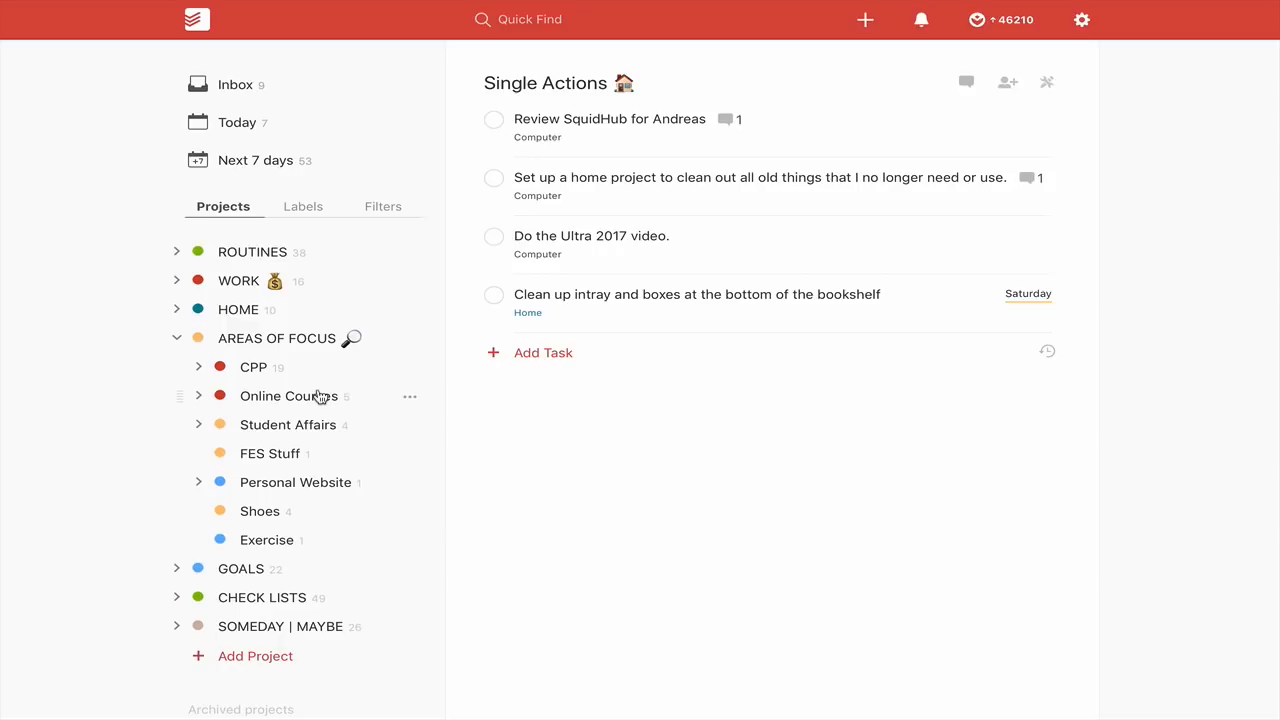
{"action": "mouse_move", "coordinate": [278, 388]}
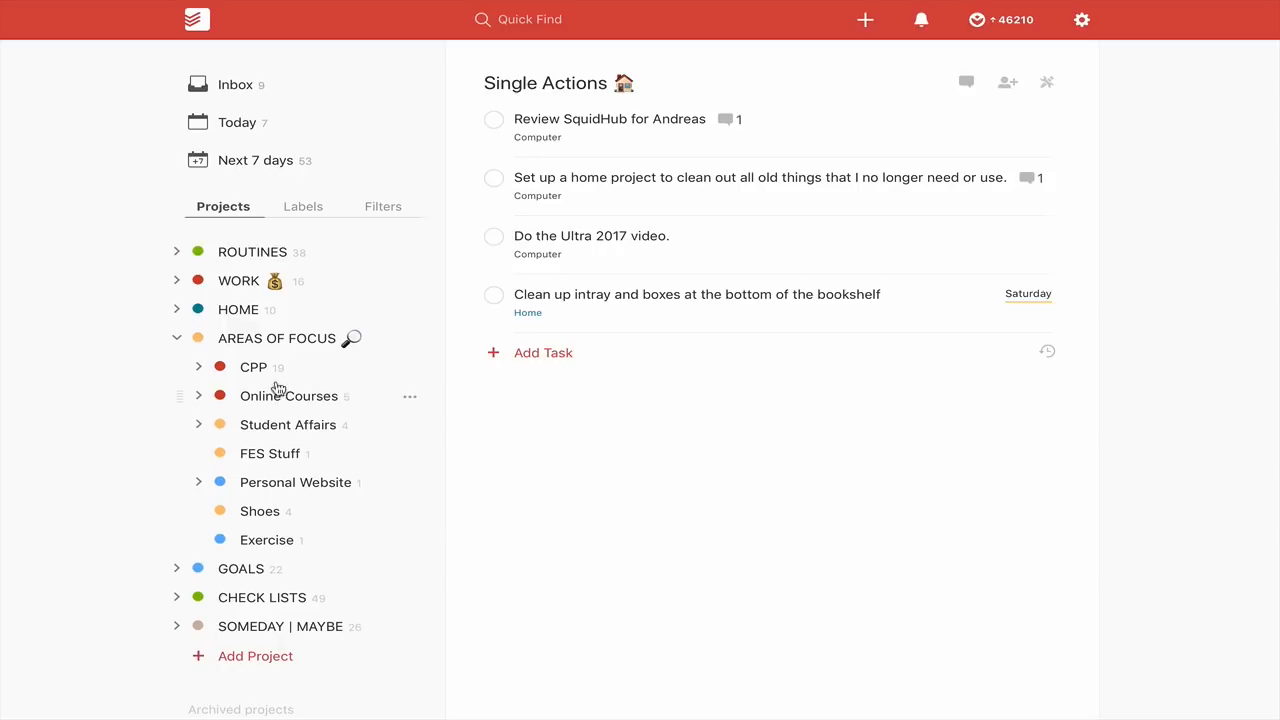
{"action": "mouse_move", "coordinate": [276, 378]}
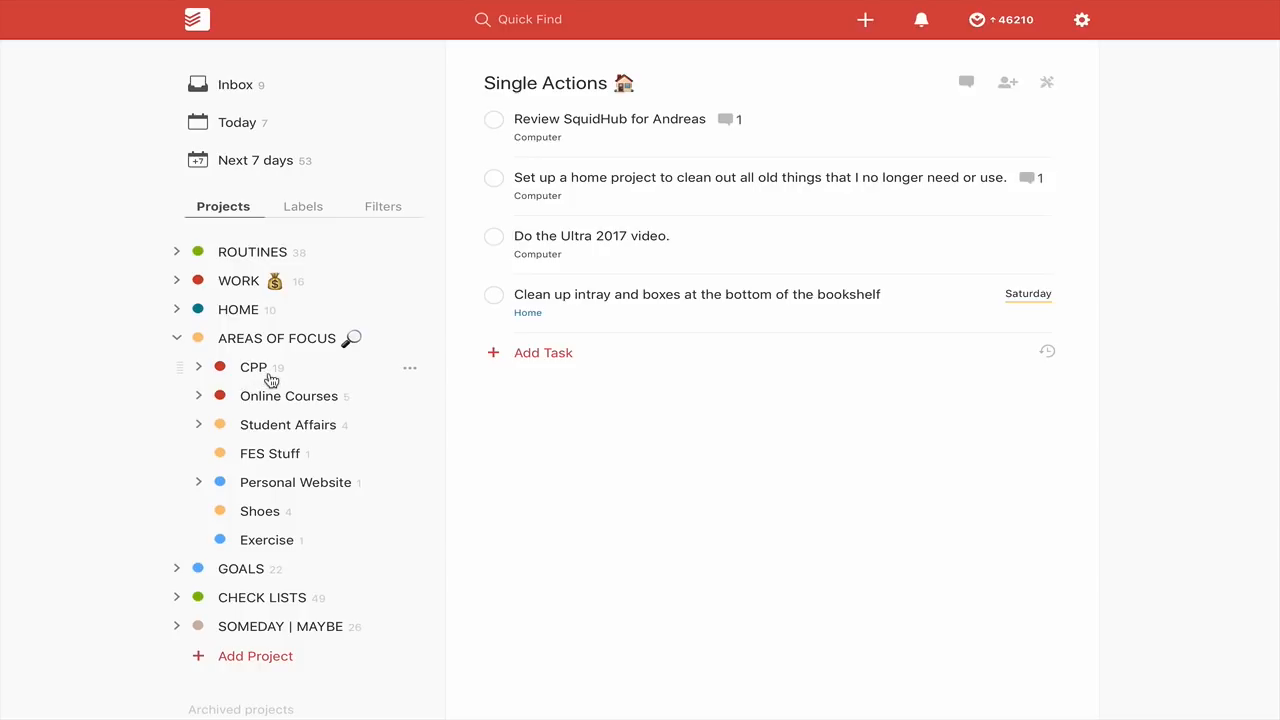
{"action": "mouse_move", "coordinate": [320, 408]}
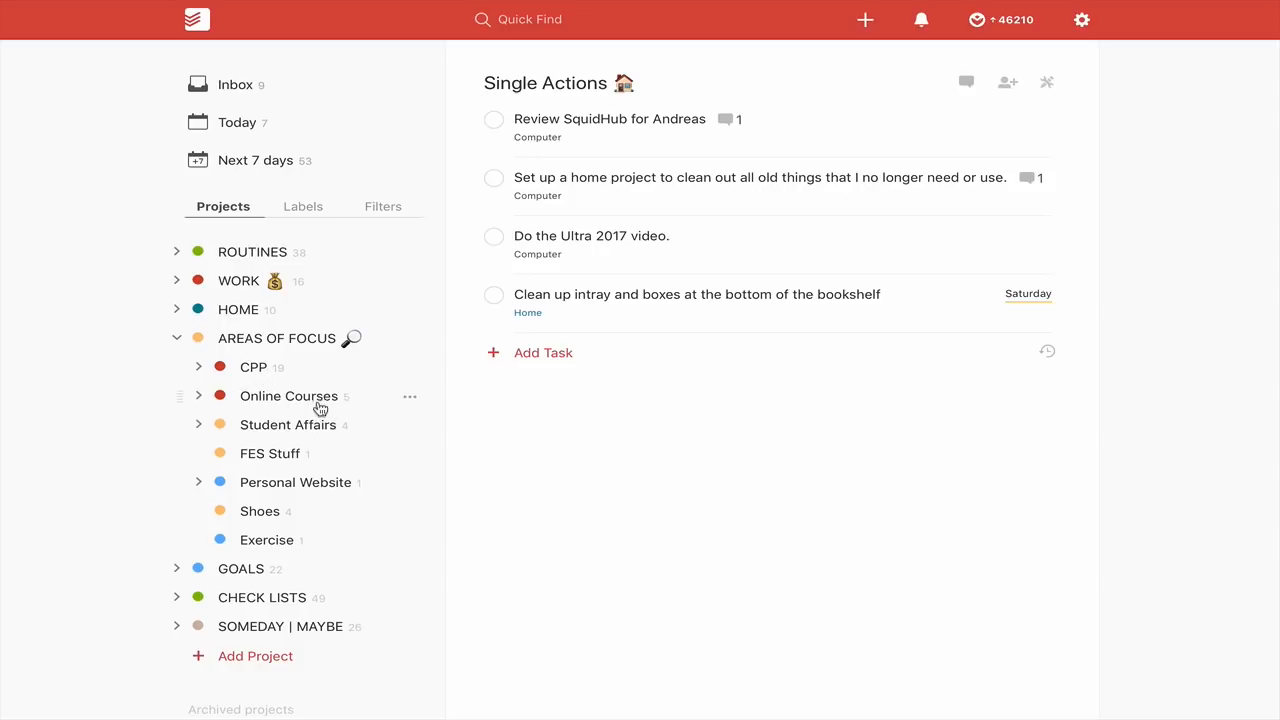
{"action": "mouse_move", "coordinate": [320, 432]}
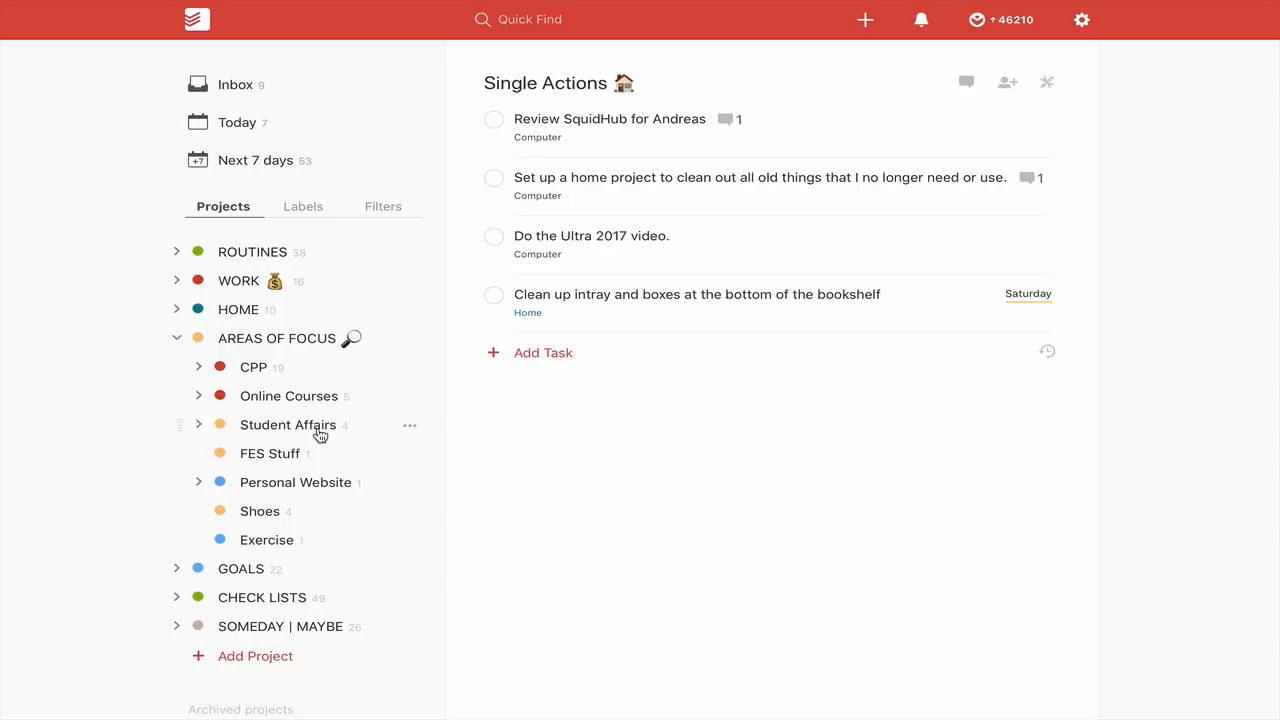
{"action": "mouse_move", "coordinate": [264, 452]}
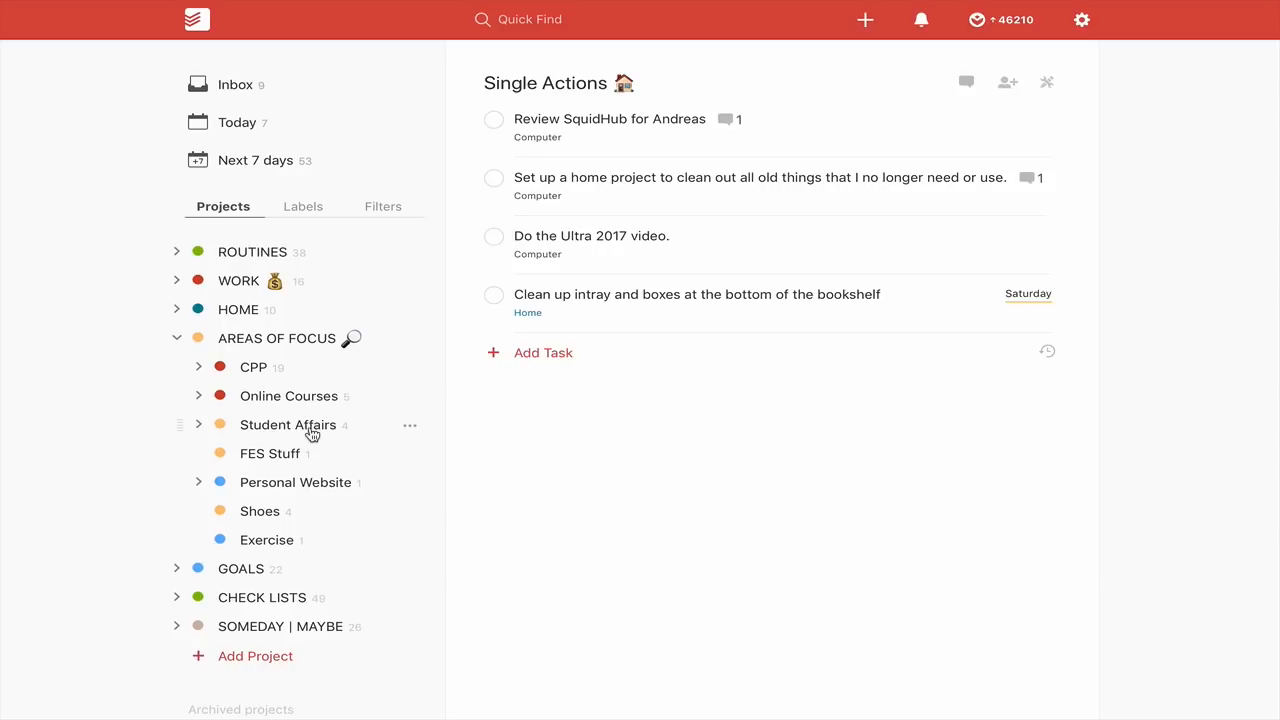
{"action": "mouse_move", "coordinate": [288, 468]}
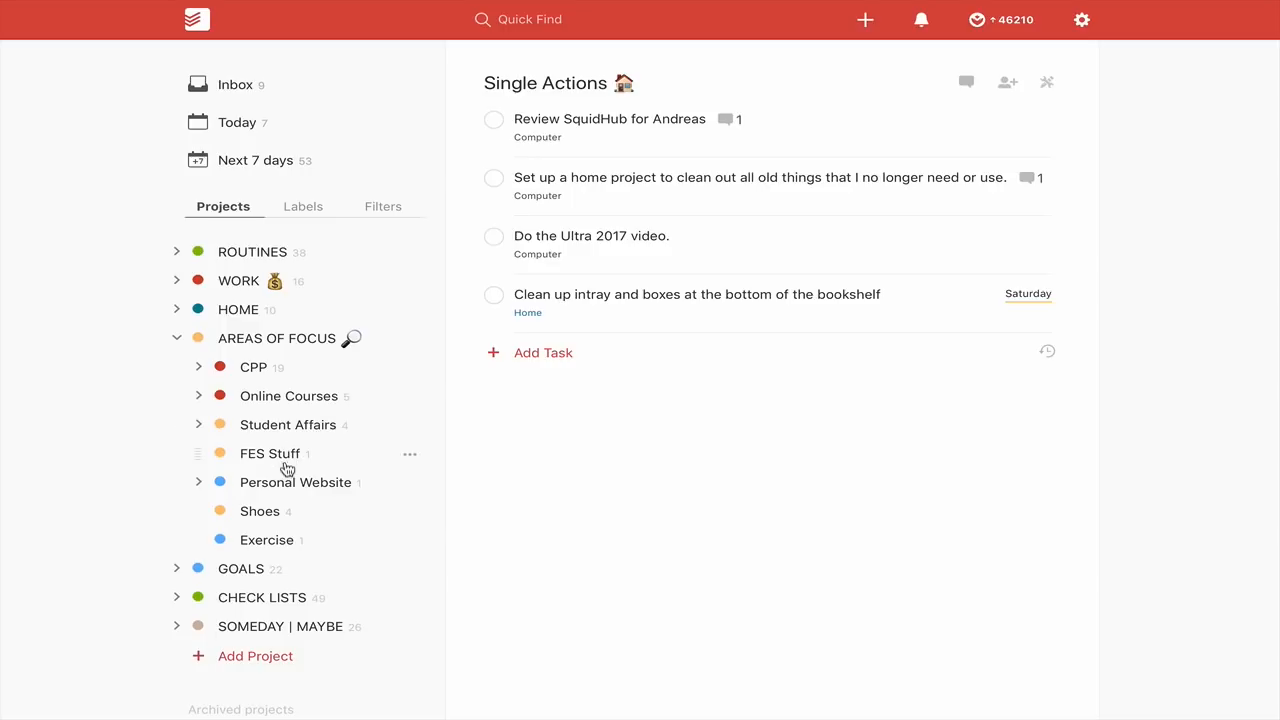
- Show the FES Stuff project with its single name-card redesign task
{"action": "left_click", "coordinate": [270, 452]}
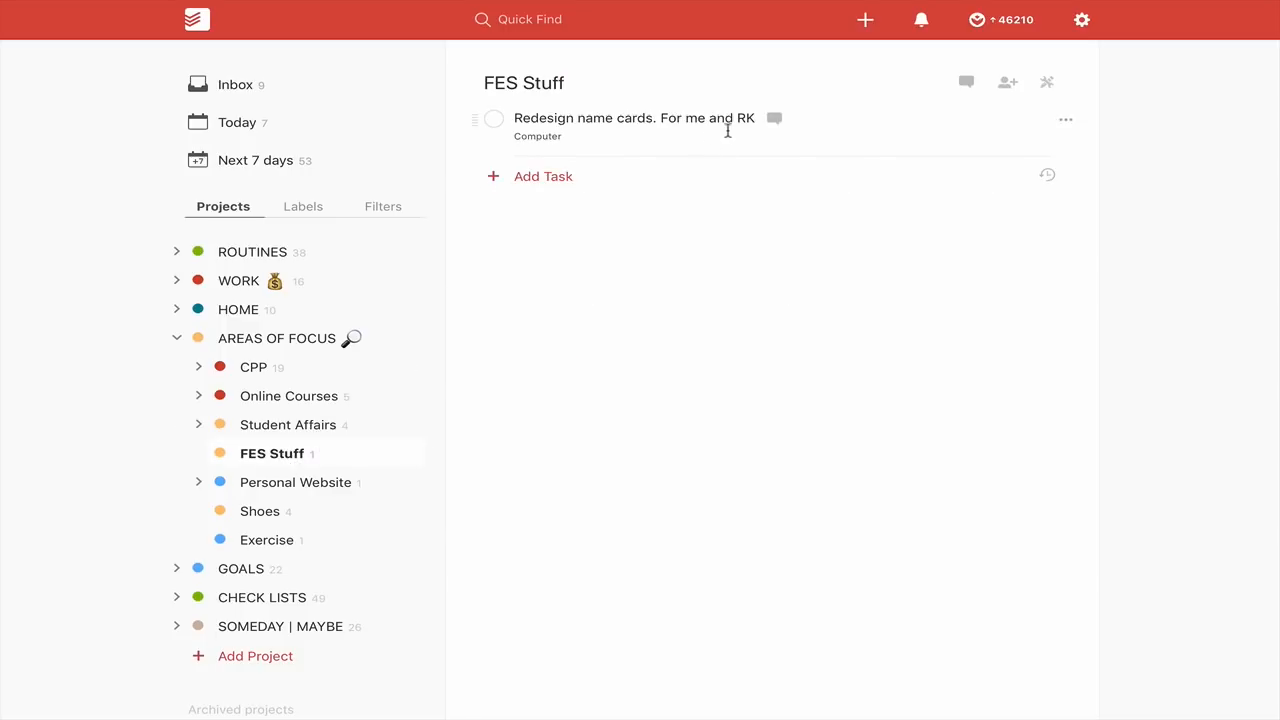
{"action": "mouse_move", "coordinate": [748, 302]}
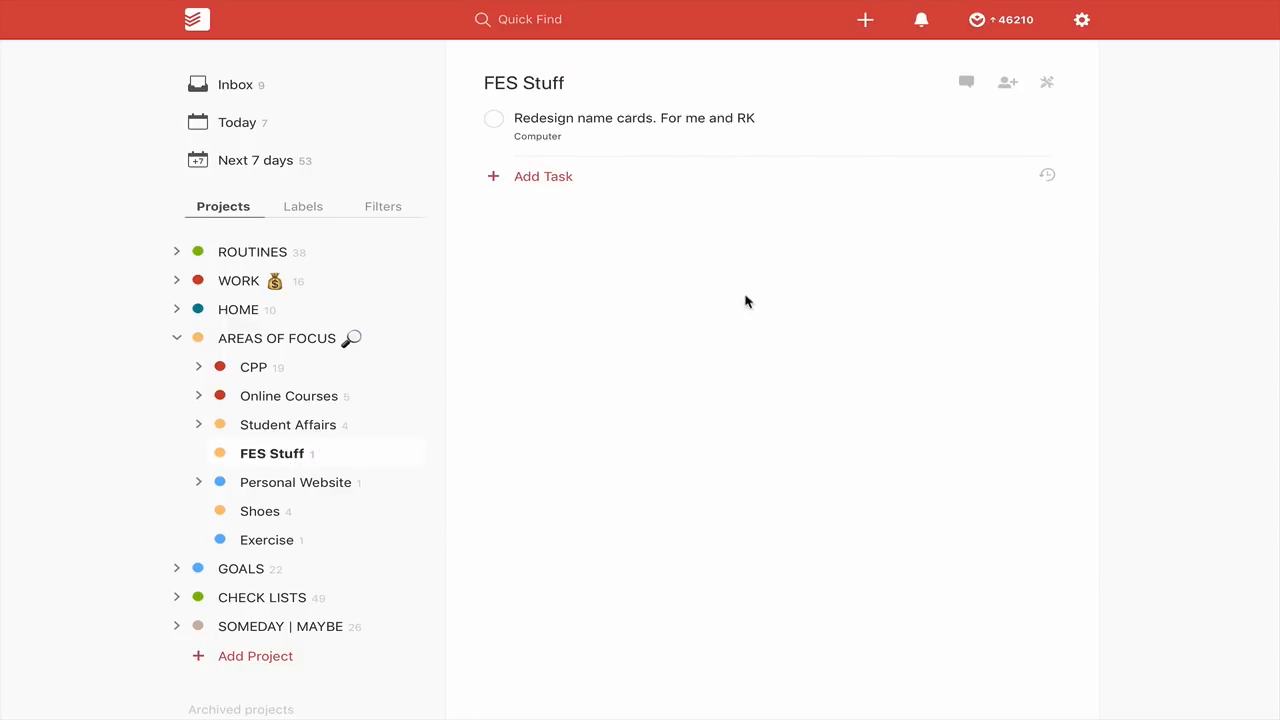
{"action": "mouse_move", "coordinate": [584, 502]}
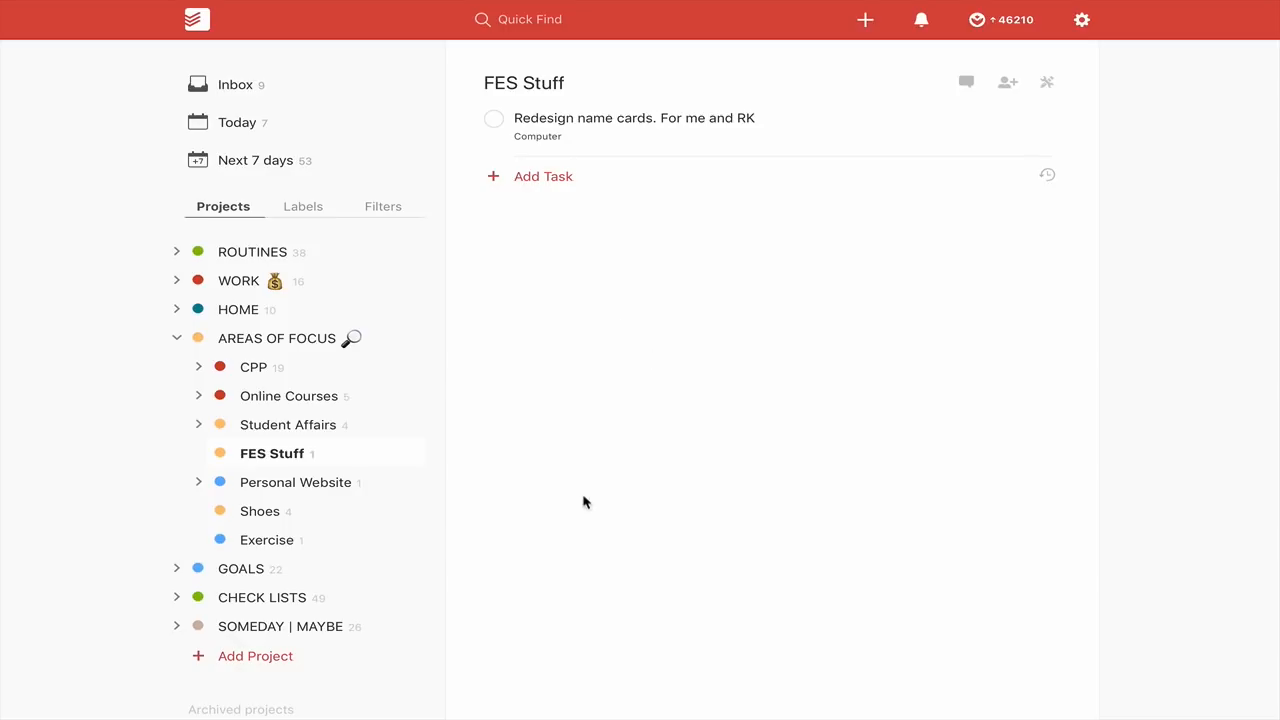
{"action": "mouse_move", "coordinate": [256, 482]}
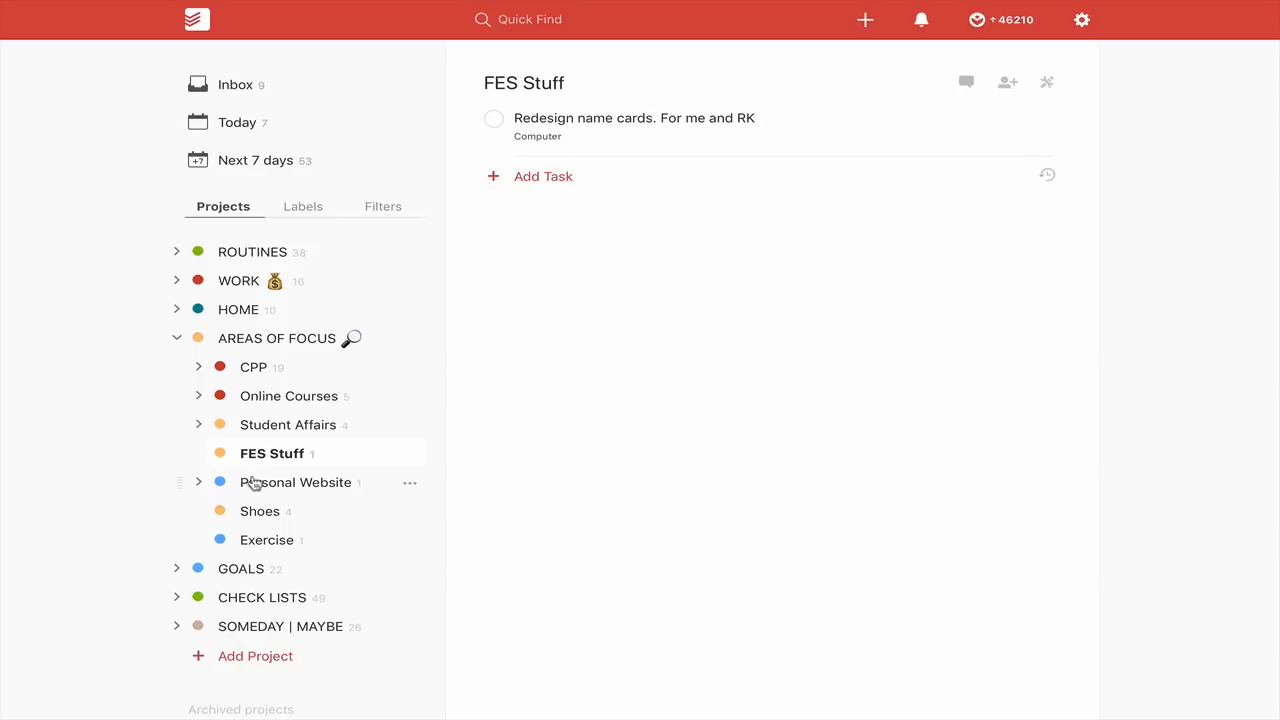
{"action": "mouse_move", "coordinate": [276, 524]}
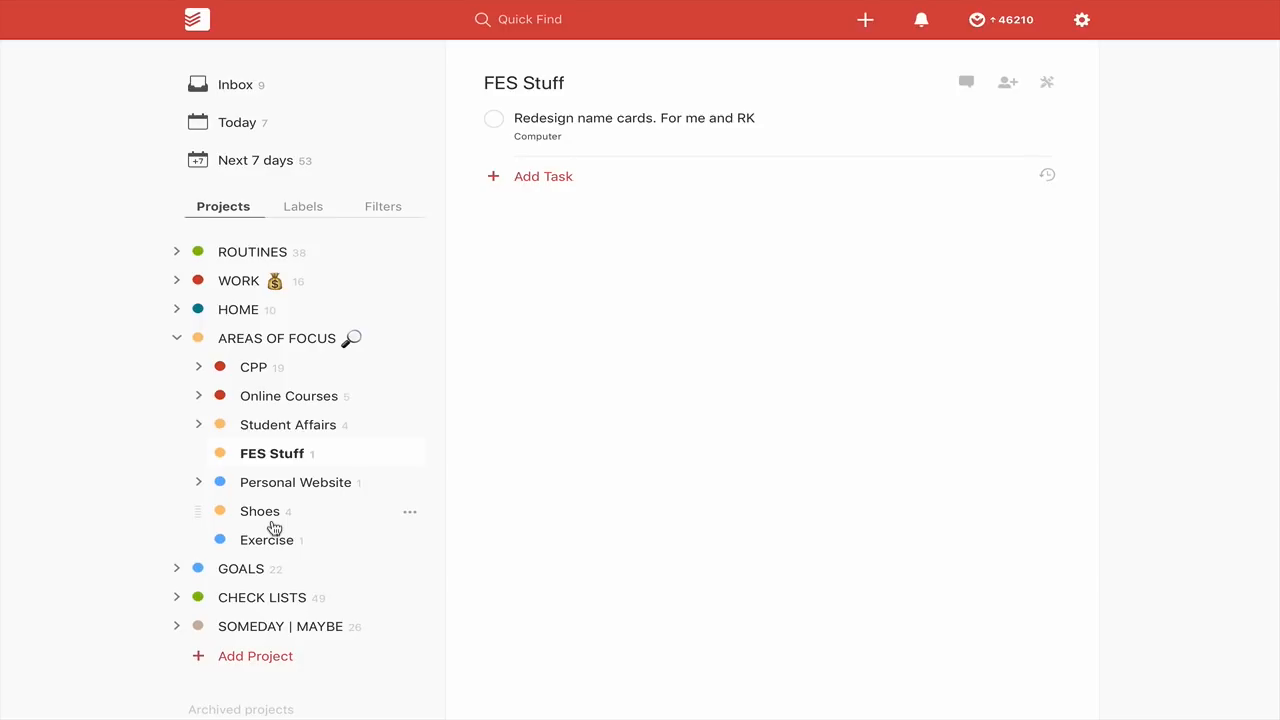
- View the Shoes boot-cleaning tasks, then the Exercise project's Review exercise goals task
{"action": "left_click", "coordinate": [260, 512]}
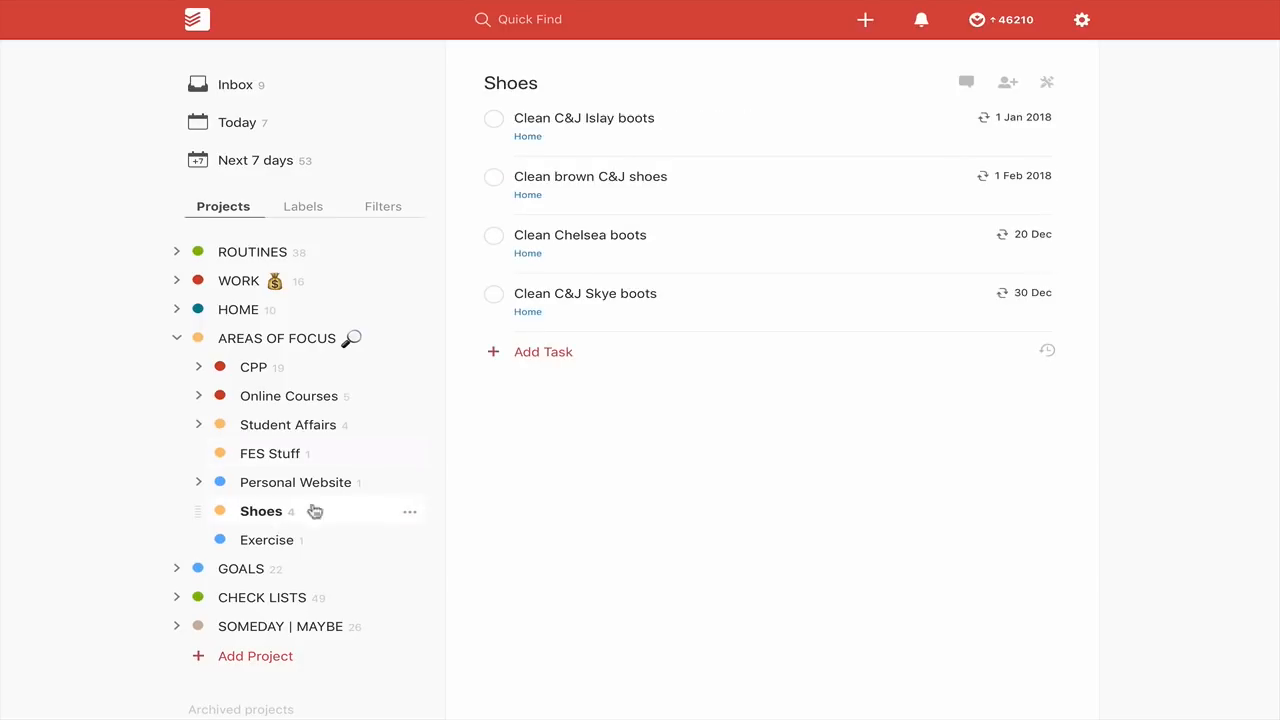
{"action": "mouse_move", "coordinate": [690, 380]}
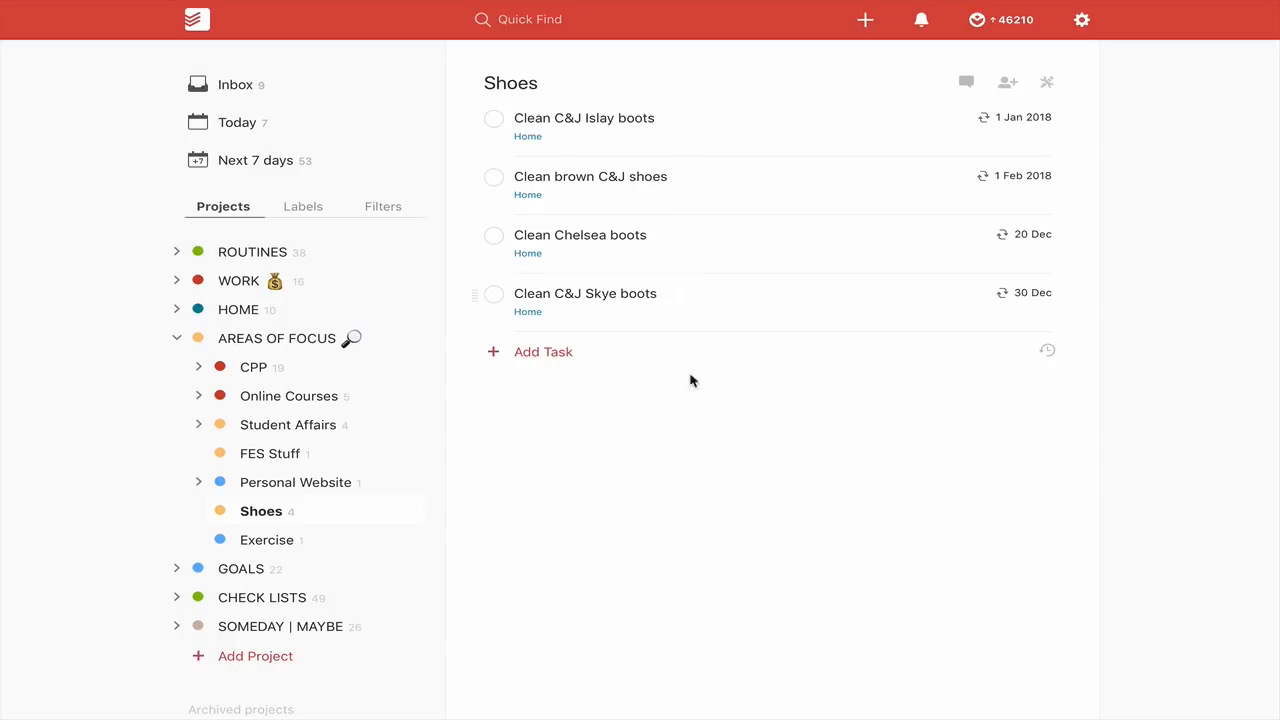
{"action": "mouse_move", "coordinate": [668, 428]}
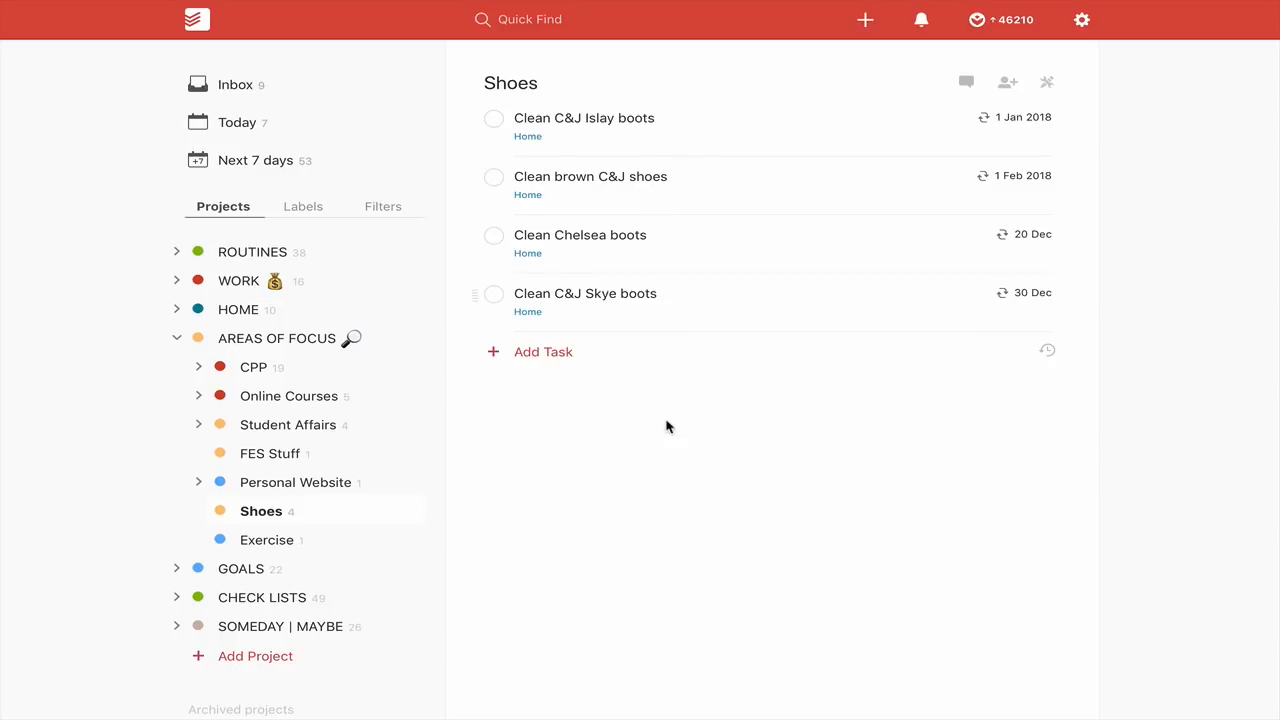
{"action": "left_click", "coordinate": [268, 540]}
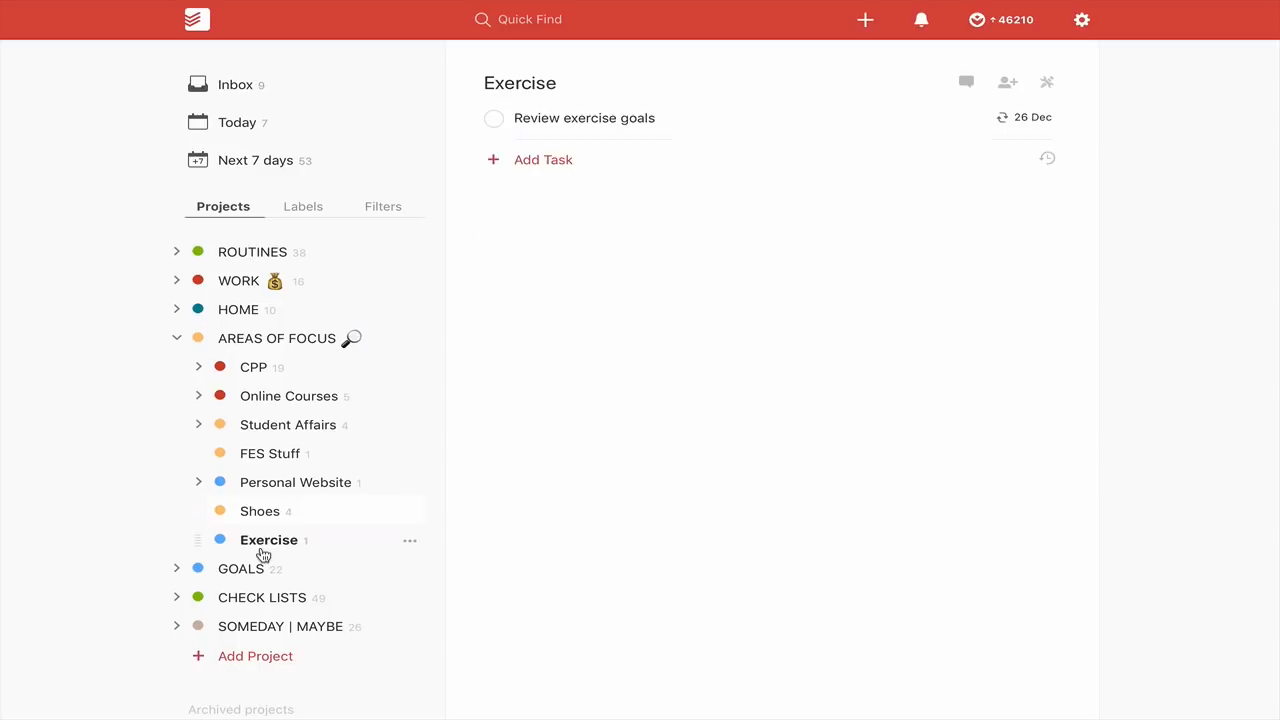
{"action": "mouse_move", "coordinate": [784, 332]}
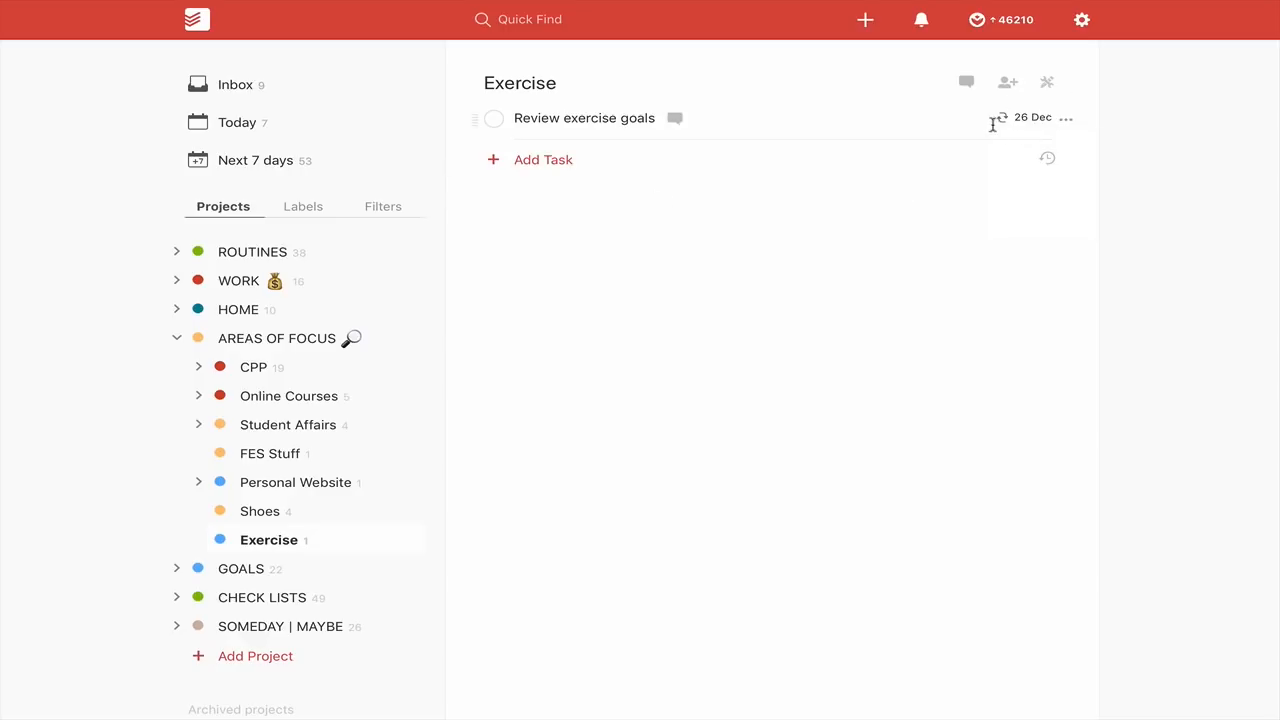
{"action": "mouse_move", "coordinate": [828, 320]}
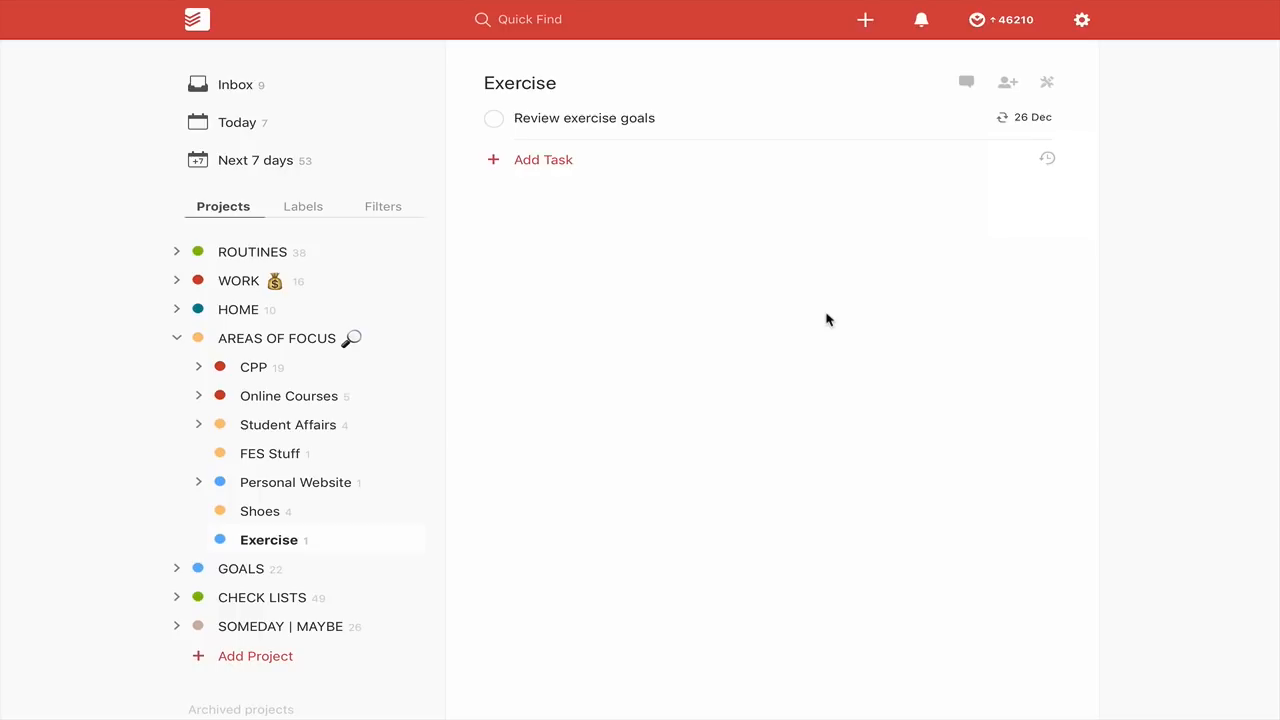
{"action": "mouse_move", "coordinate": [178, 338]}
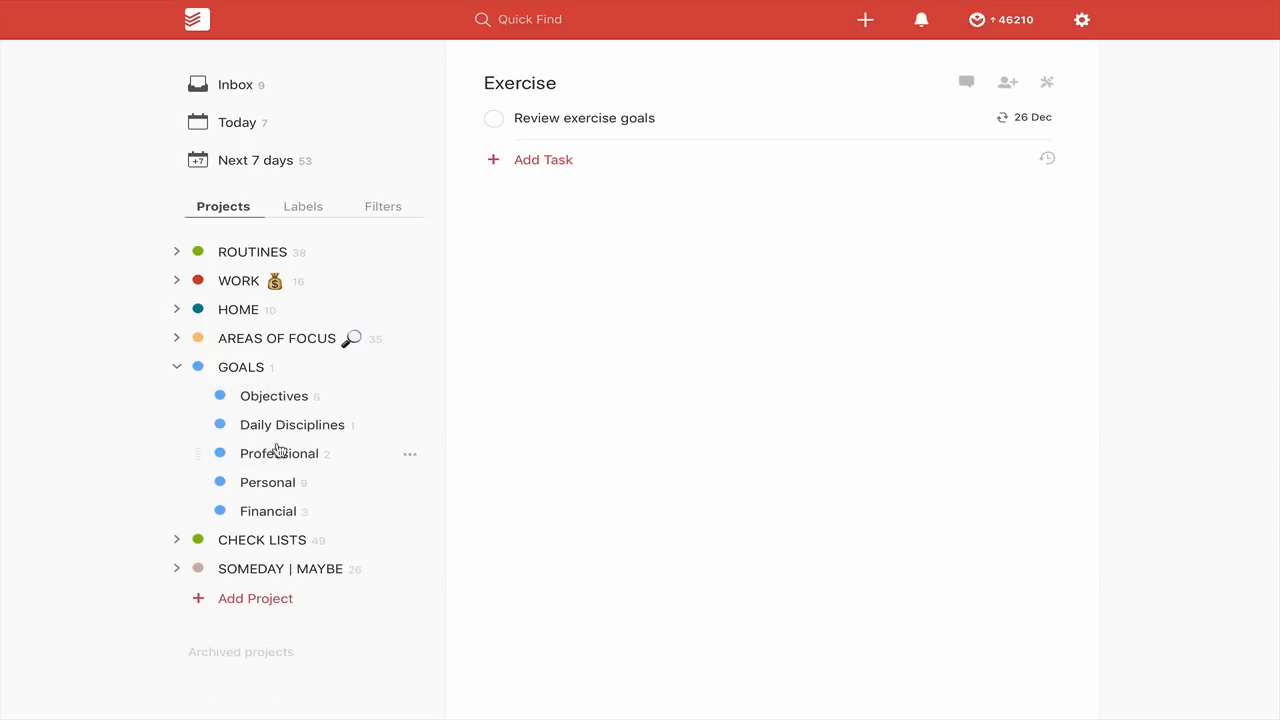
{"action": "mouse_move", "coordinate": [276, 410]}
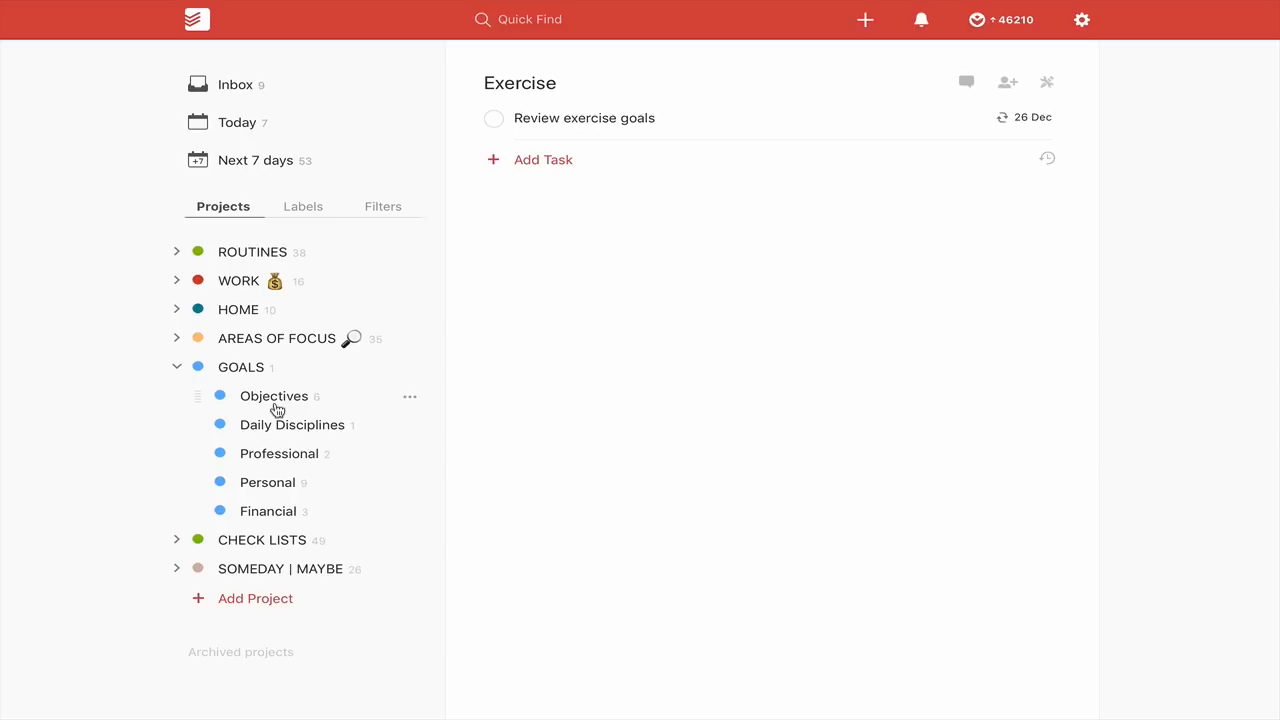
{"action": "mouse_move", "coordinate": [318, 424]}
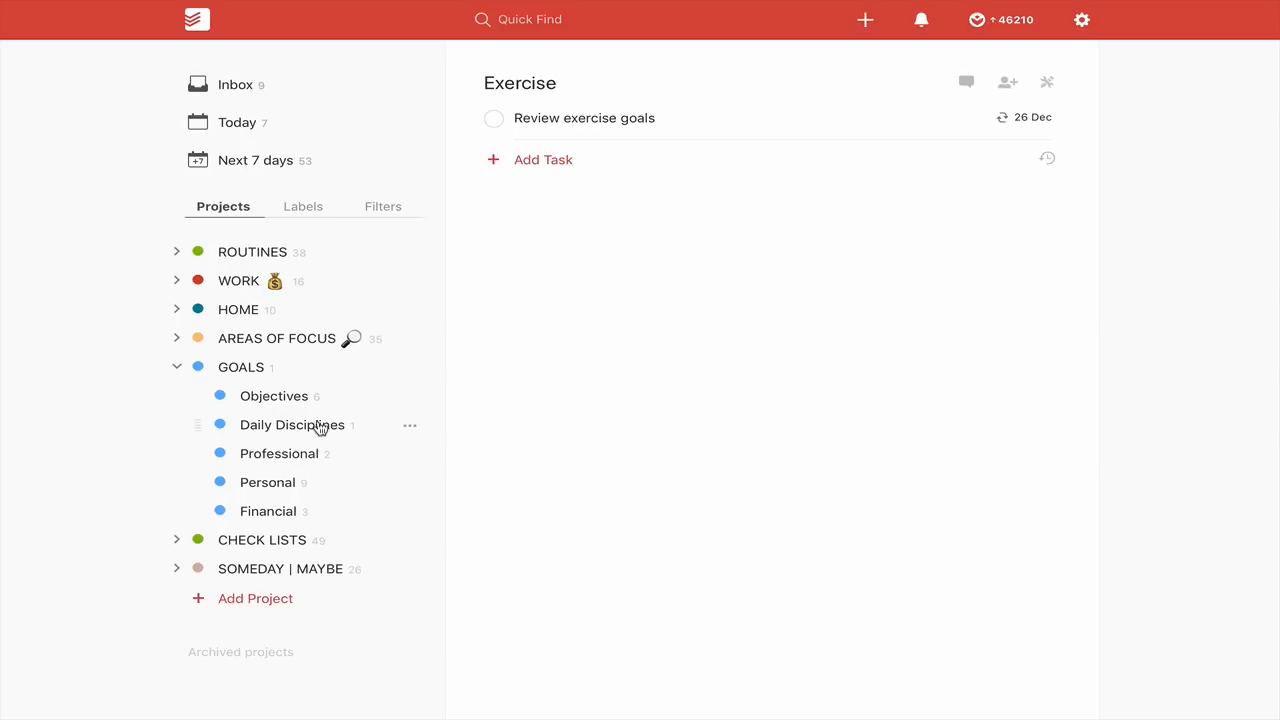
- Browse Daily Disciplines, Professional and Personal goals, folding their Action Steps sections
{"action": "left_click", "coordinate": [296, 424]}
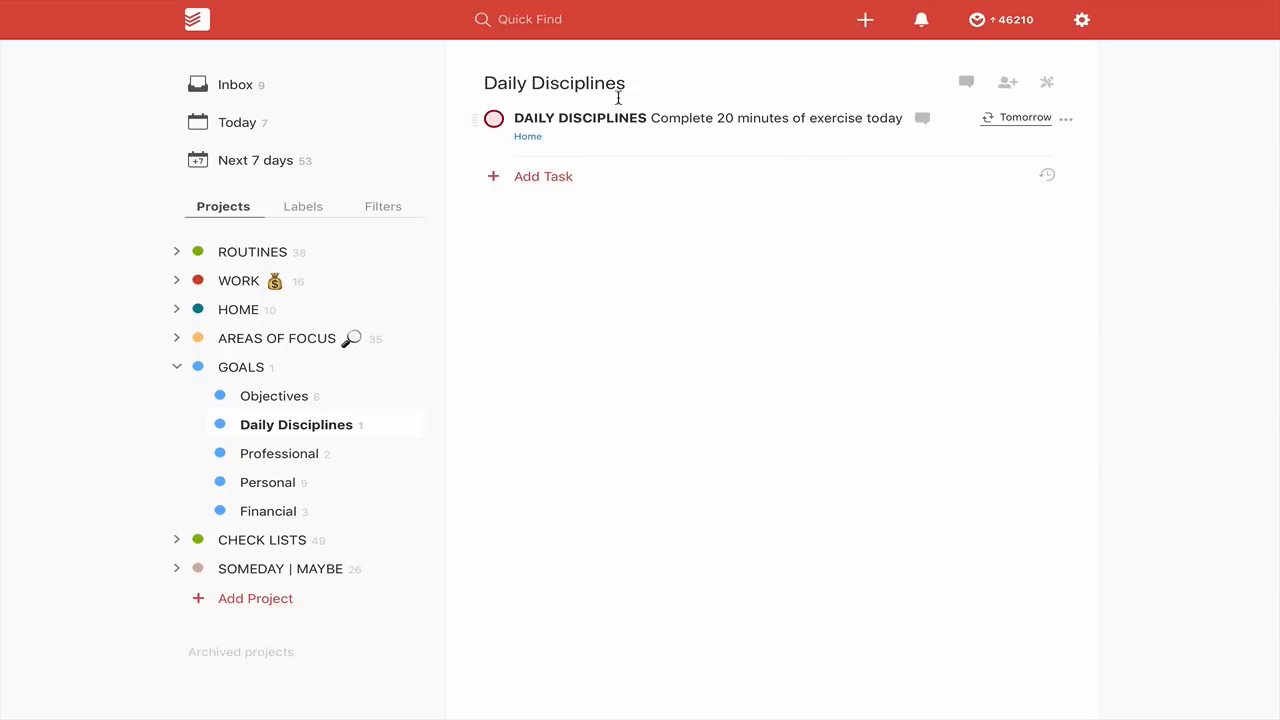
{"action": "mouse_move", "coordinate": [352, 424]}
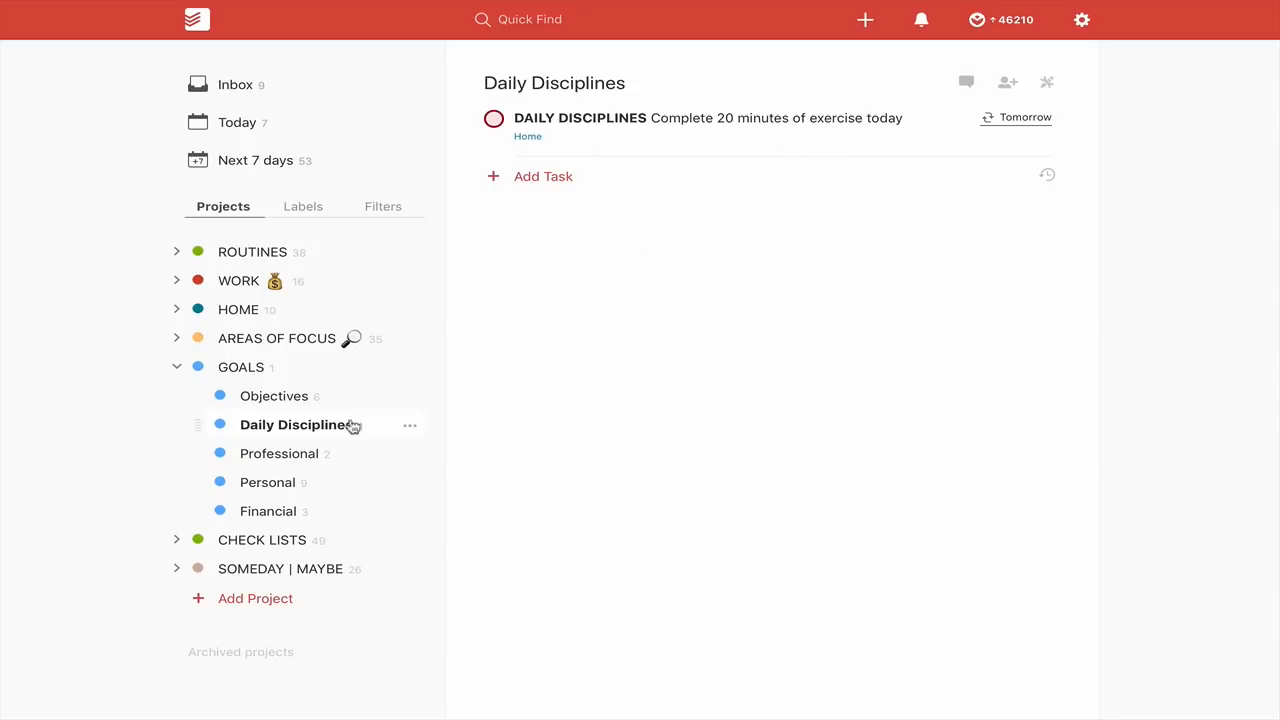
{"action": "mouse_move", "coordinate": [256, 458]}
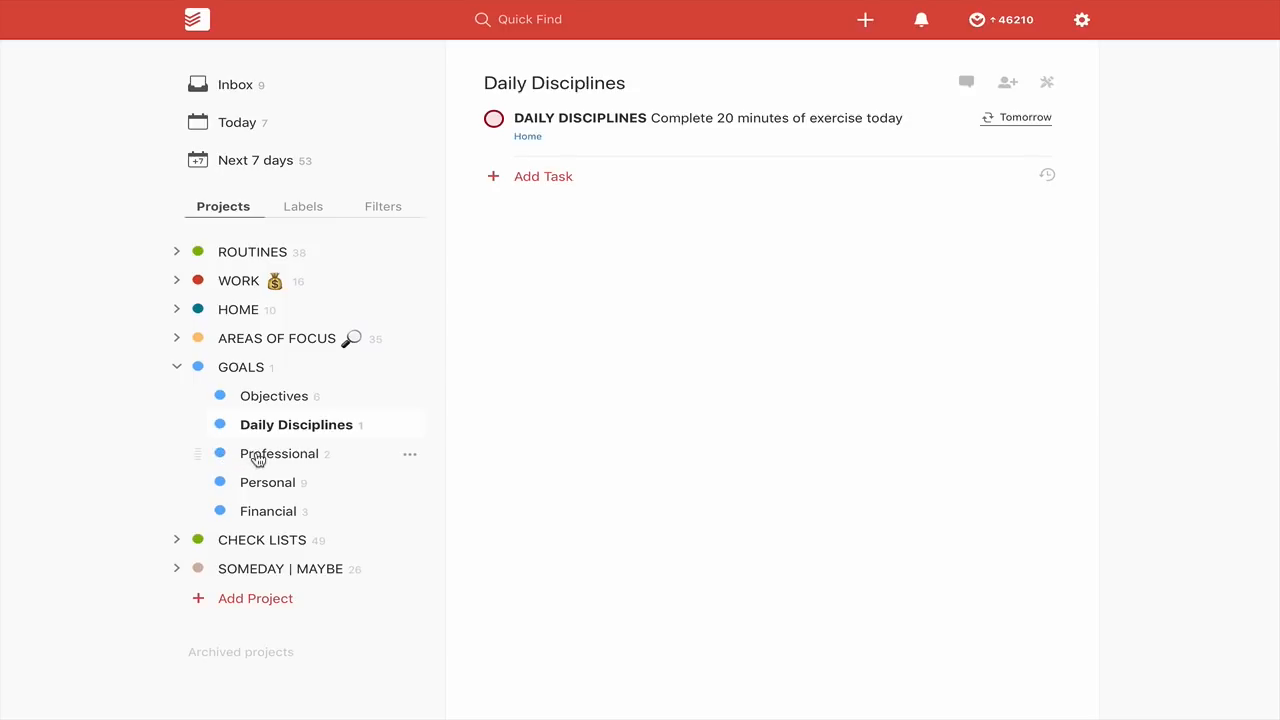
{"action": "mouse_move", "coordinate": [270, 482]}
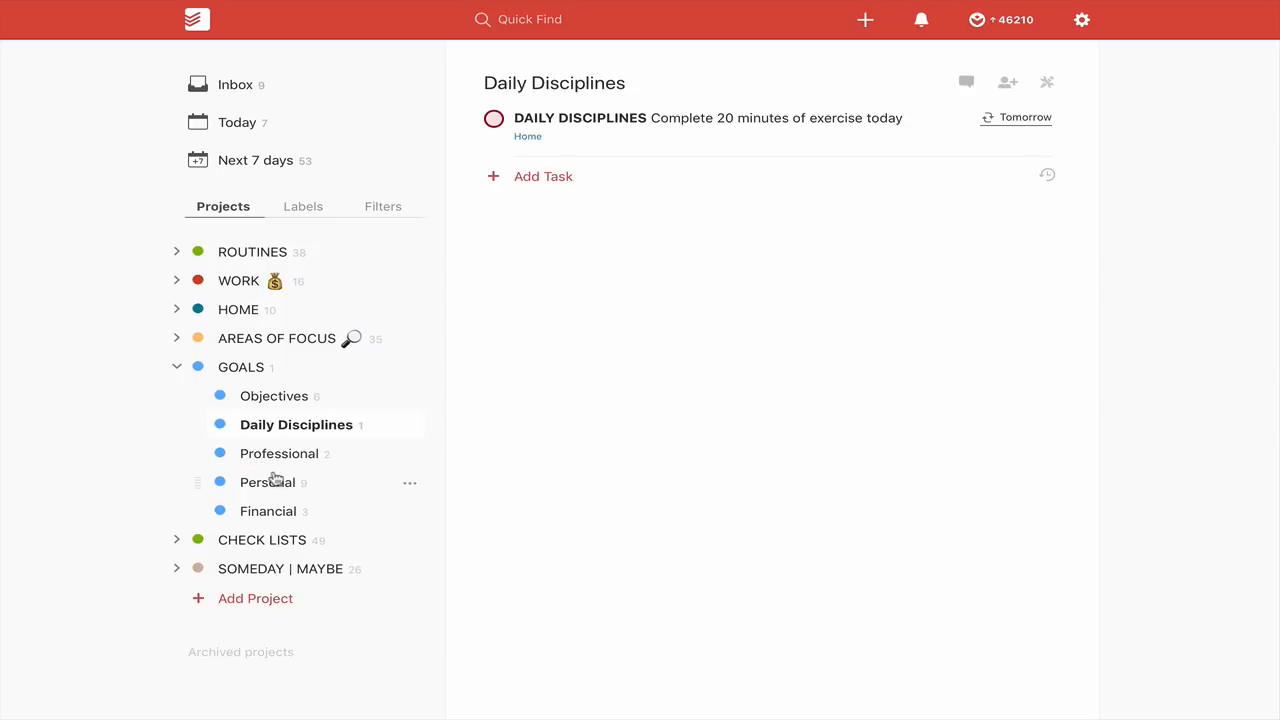
{"action": "left_click", "coordinate": [280, 452]}
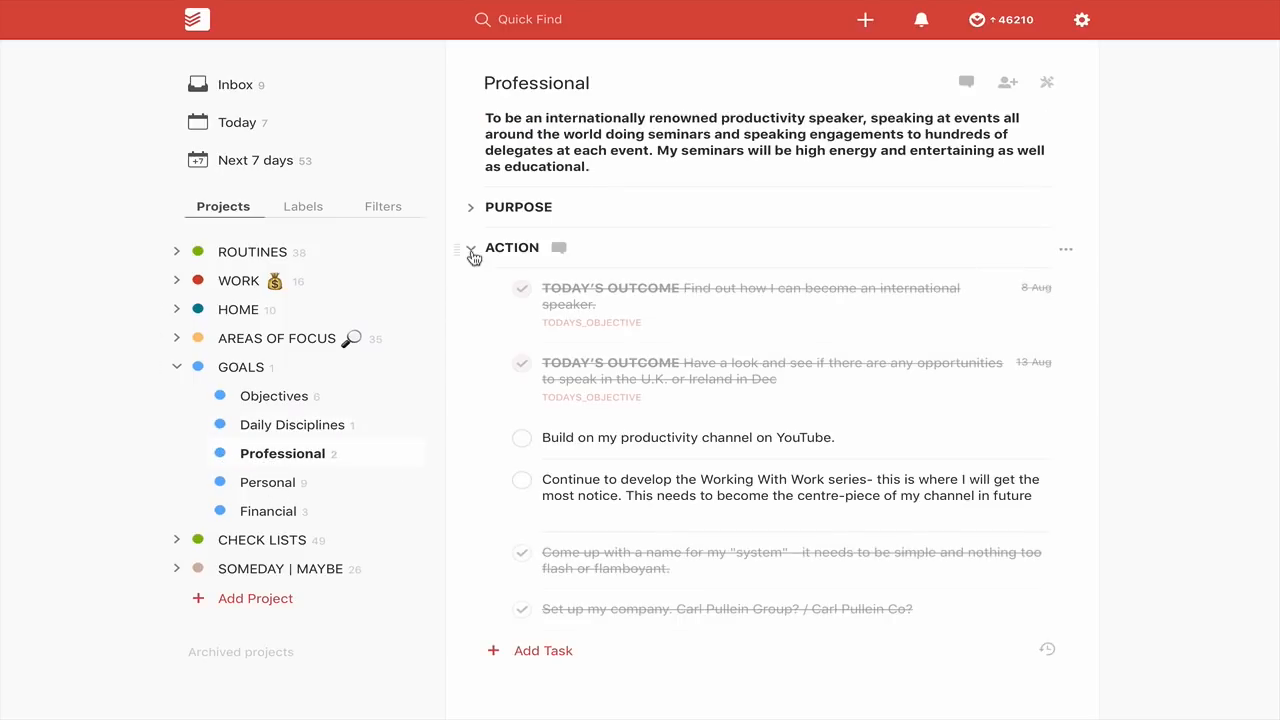
{"action": "left_click", "coordinate": [470, 248]}
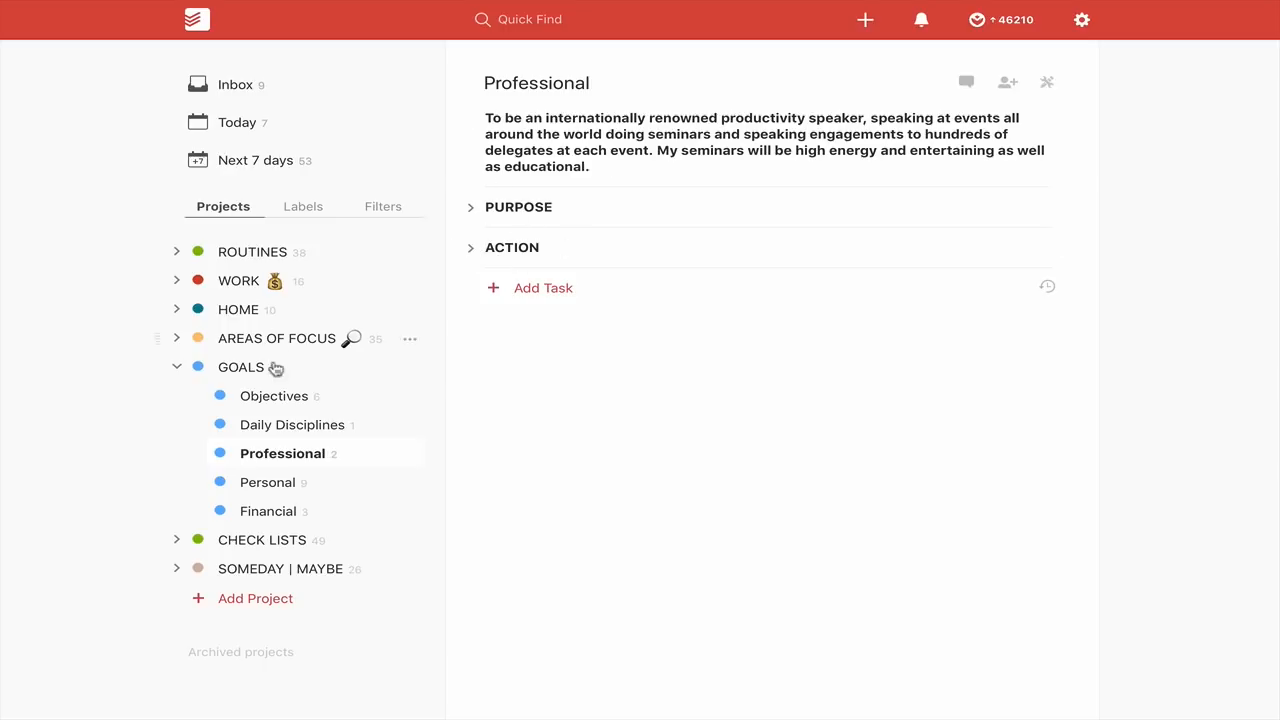
{"action": "mouse_move", "coordinate": [250, 488]}
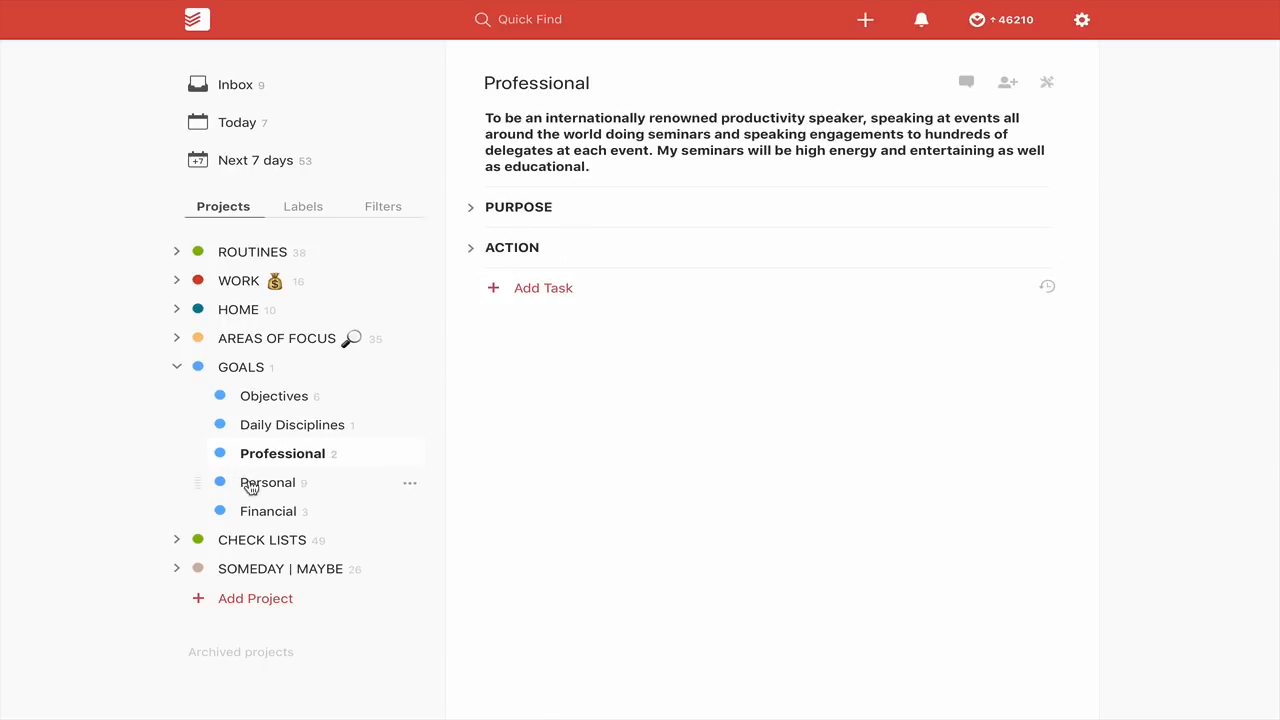
{"action": "left_click", "coordinate": [268, 482]}
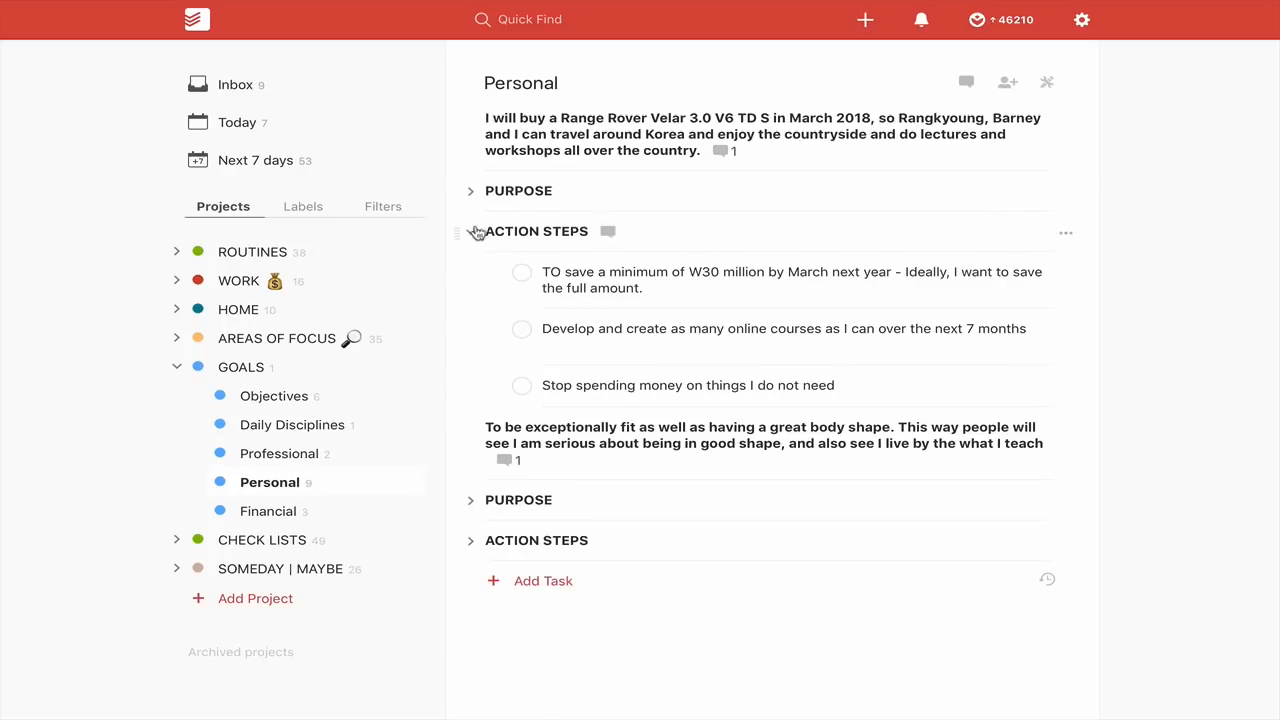
{"action": "left_click", "coordinate": [470, 232]}
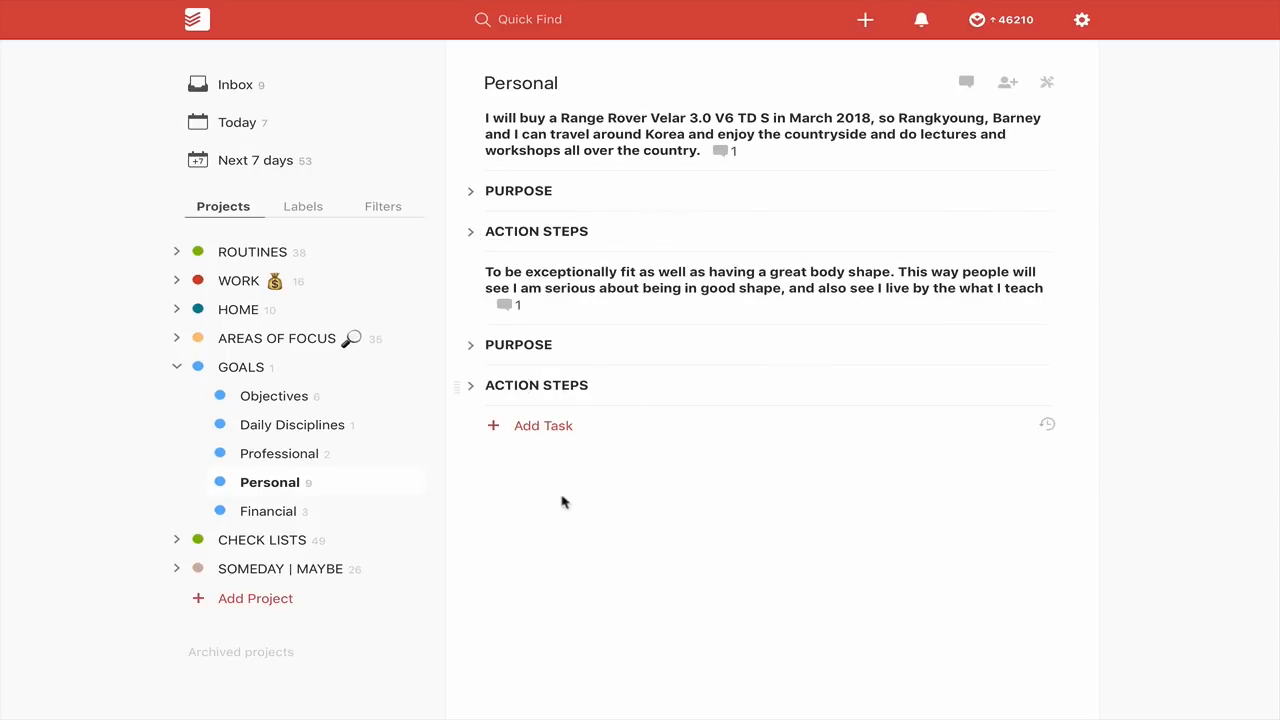
{"action": "mouse_move", "coordinate": [258, 490]}
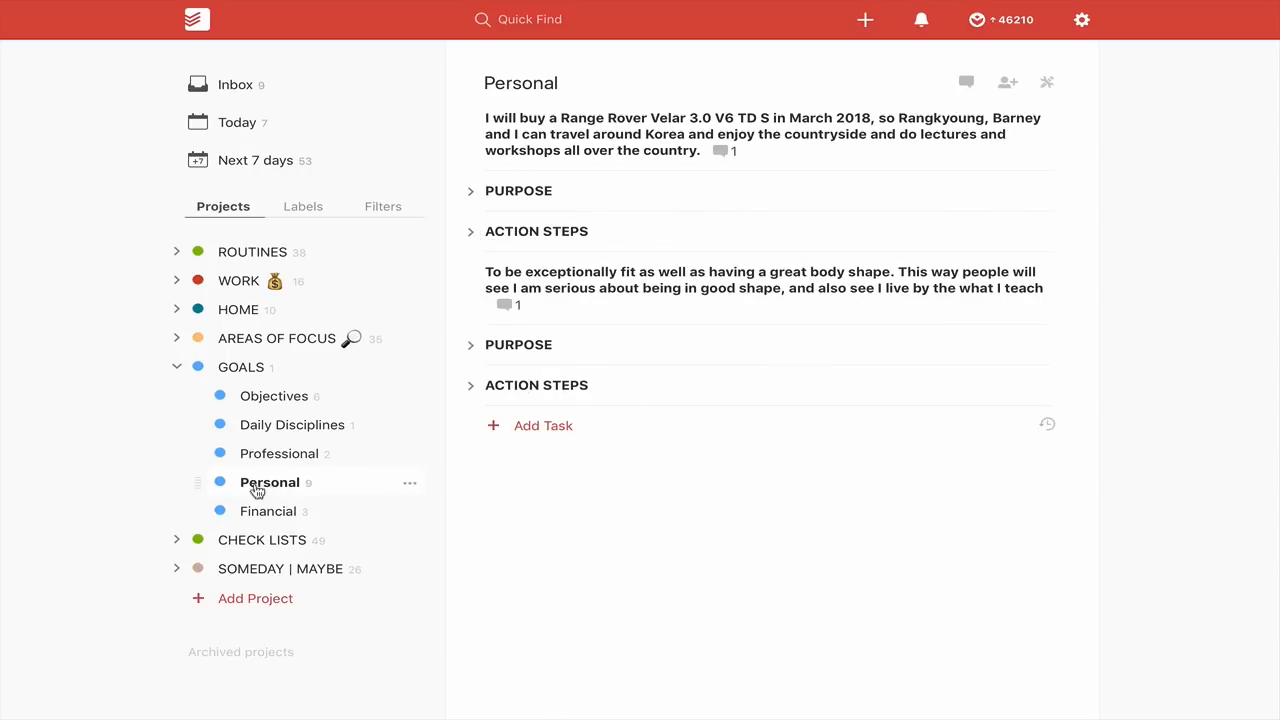
{"action": "mouse_move", "coordinate": [238, 378]}
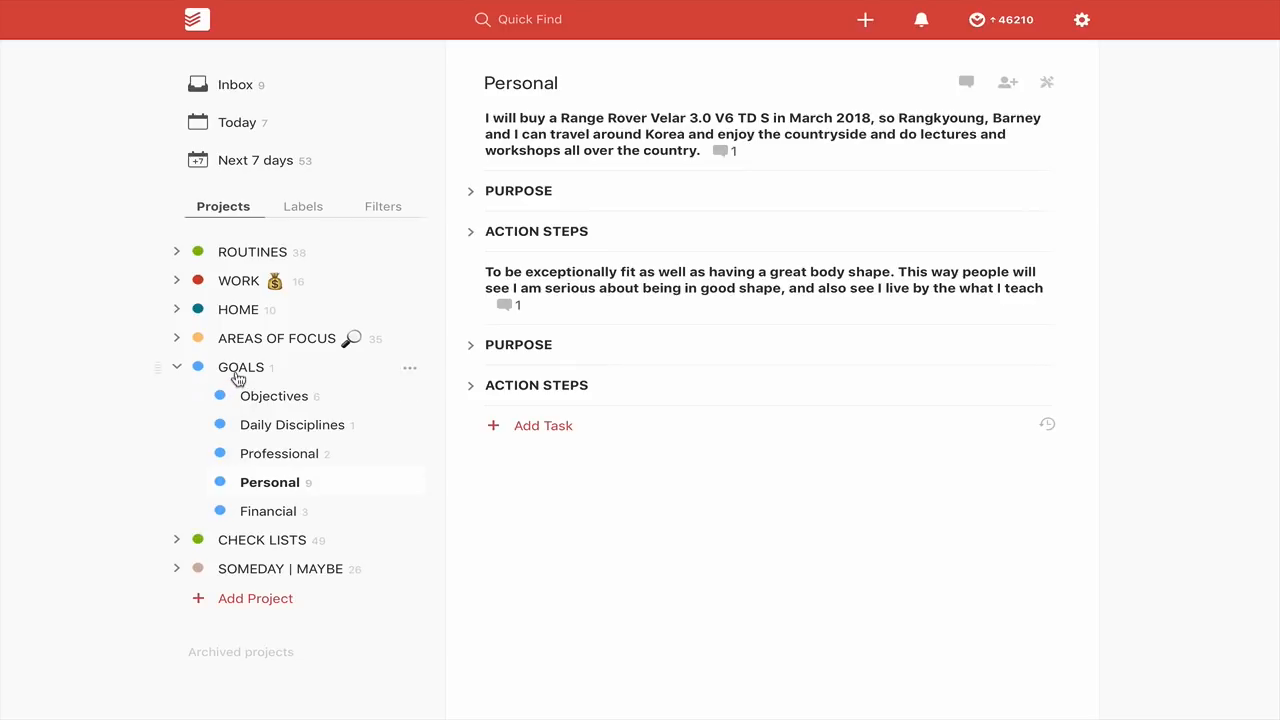
- Show the GOALS project with its Review Objectives task and all sub-project lists
{"action": "left_click", "coordinate": [242, 366]}
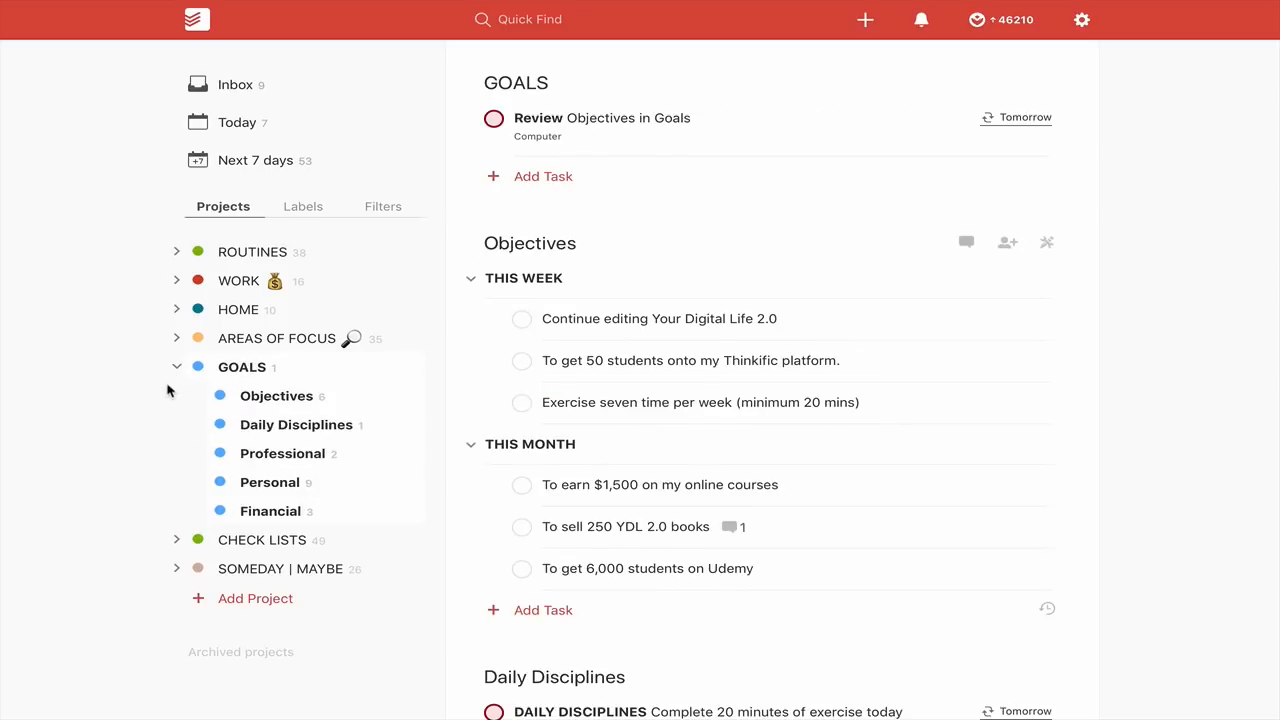
{"action": "mouse_move", "coordinate": [176, 380]}
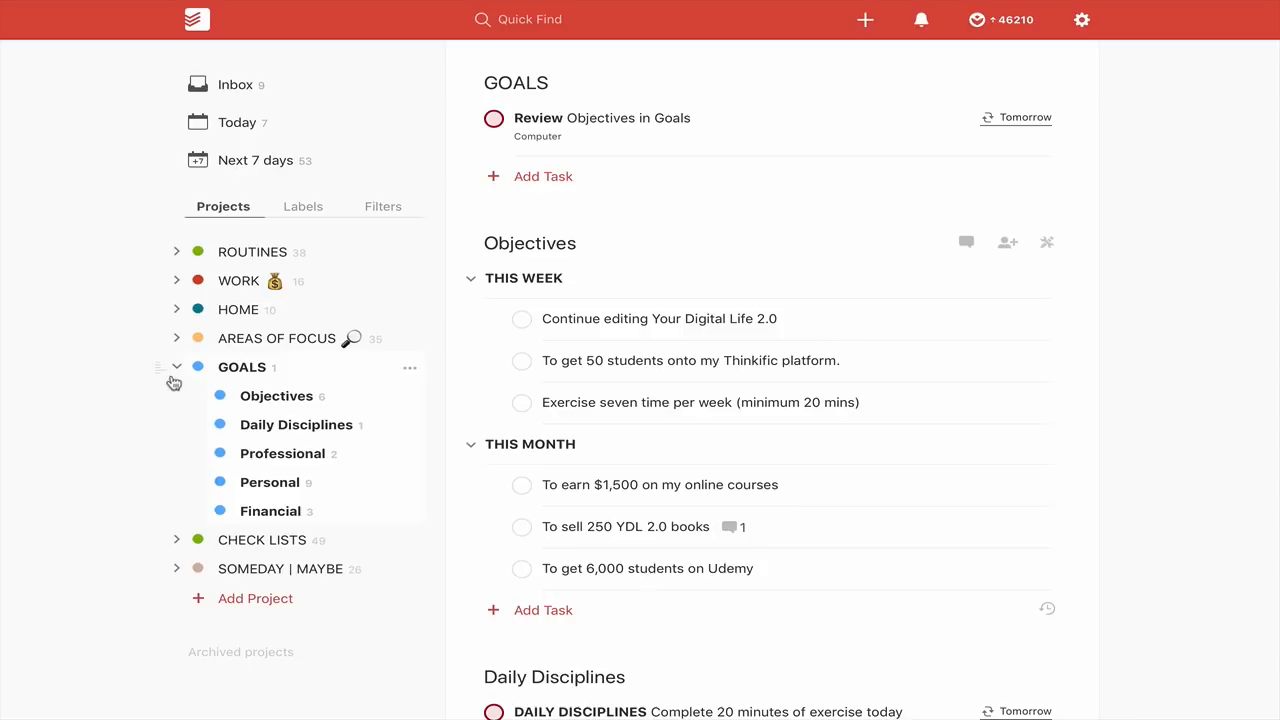
- Collapse GOALS, expand CHECK LISTS, then view the MAINTENANCE and empty PRESENTATIONS checklists
{"action": "left_click", "coordinate": [176, 368]}
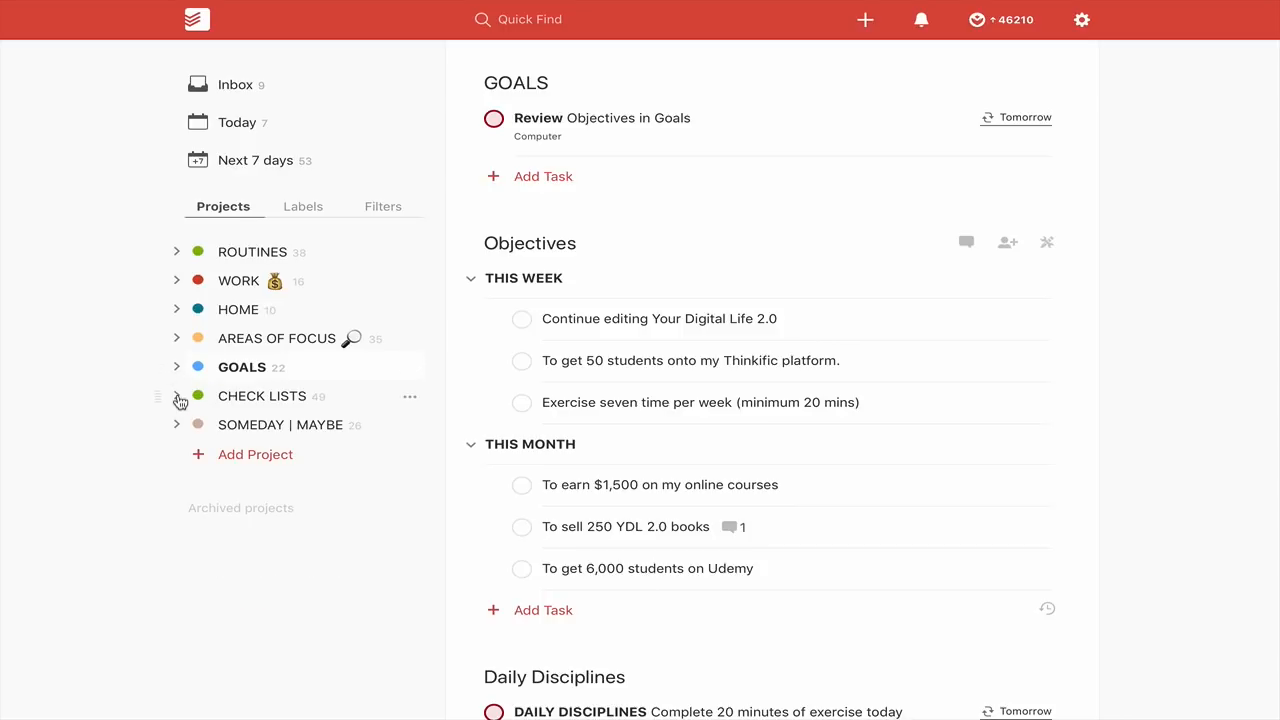
{"action": "left_click", "coordinate": [176, 396]}
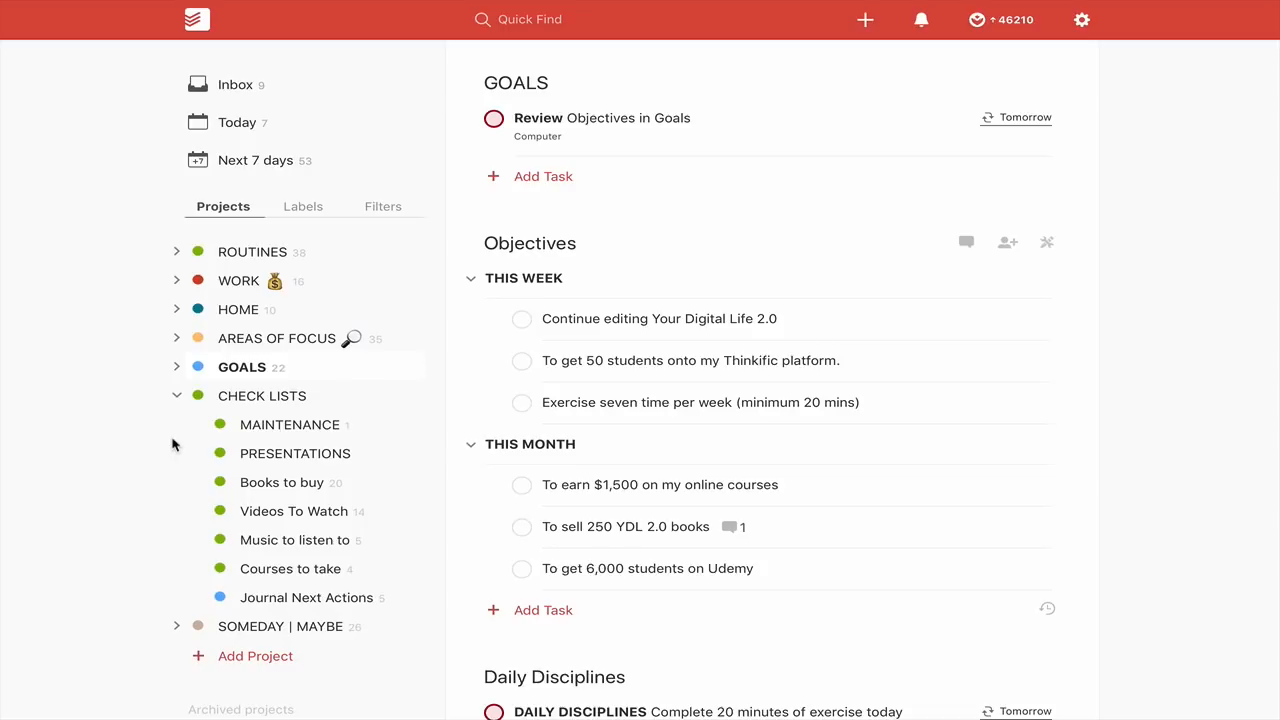
{"action": "left_click", "coordinate": [290, 424]}
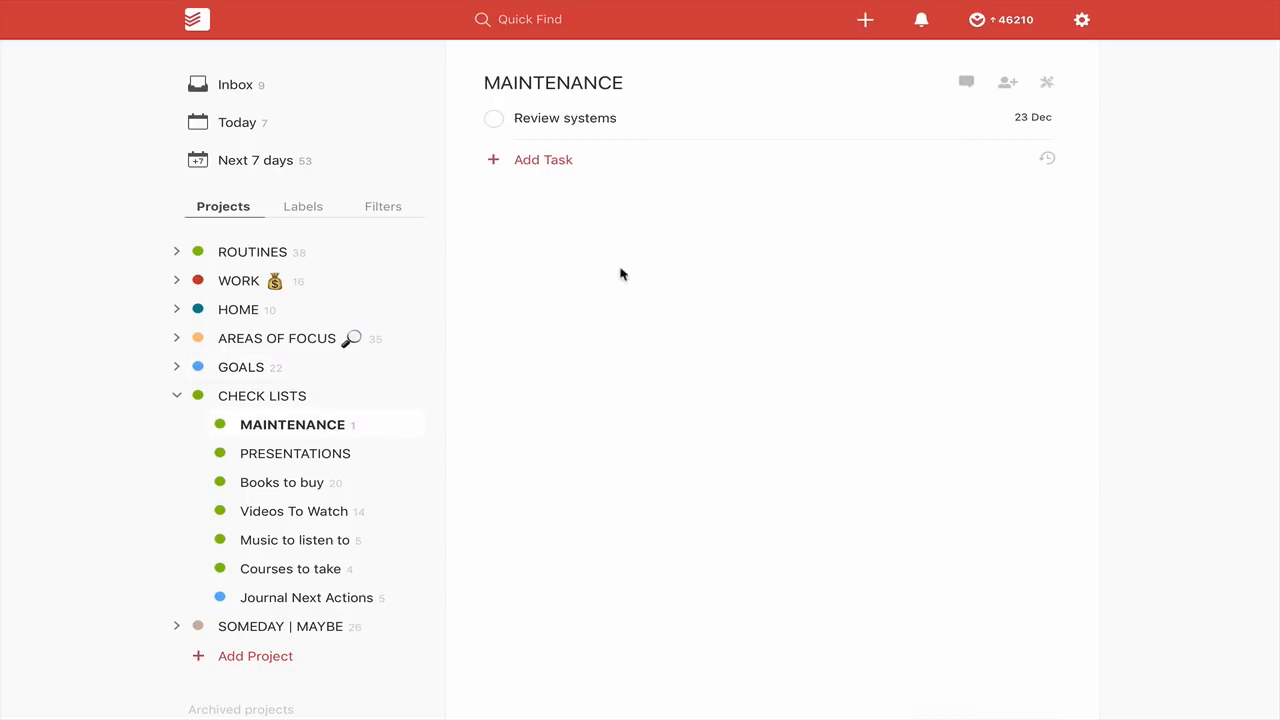
{"action": "mouse_move", "coordinate": [1032, 116]}
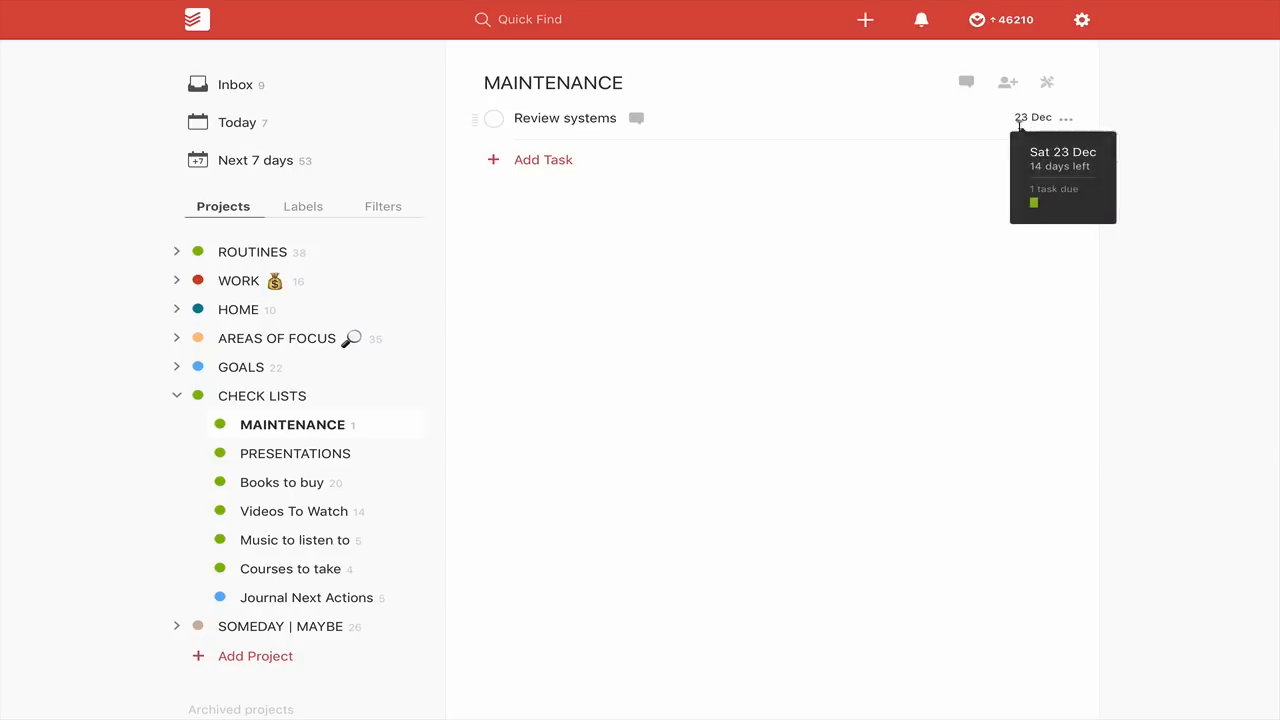
{"action": "left_click", "coordinate": [300, 452]}
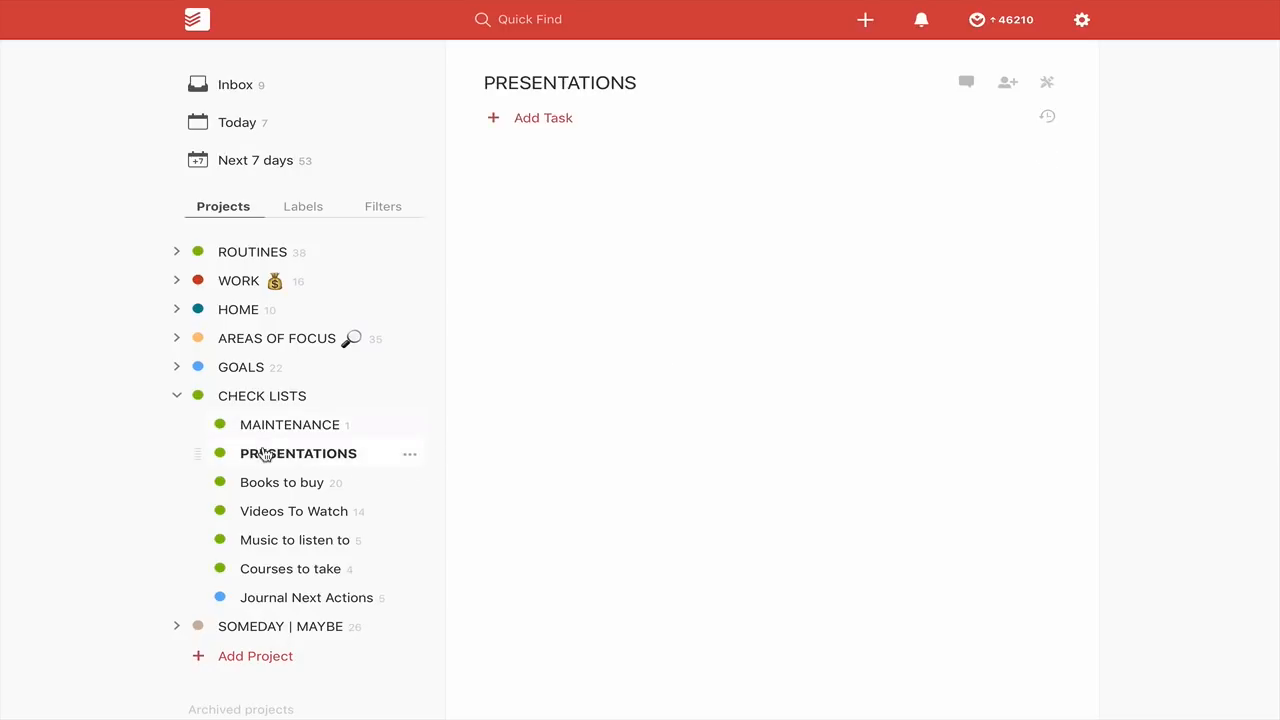
{"action": "mouse_move", "coordinate": [528, 164]}
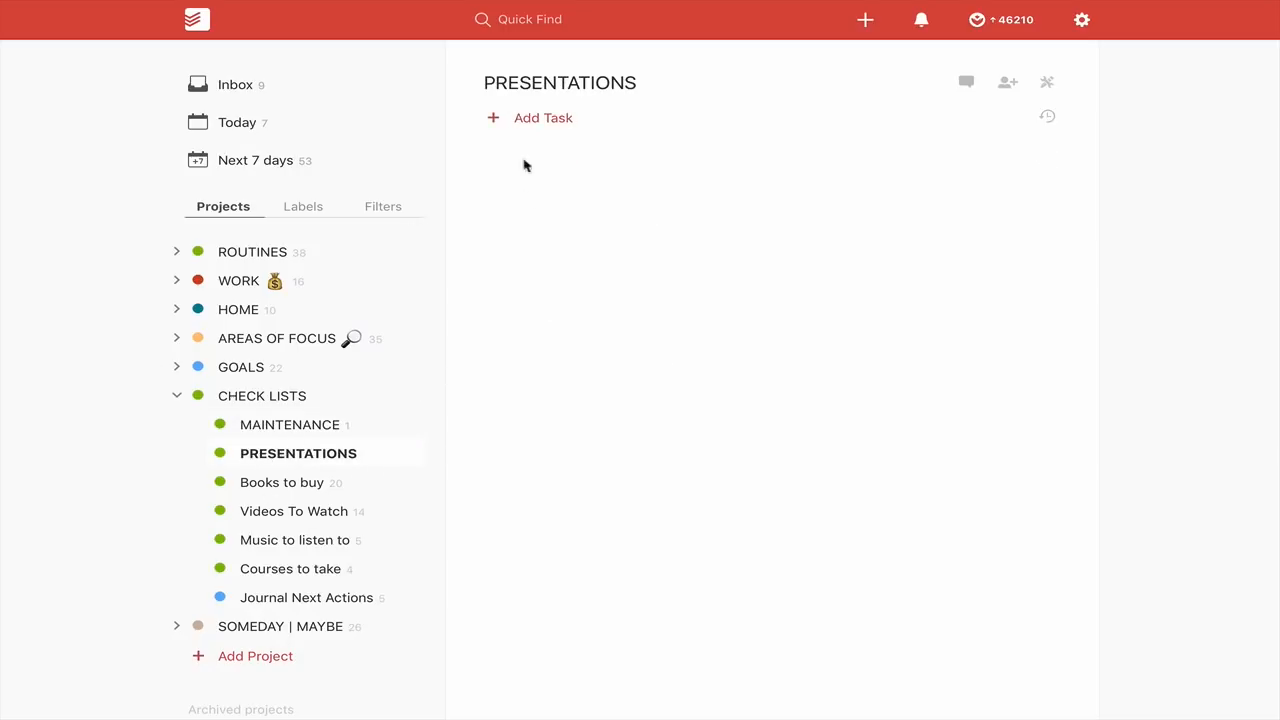
{"action": "mouse_move", "coordinate": [544, 368]}
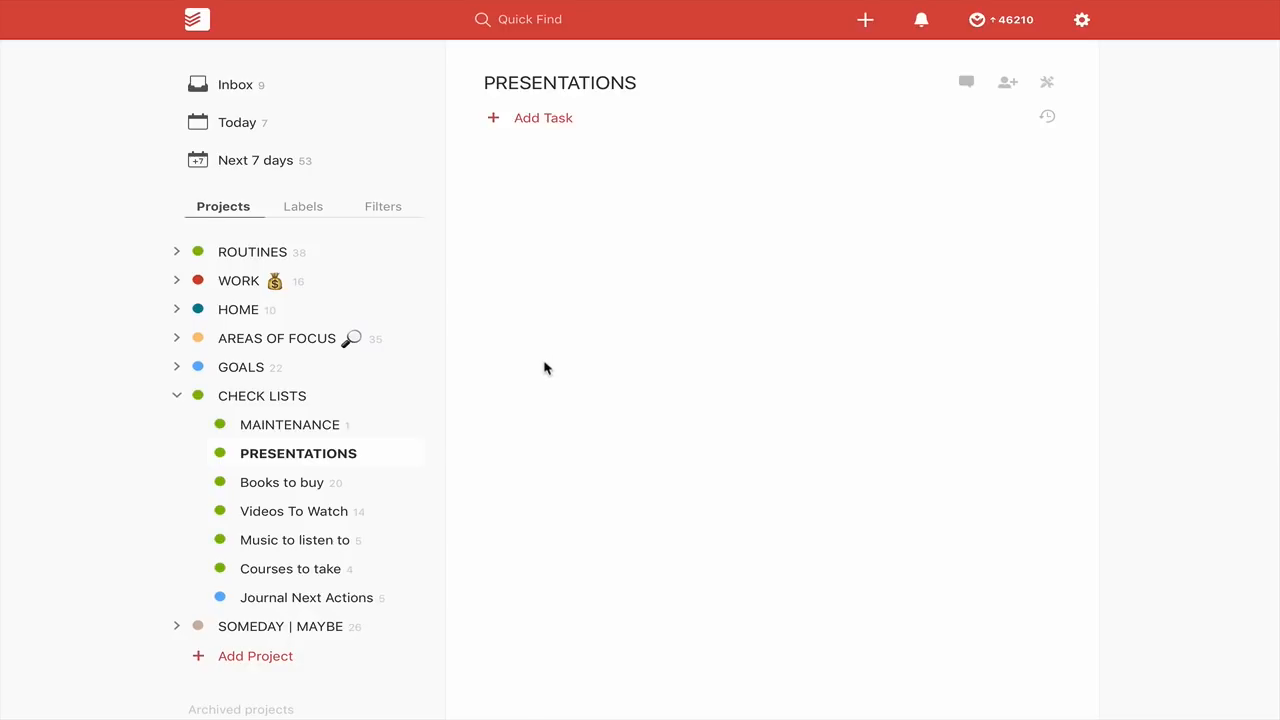
{"action": "mouse_move", "coordinate": [280, 490]}
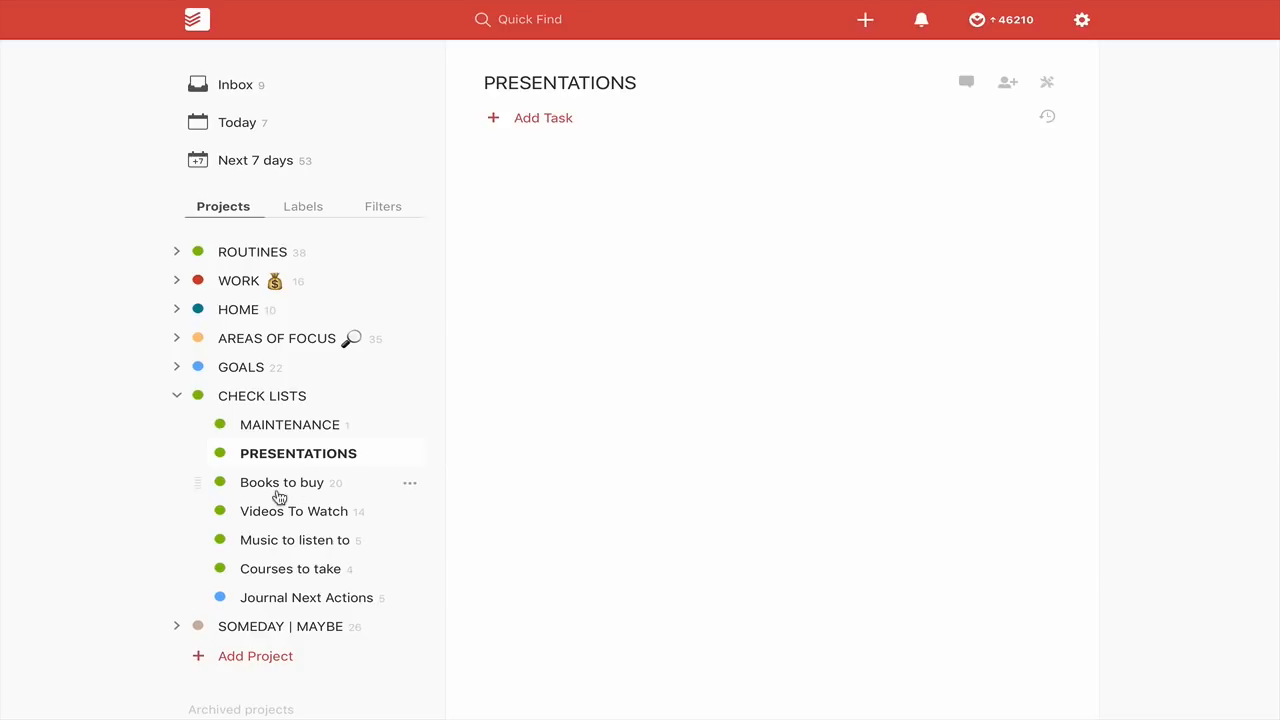
- Browse Books to buy and Videos To Watch, then show the four tasks in Courses to take
{"action": "left_click", "coordinate": [282, 482]}
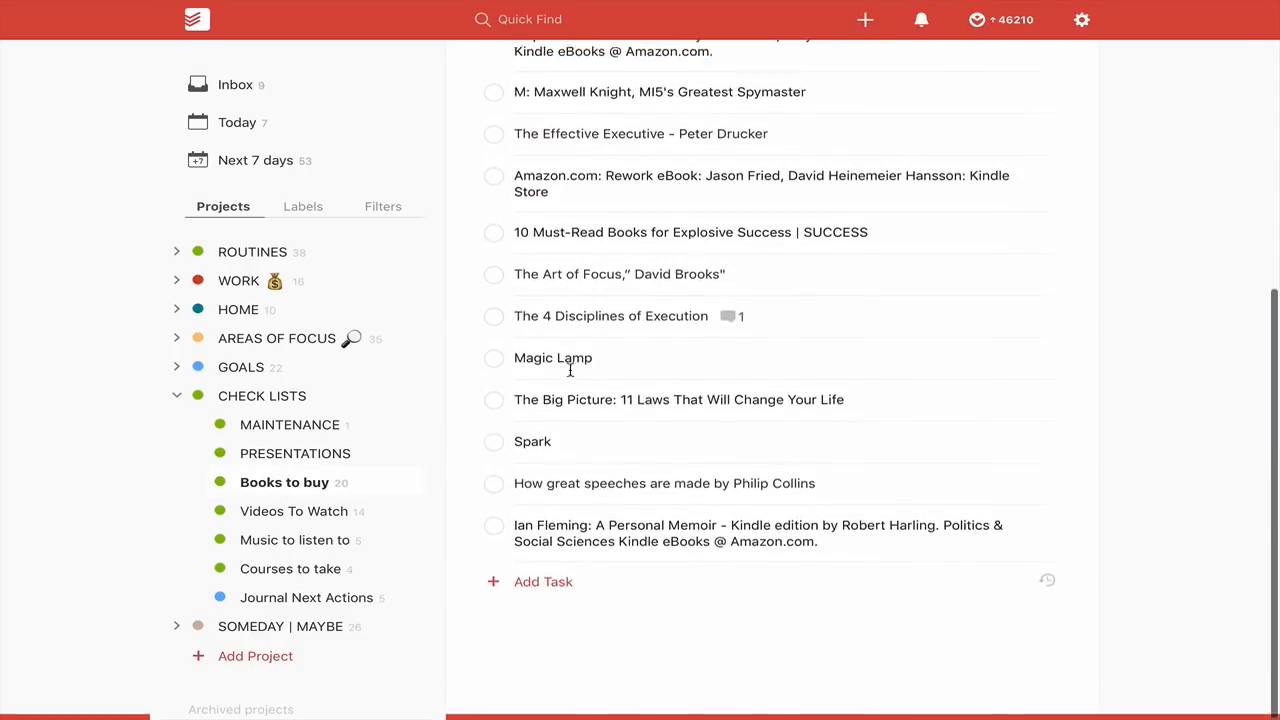
{"action": "scroll", "scroll_direction": "up", "scroll_amount": 3}
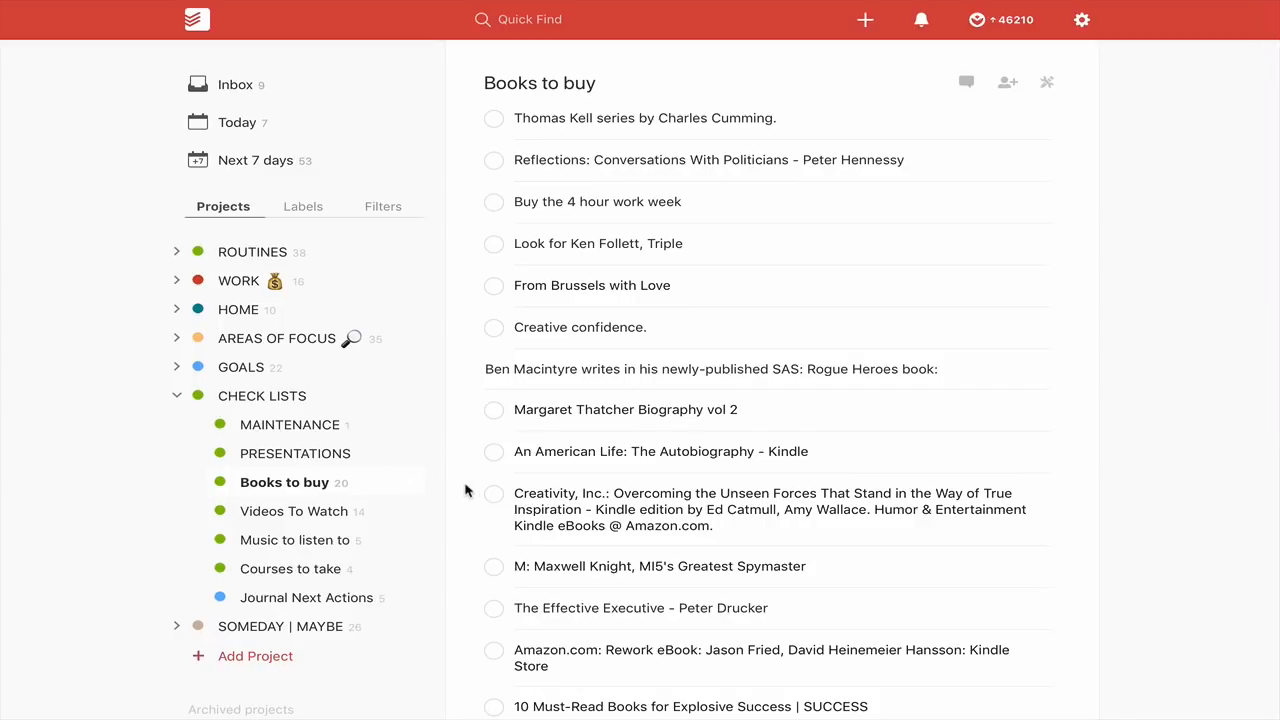
{"action": "left_click", "coordinate": [296, 512]}
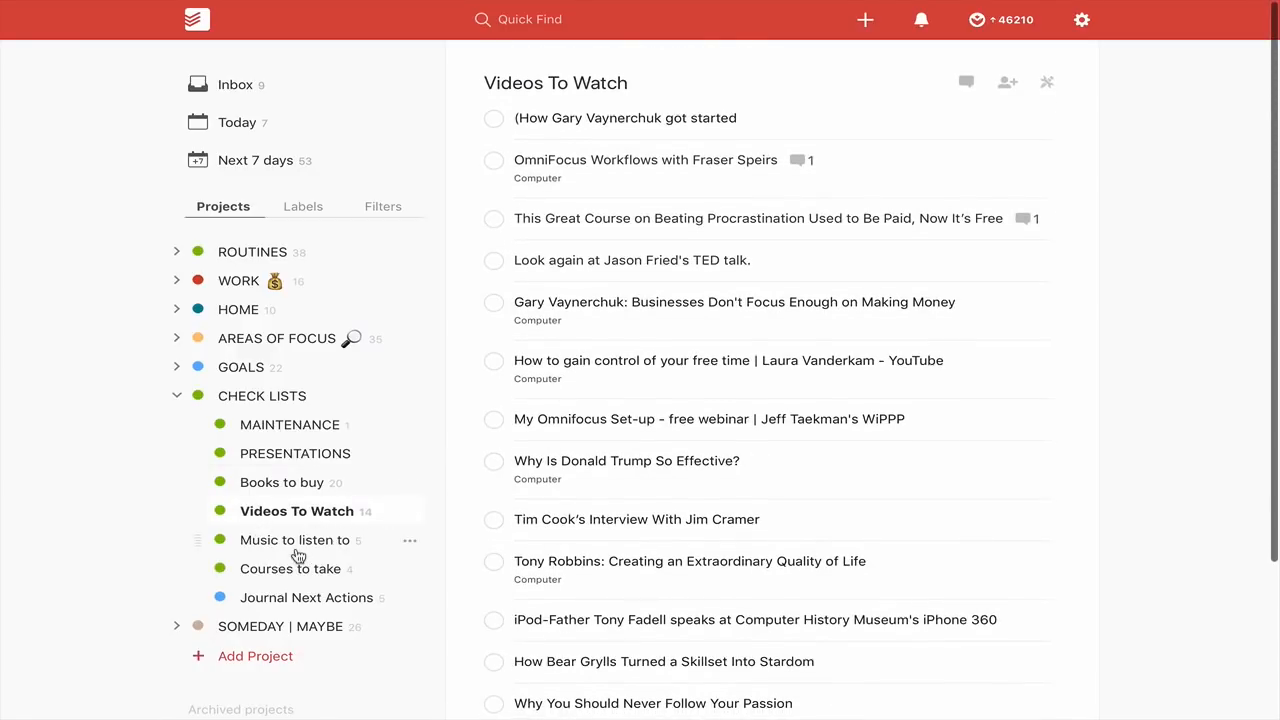
{"action": "left_click", "coordinate": [290, 568]}
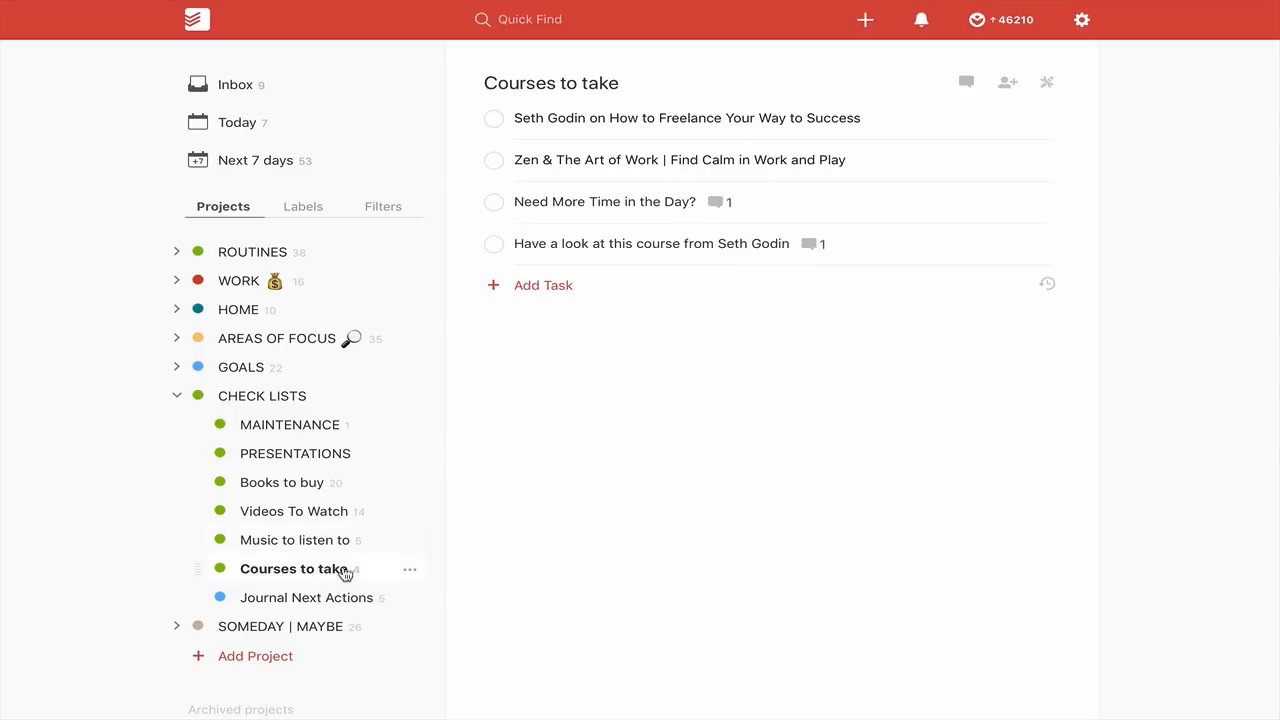
{"action": "mouse_move", "coordinate": [294, 596]}
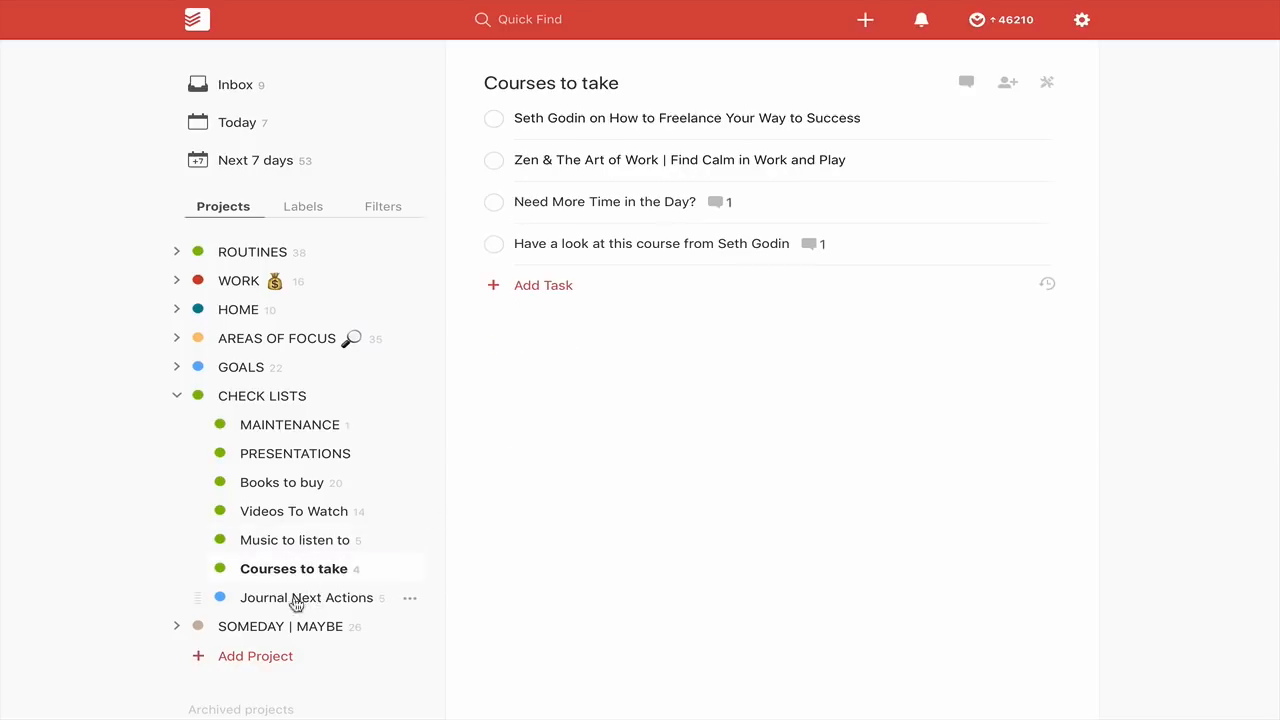
{"action": "mouse_move", "coordinate": [304, 616]}
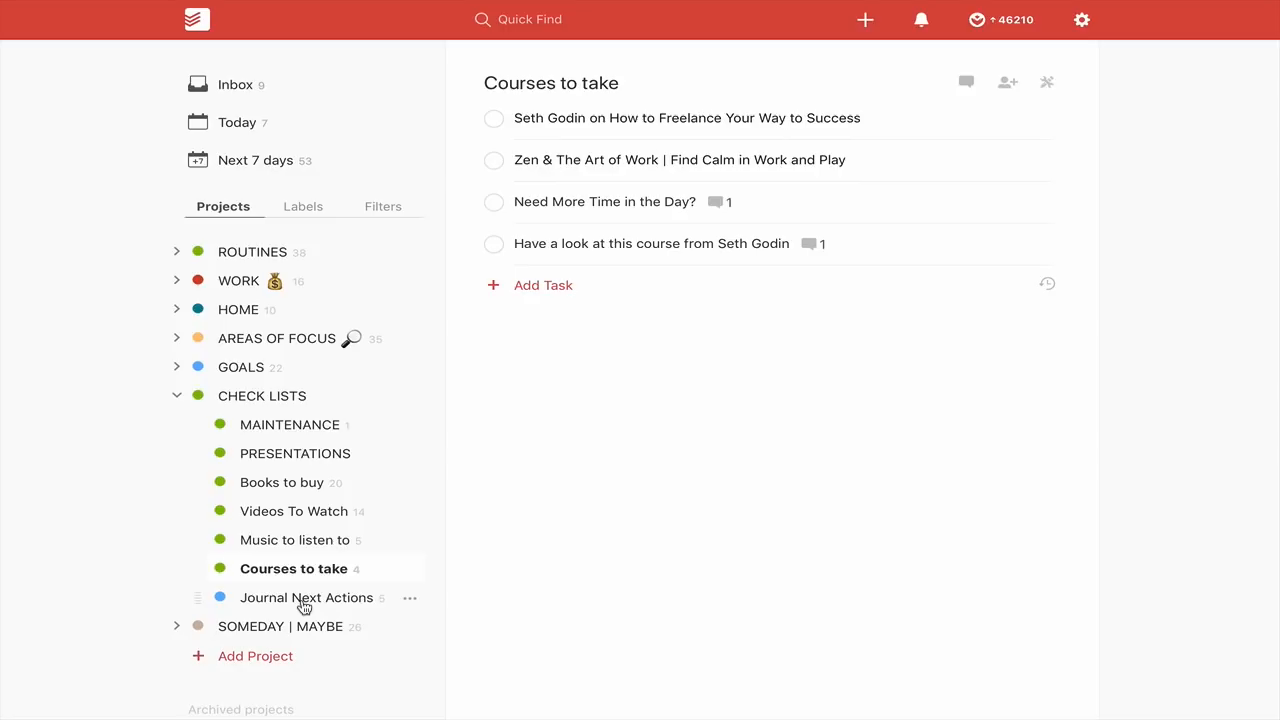
{"action": "mouse_move", "coordinate": [160, 434]}
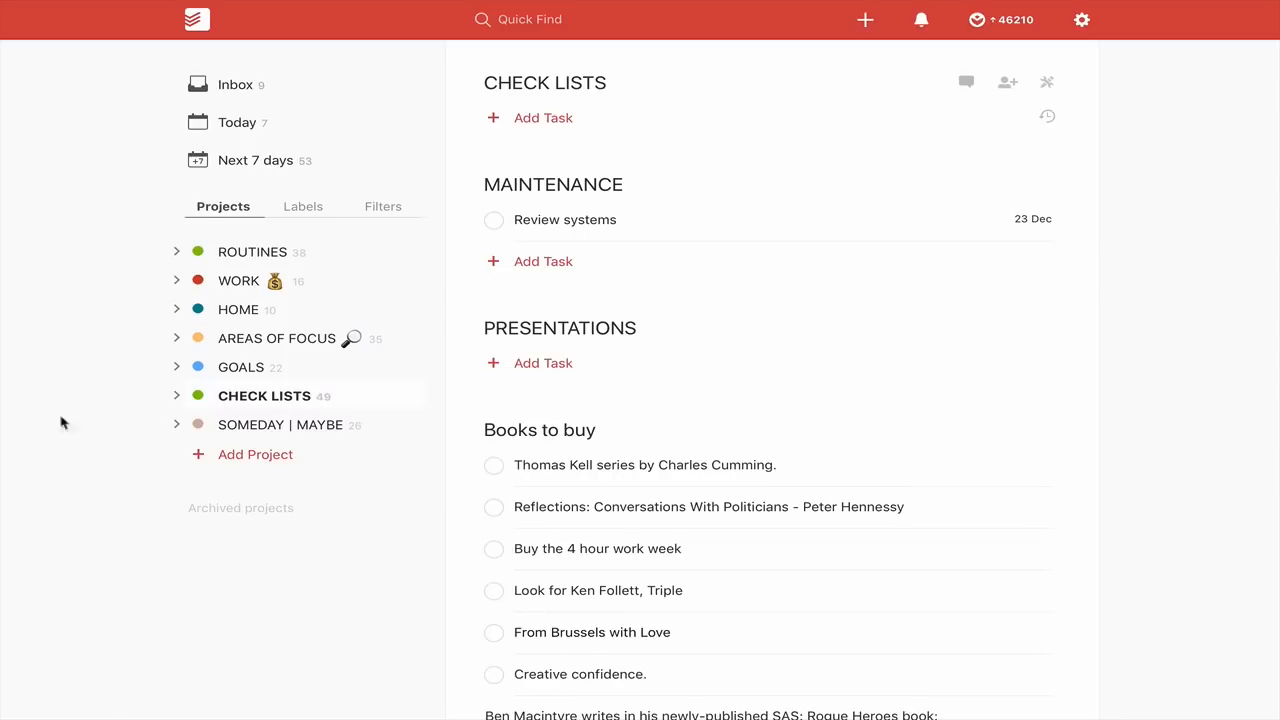
{"action": "mouse_move", "coordinate": [248, 328]}
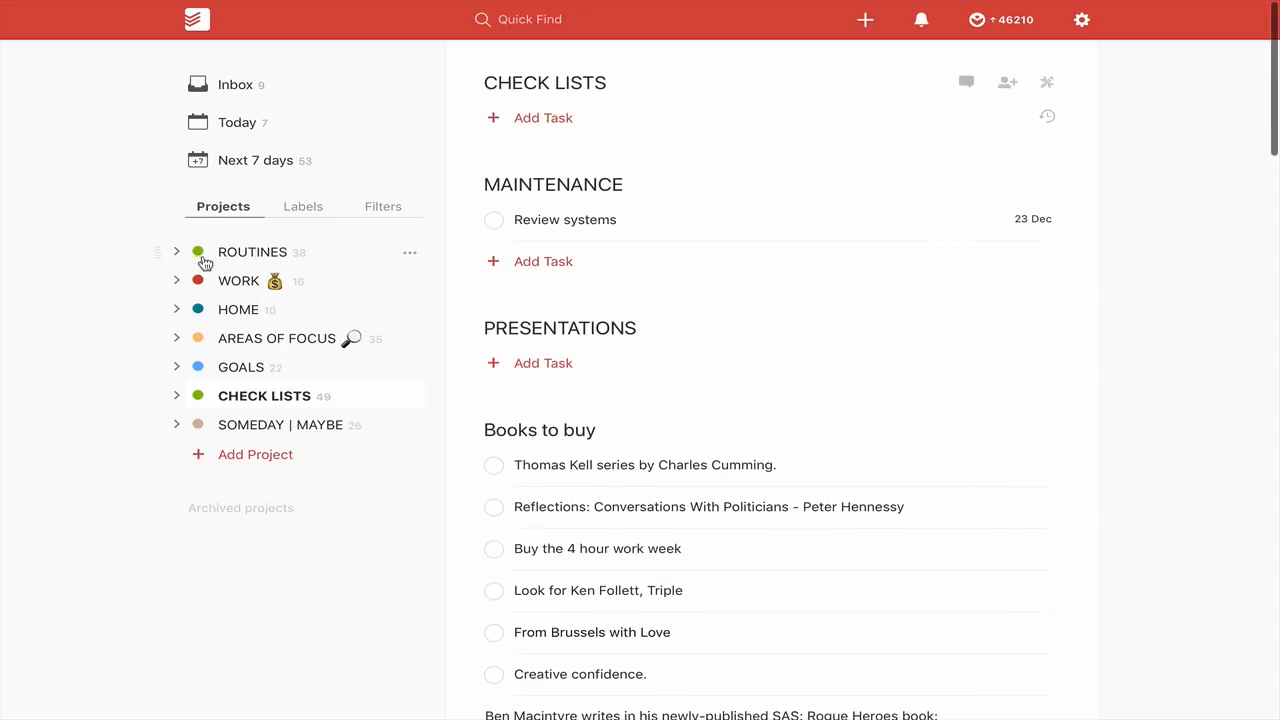
{"action": "mouse_move", "coordinate": [252, 336]}
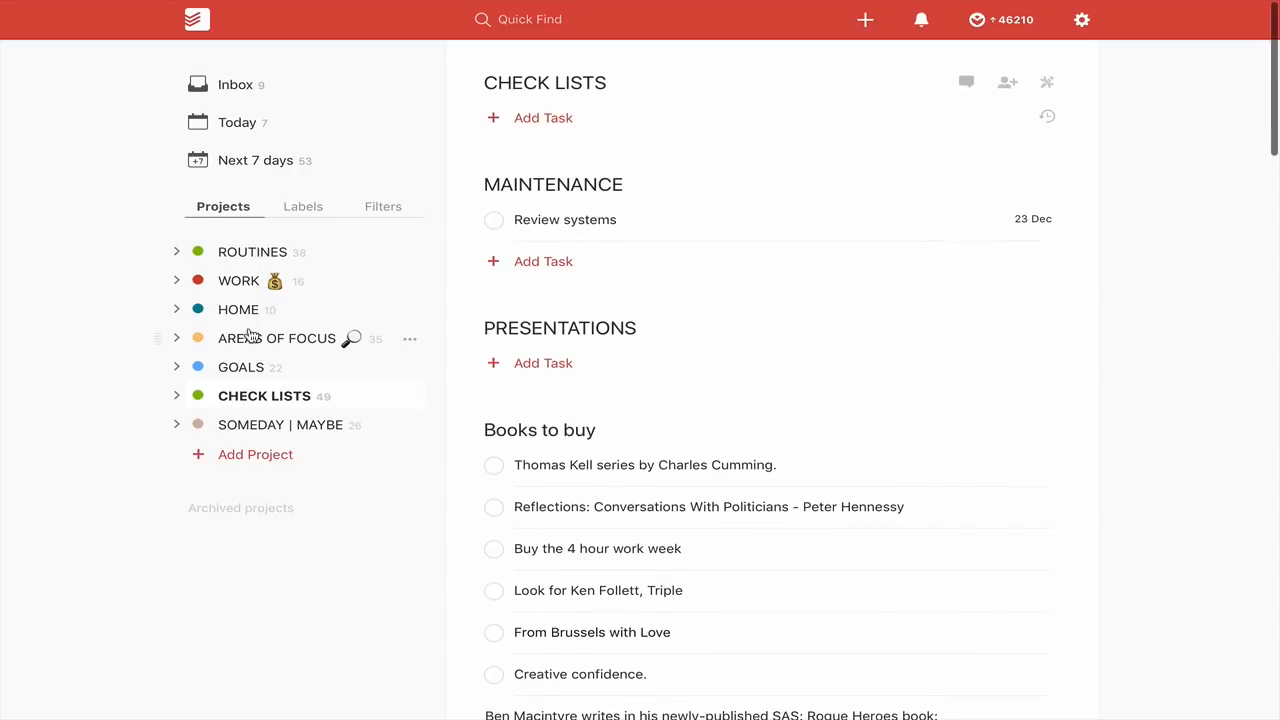
{"action": "mouse_move", "coordinate": [320, 390]}
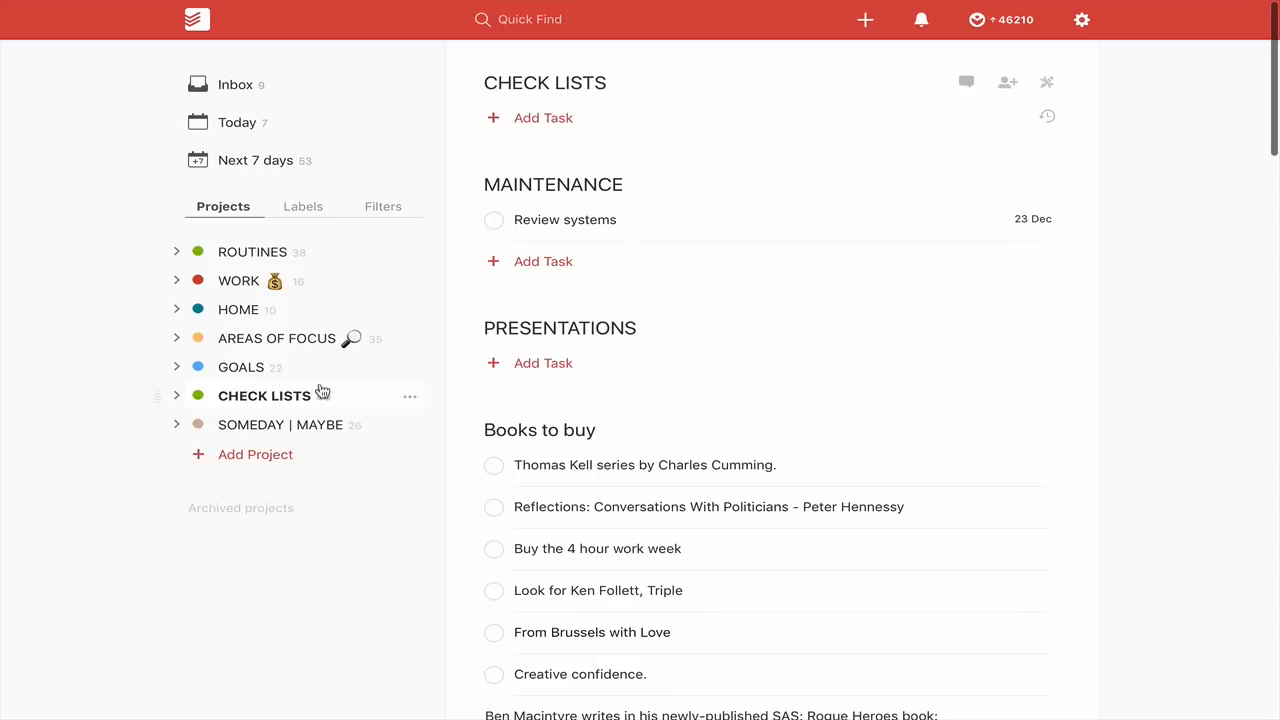
{"action": "mouse_move", "coordinate": [390, 616]}
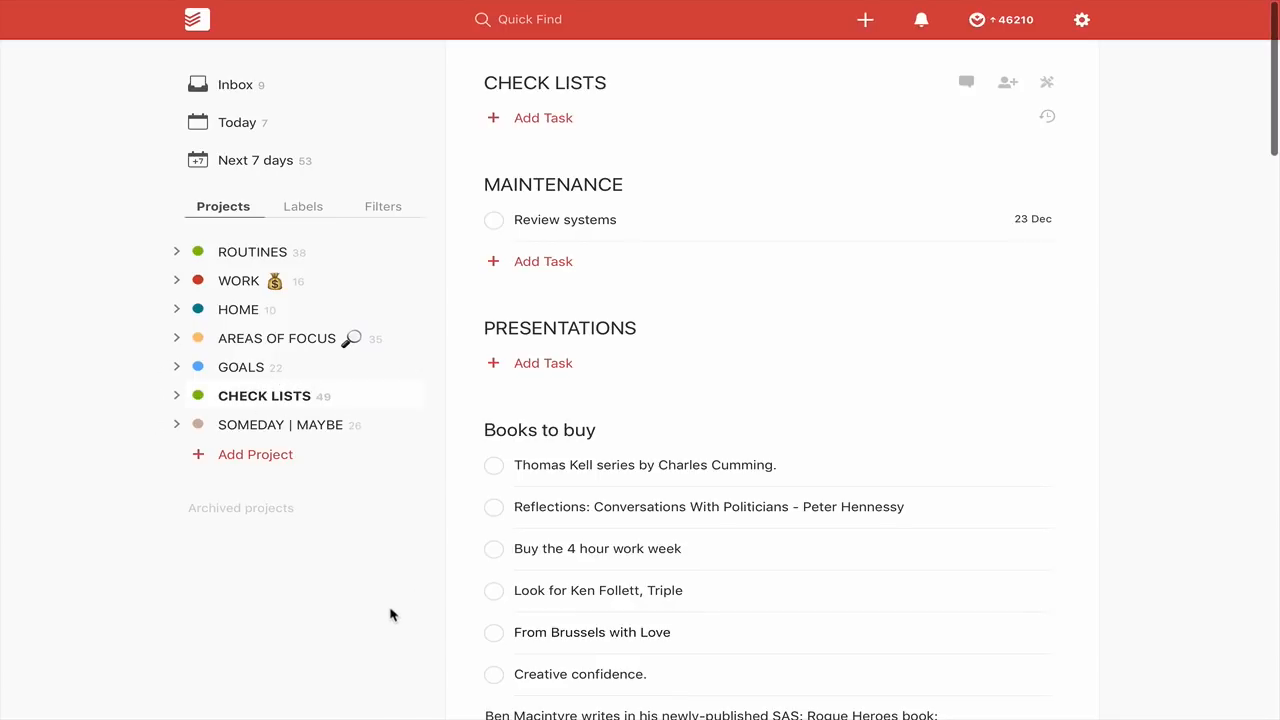